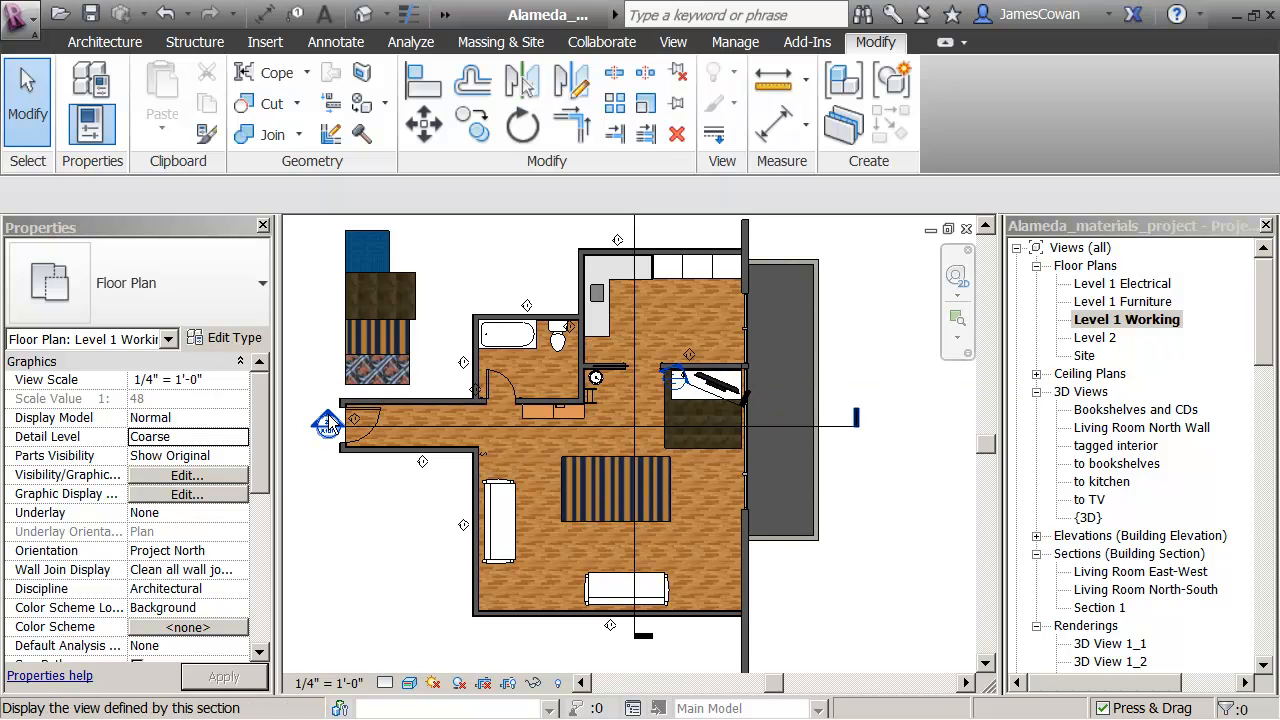
Open the Living Room East-West section, reset temporary hide/isolate, and isolate the wall category.
double_click(1148, 571)
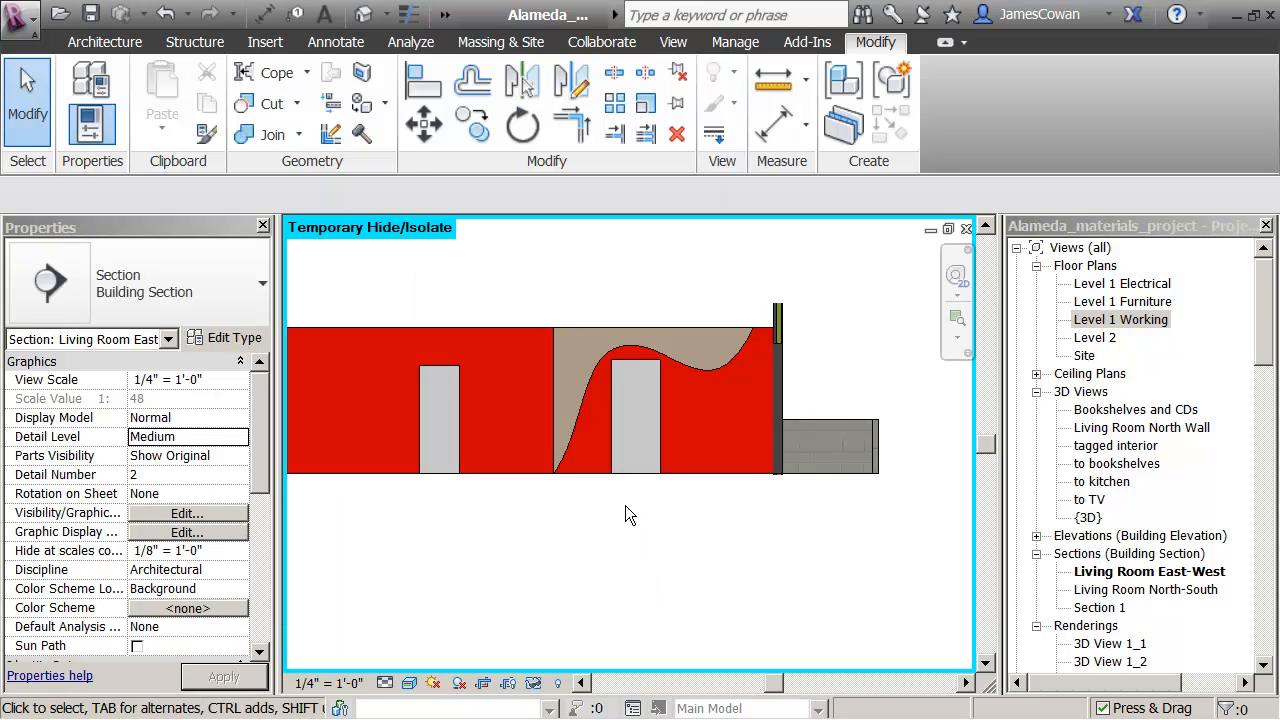
mouse_move(705, 315)
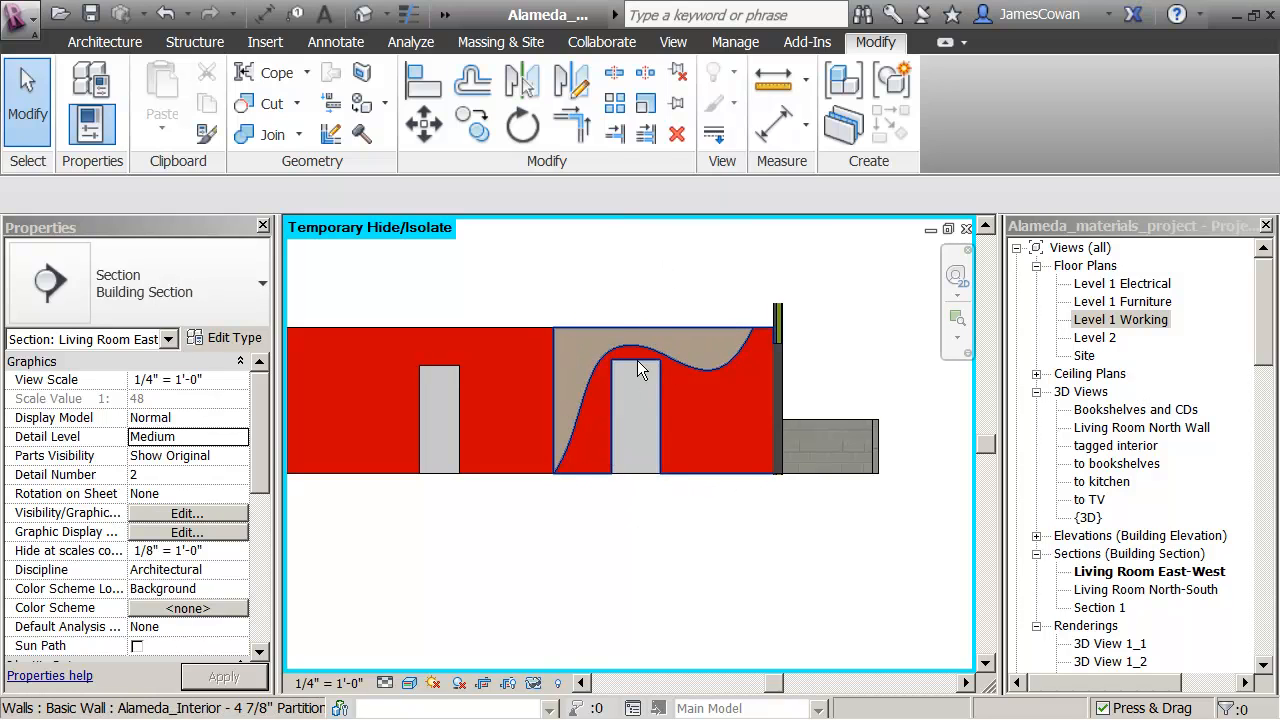
left_click(533, 683)
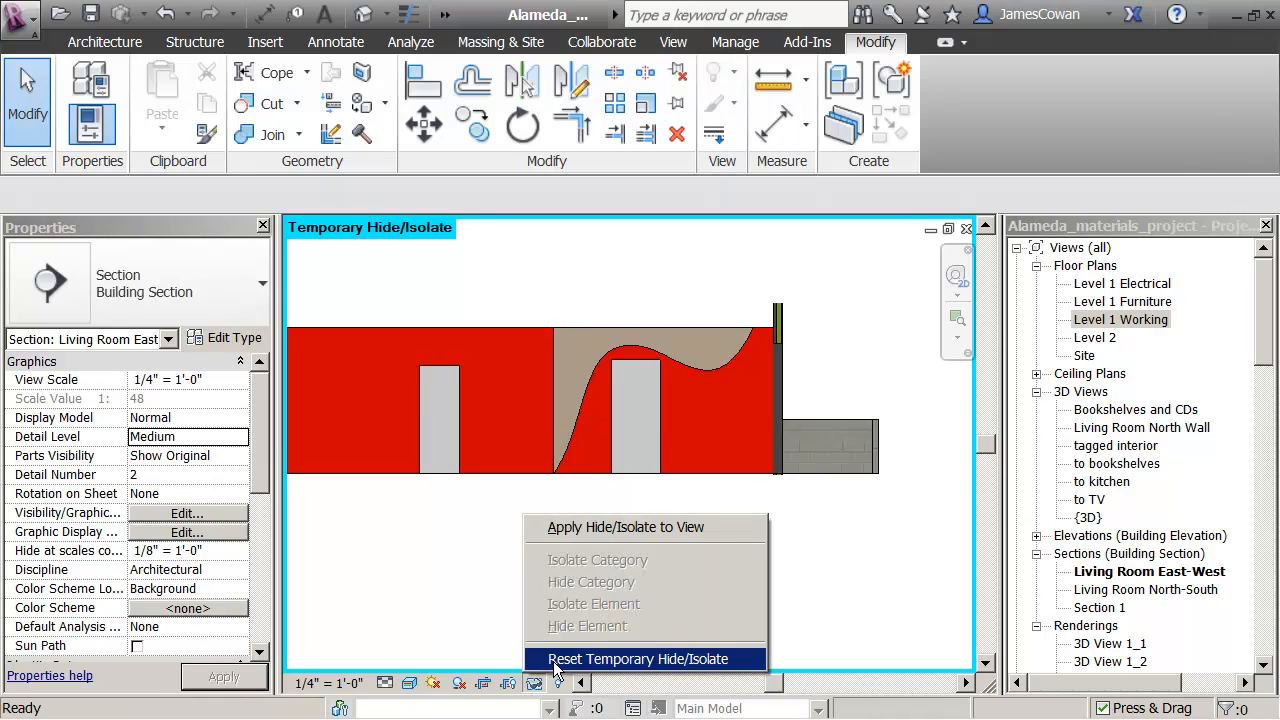
left_click(637, 659)
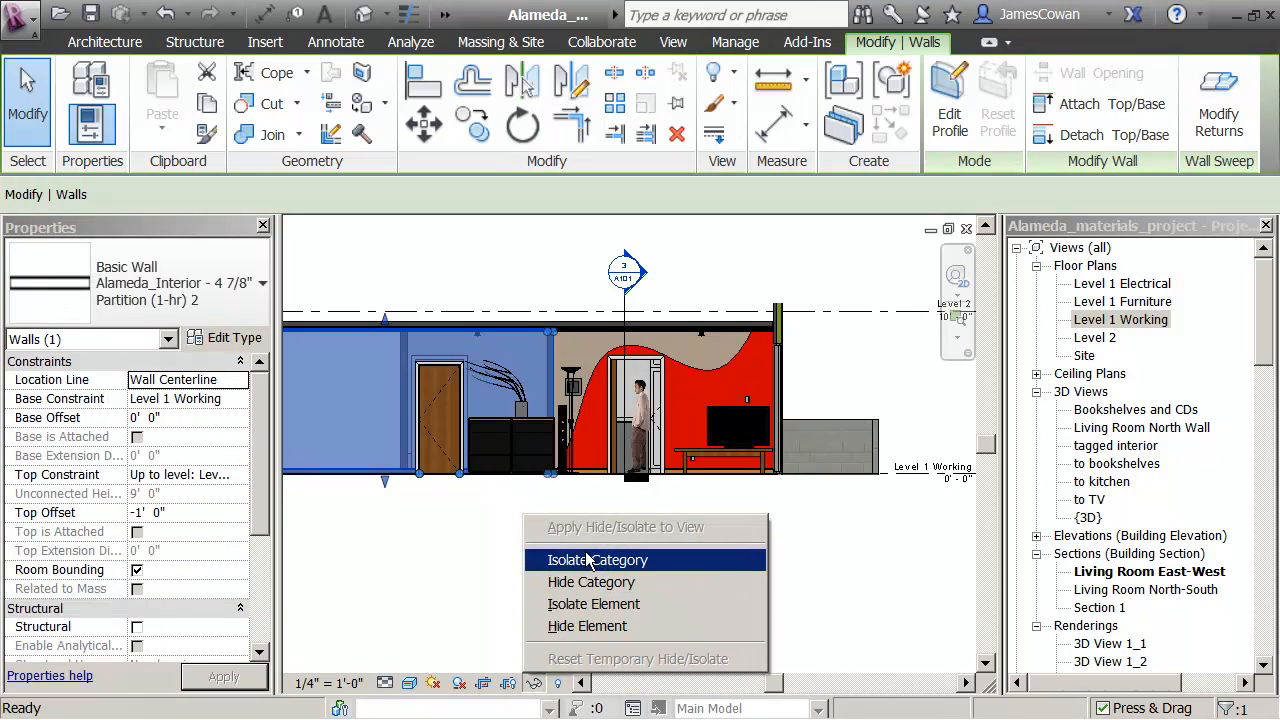
left_click(597, 560)
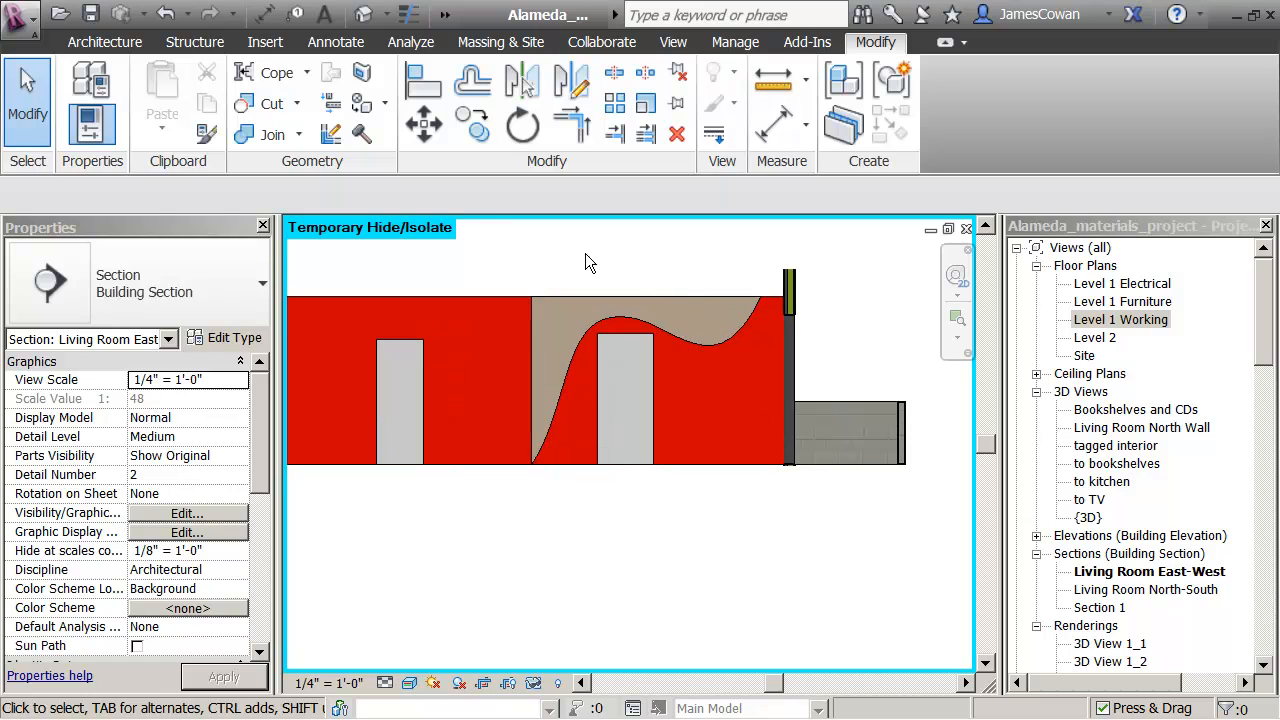
mouse_move(615, 73)
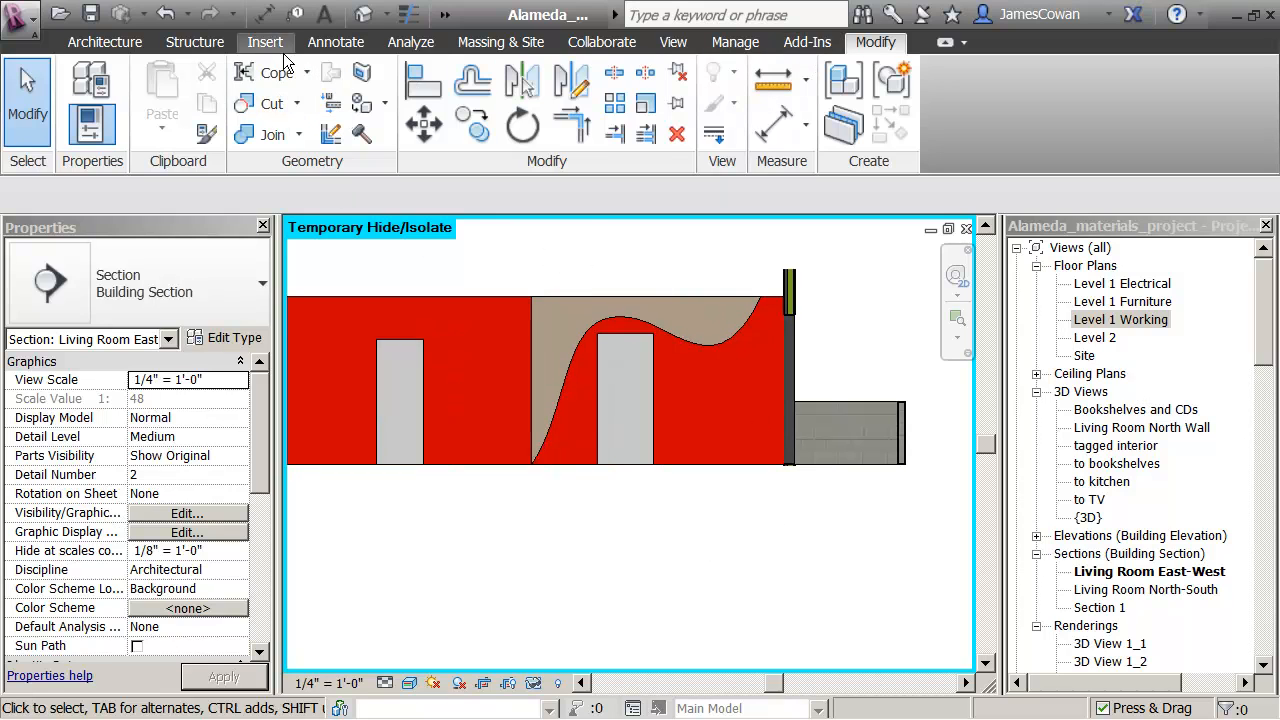
Expand the Decal drop-down on the Insert tab.
left_click(265, 42)
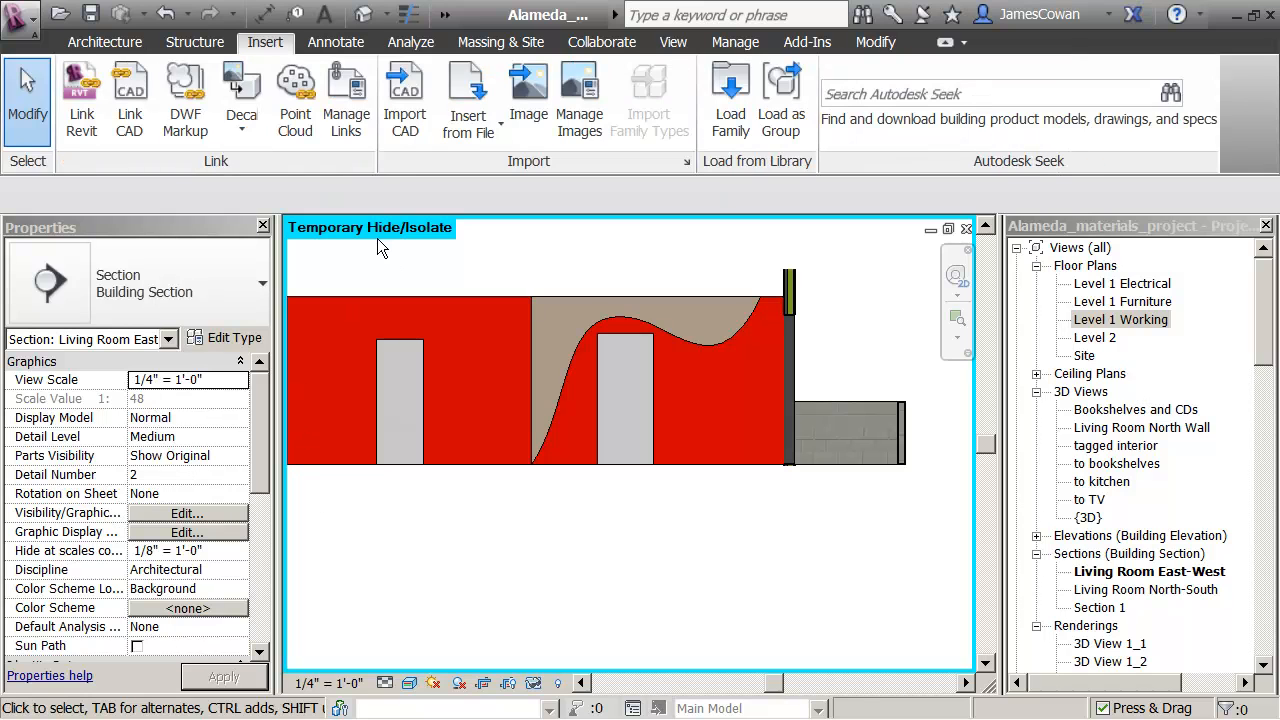
mouse_move(240, 100)
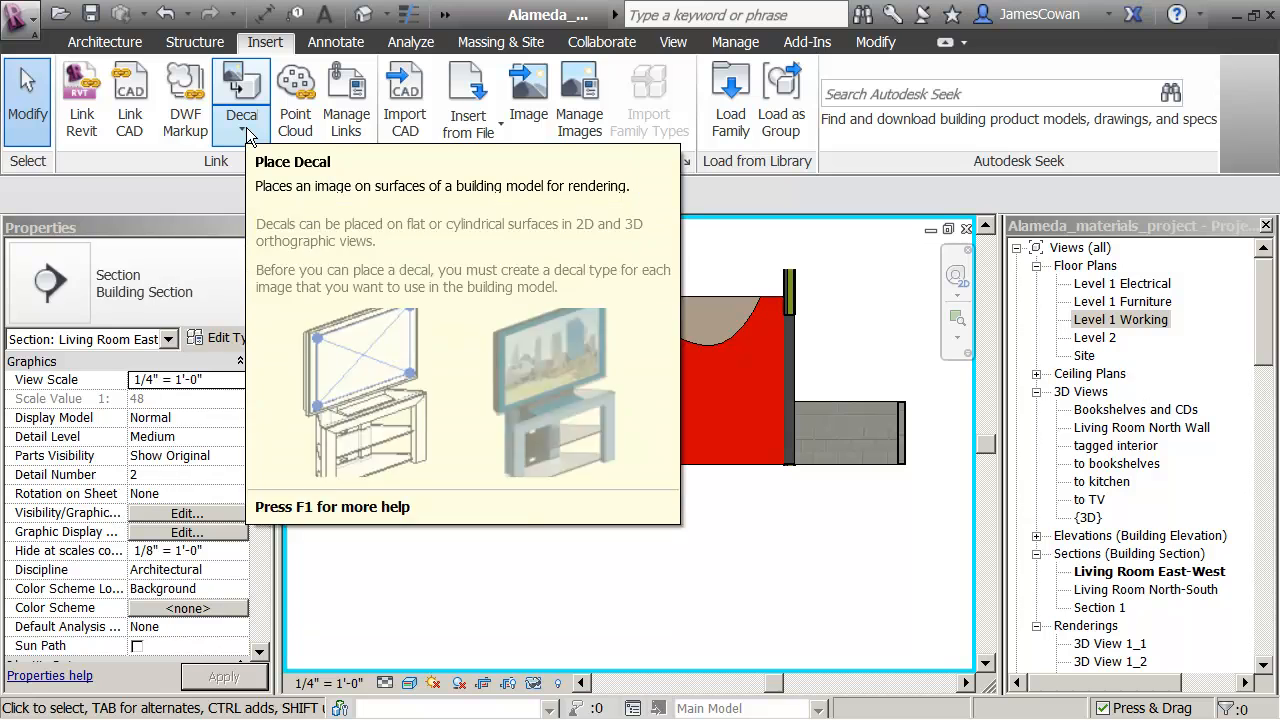
left_click(240, 135)
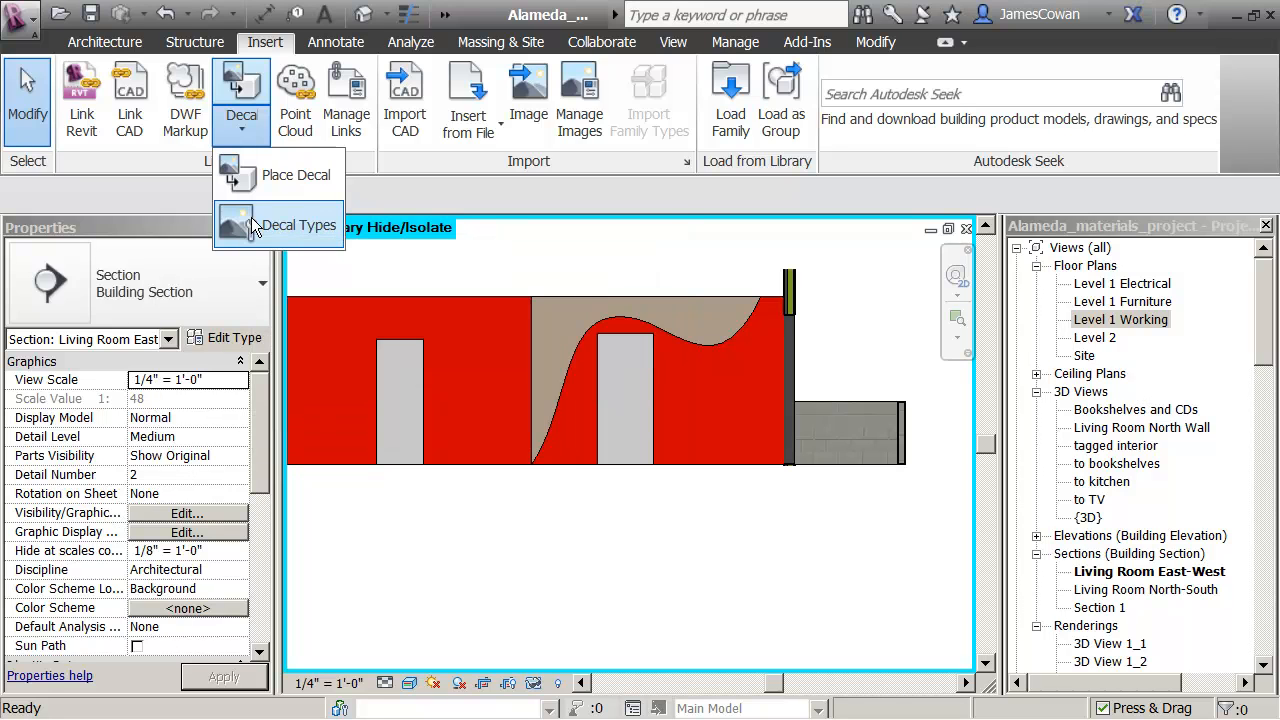
Open Decal Types and review the existing TV Screen decal's settings.
left_click(298, 224)
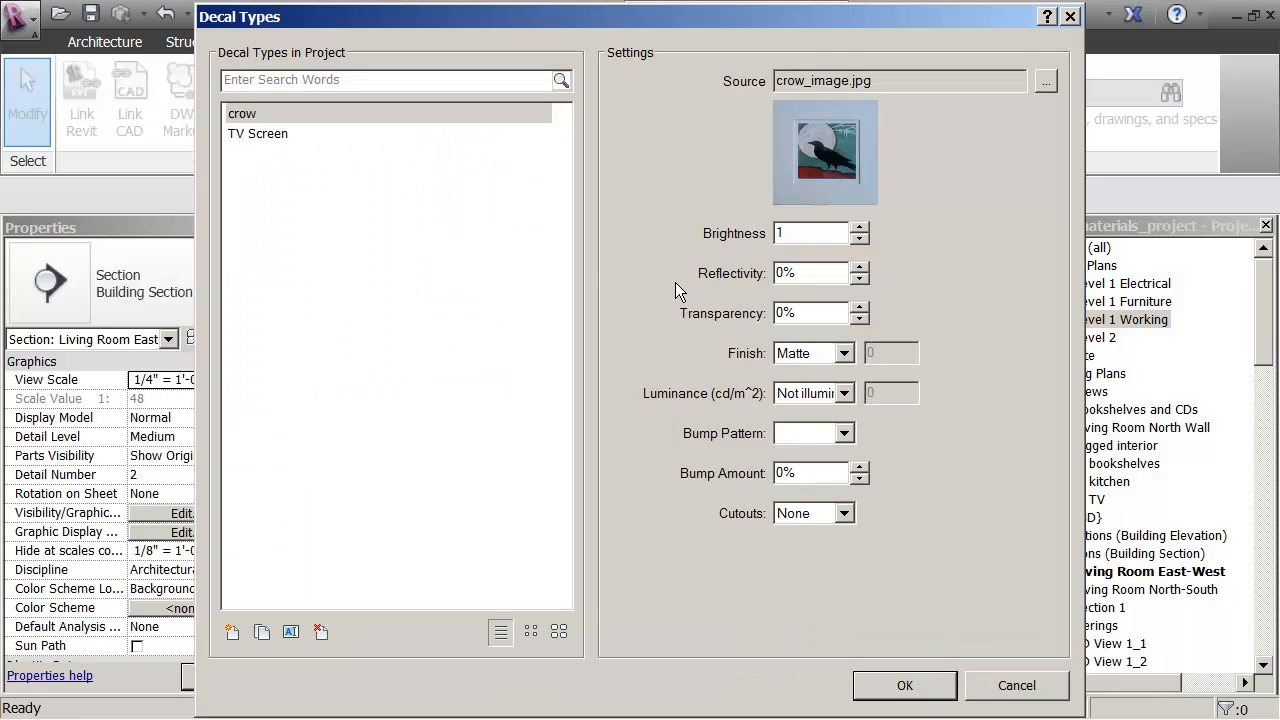
left_click(853, 432)
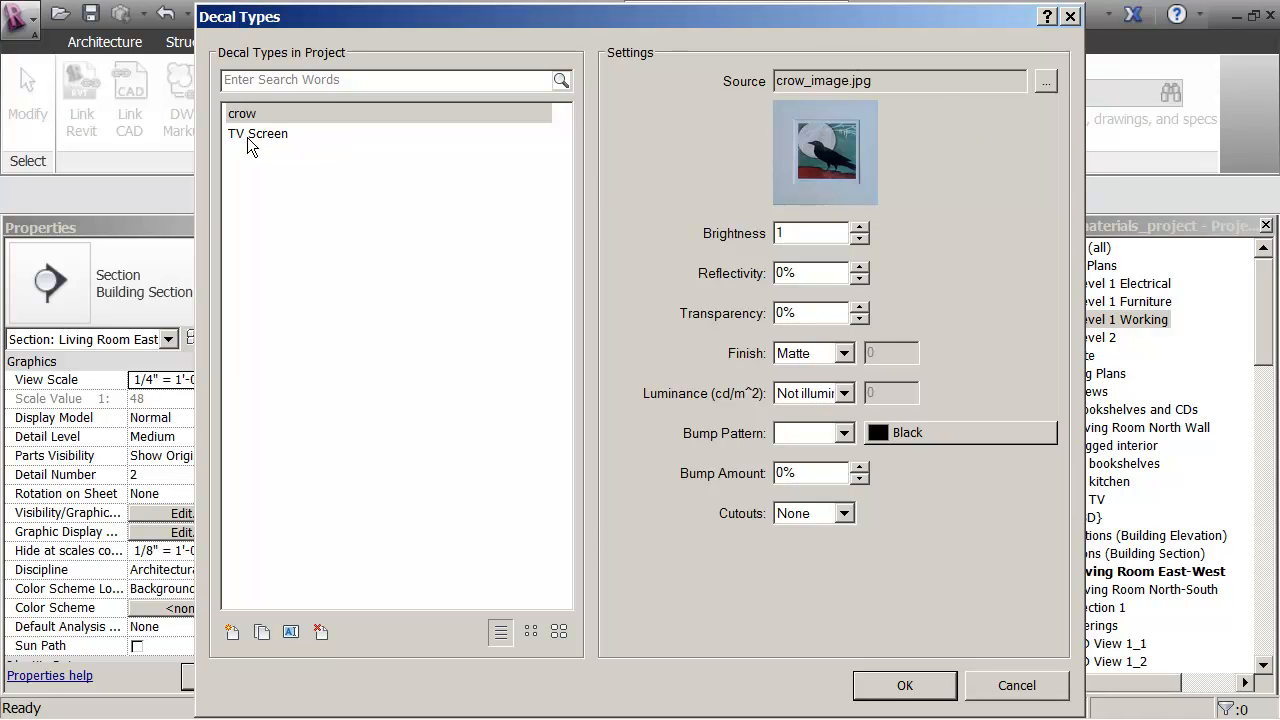
left_click(258, 133)
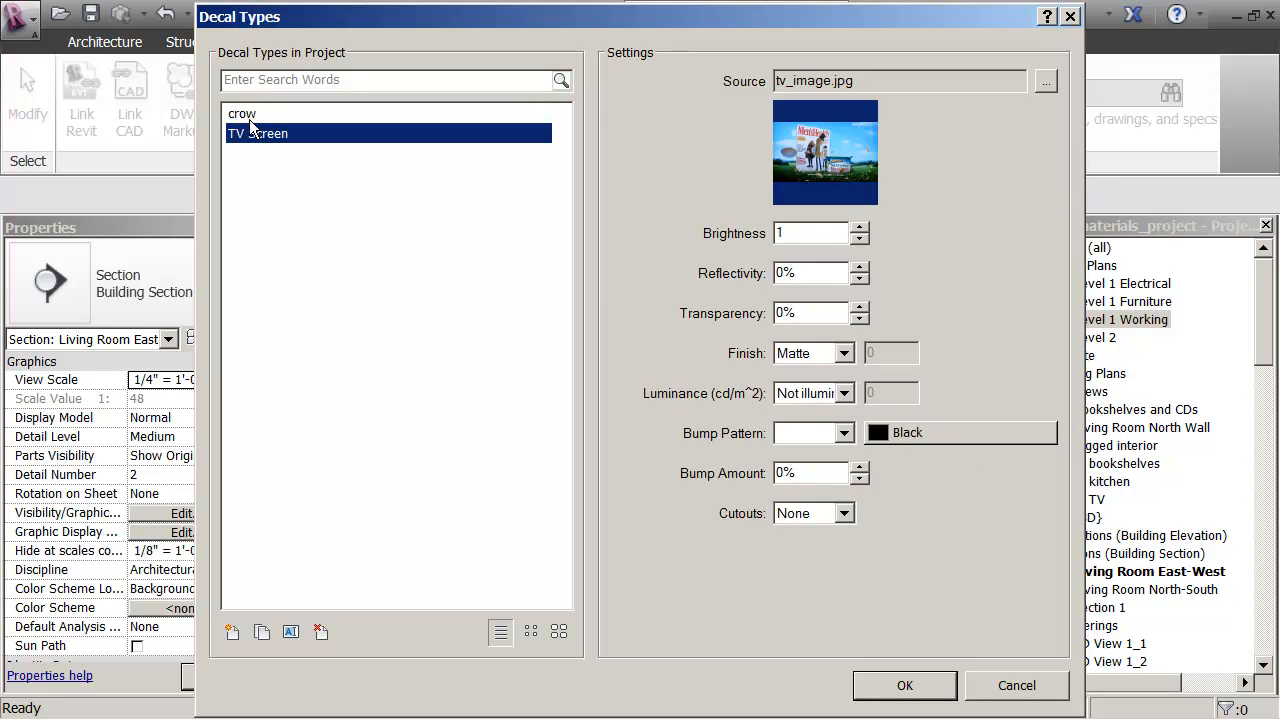
mouse_move(225, 702)
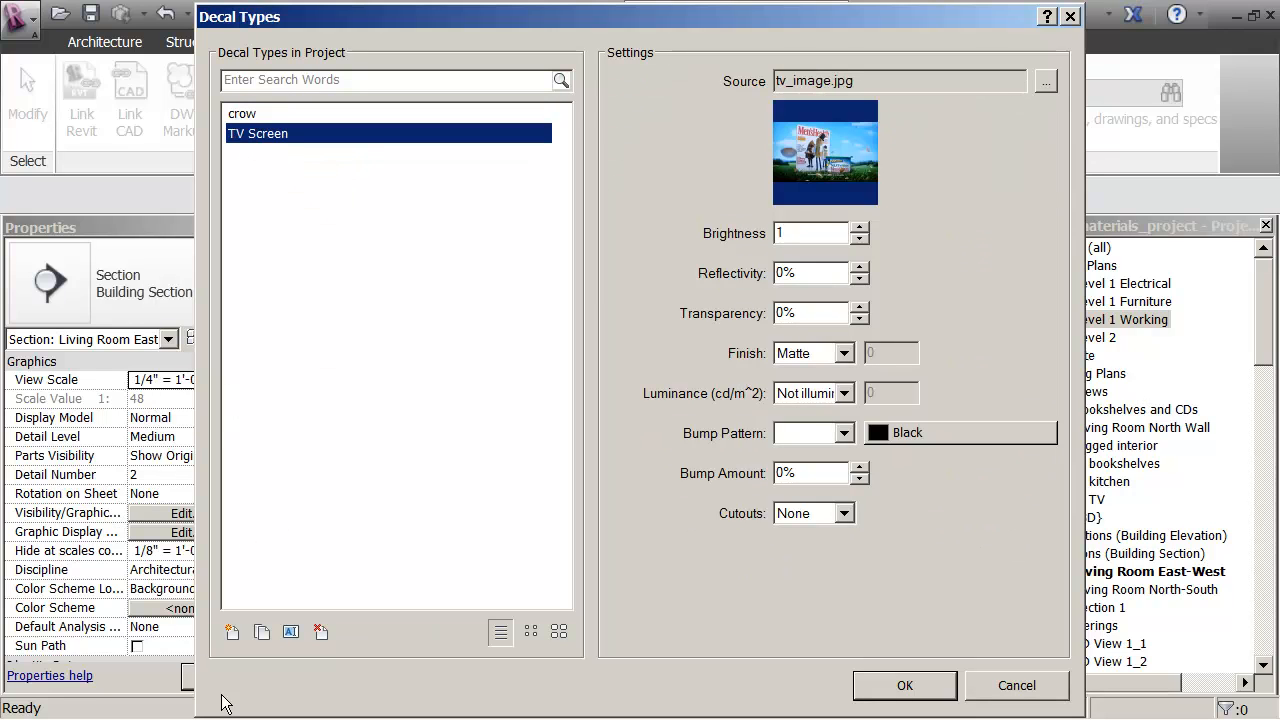
mouse_move(280, 569)
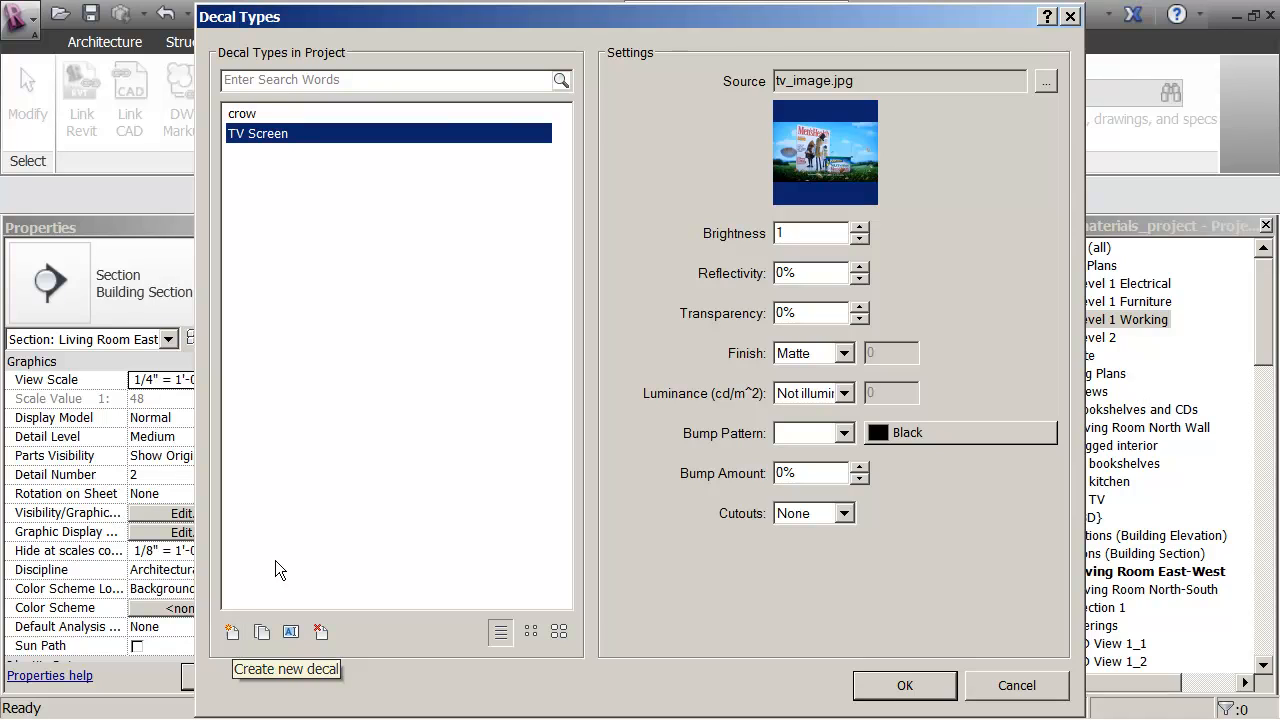
mouse_move(262, 632)
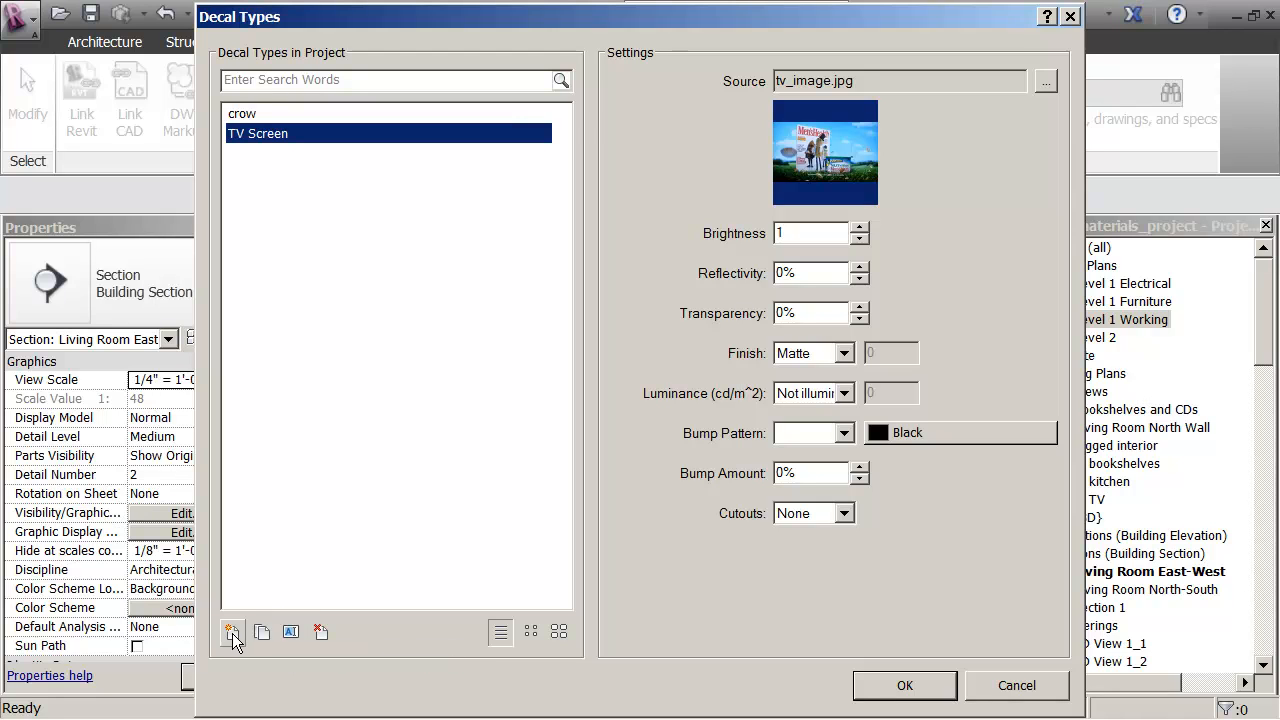
Create a new decal type named 'portrait', correcting a typo before confirming.
left_click(232, 632)
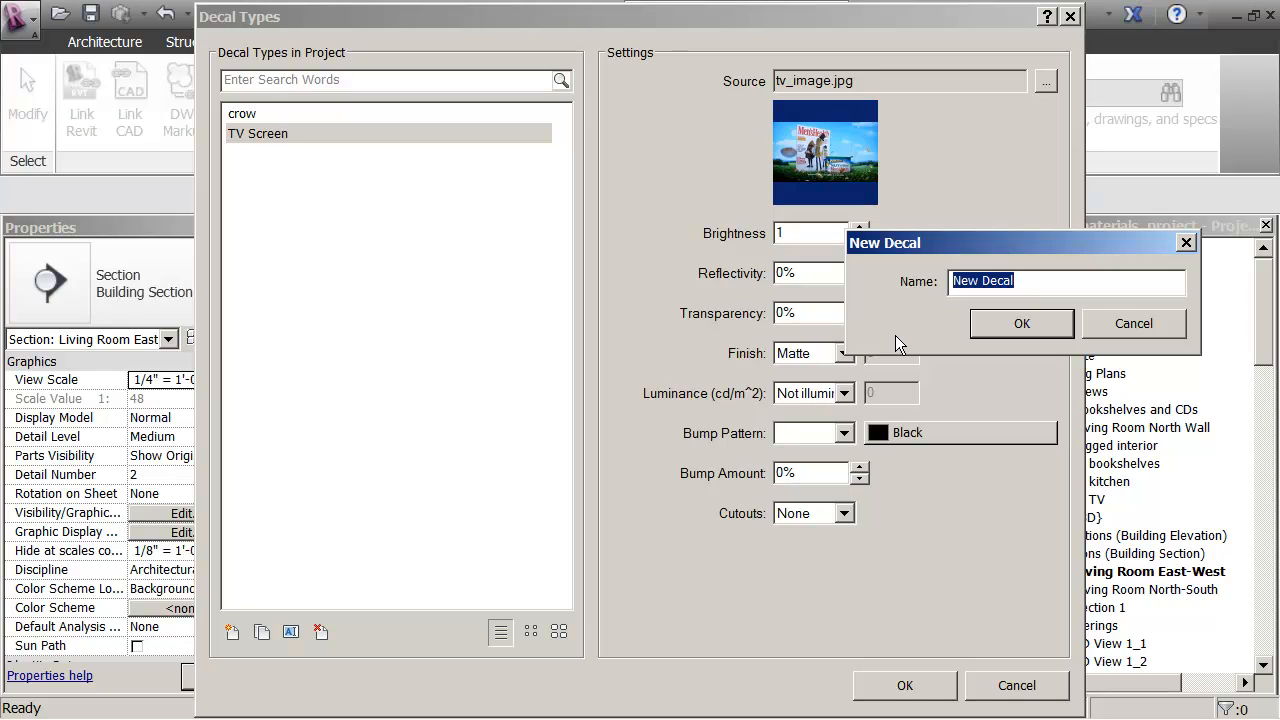
type("pot")
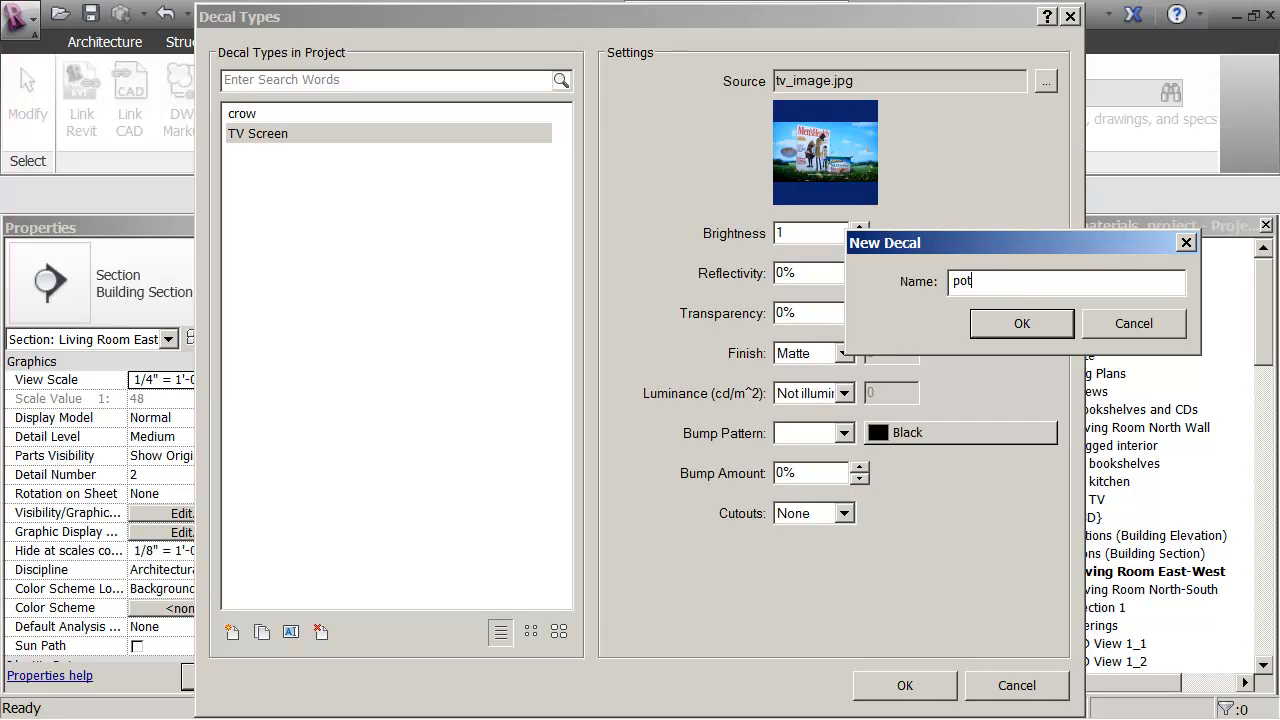
type("rait")
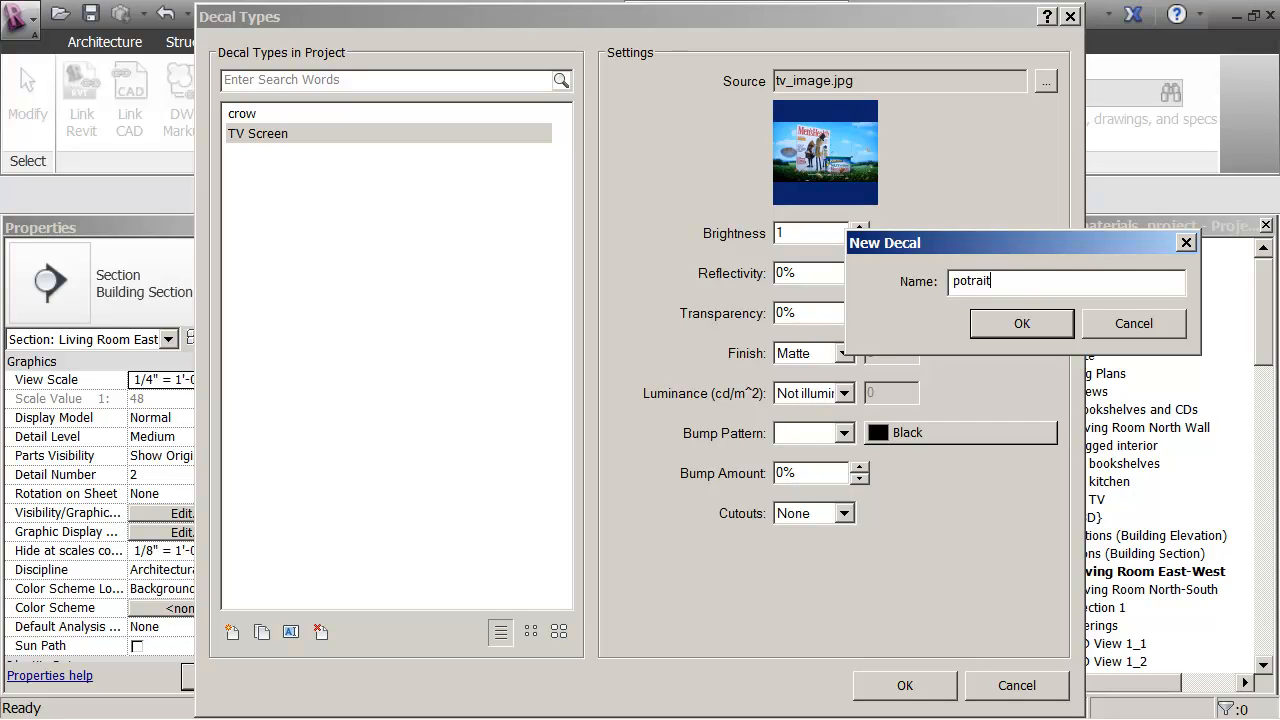
key("BackSpace")
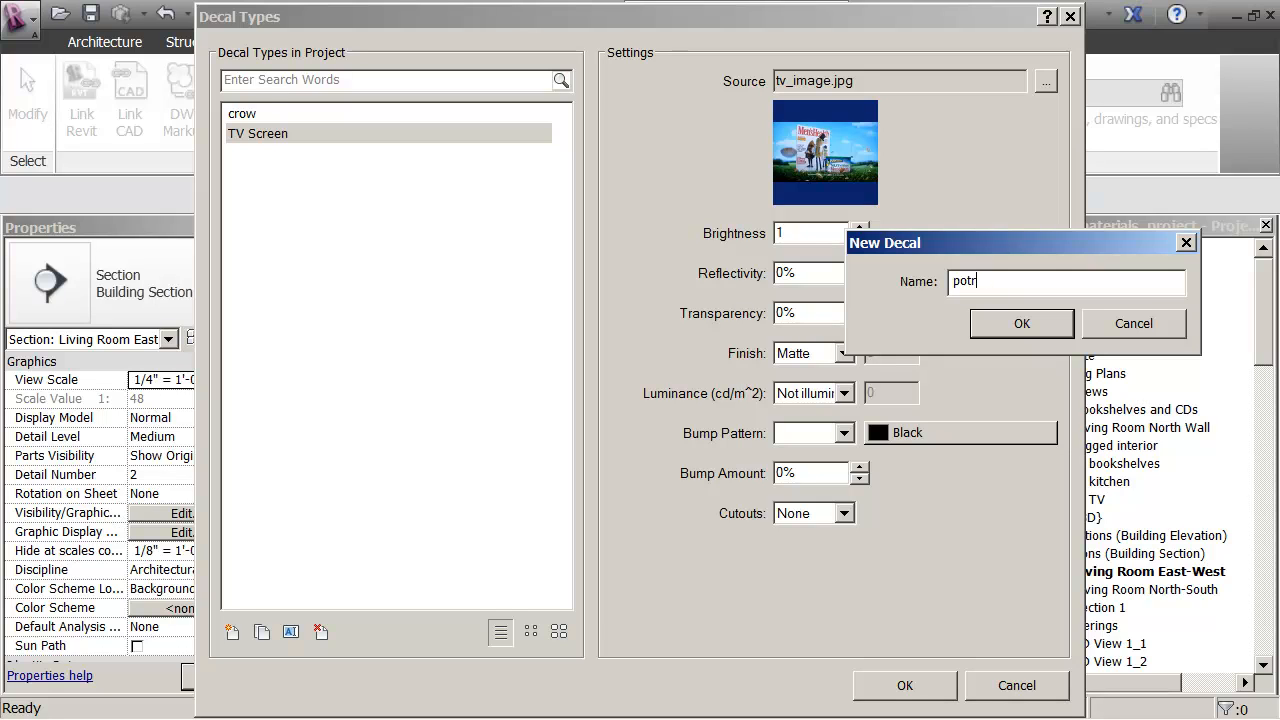
type("r")
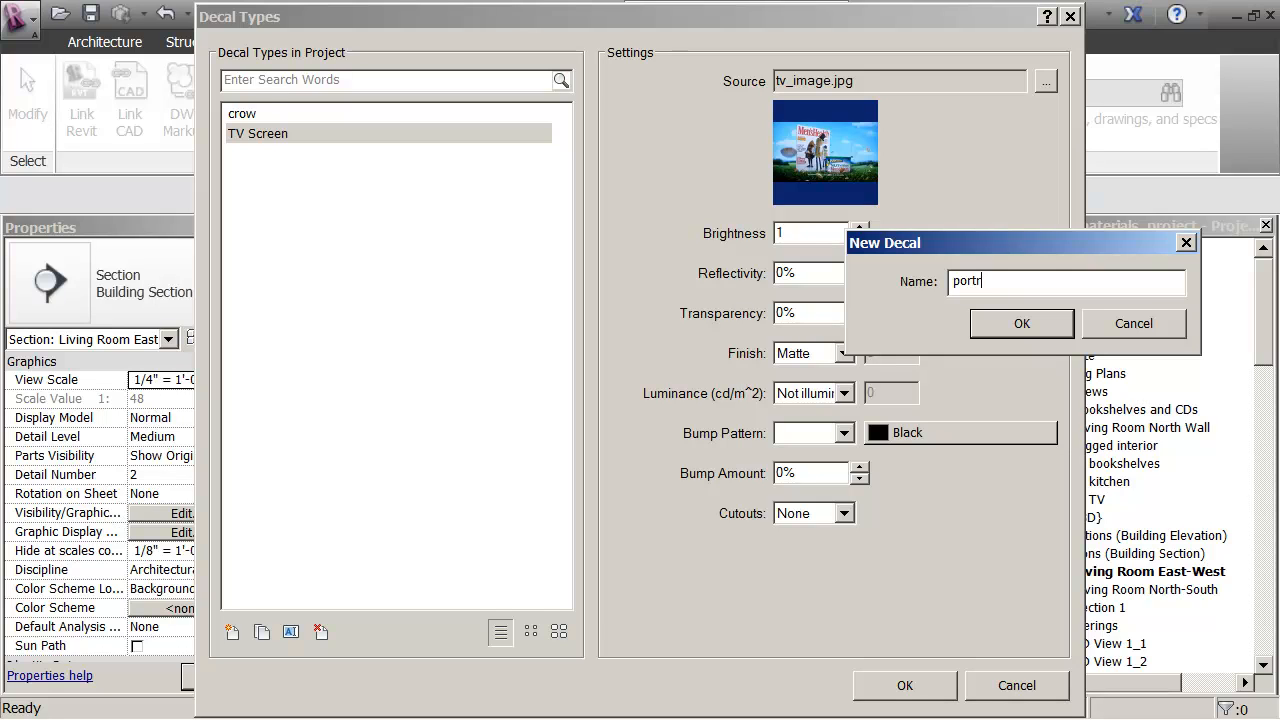
type("ait")
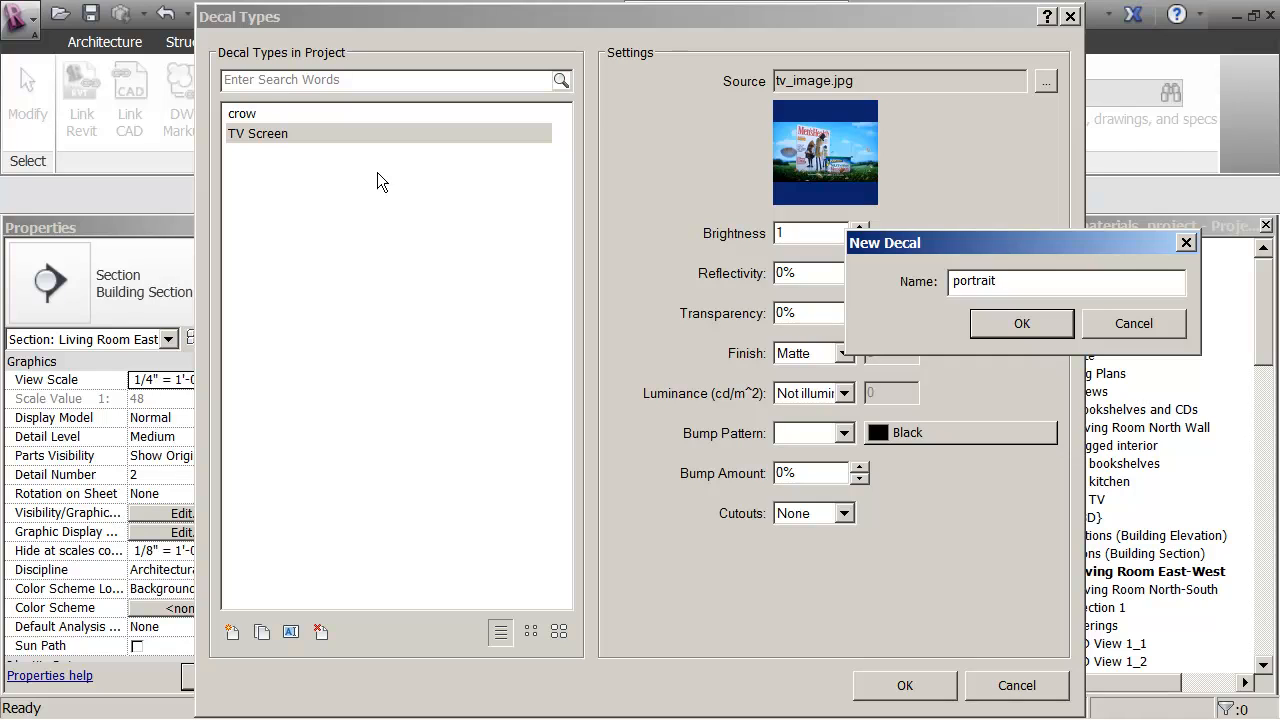
left_click(1020, 323)
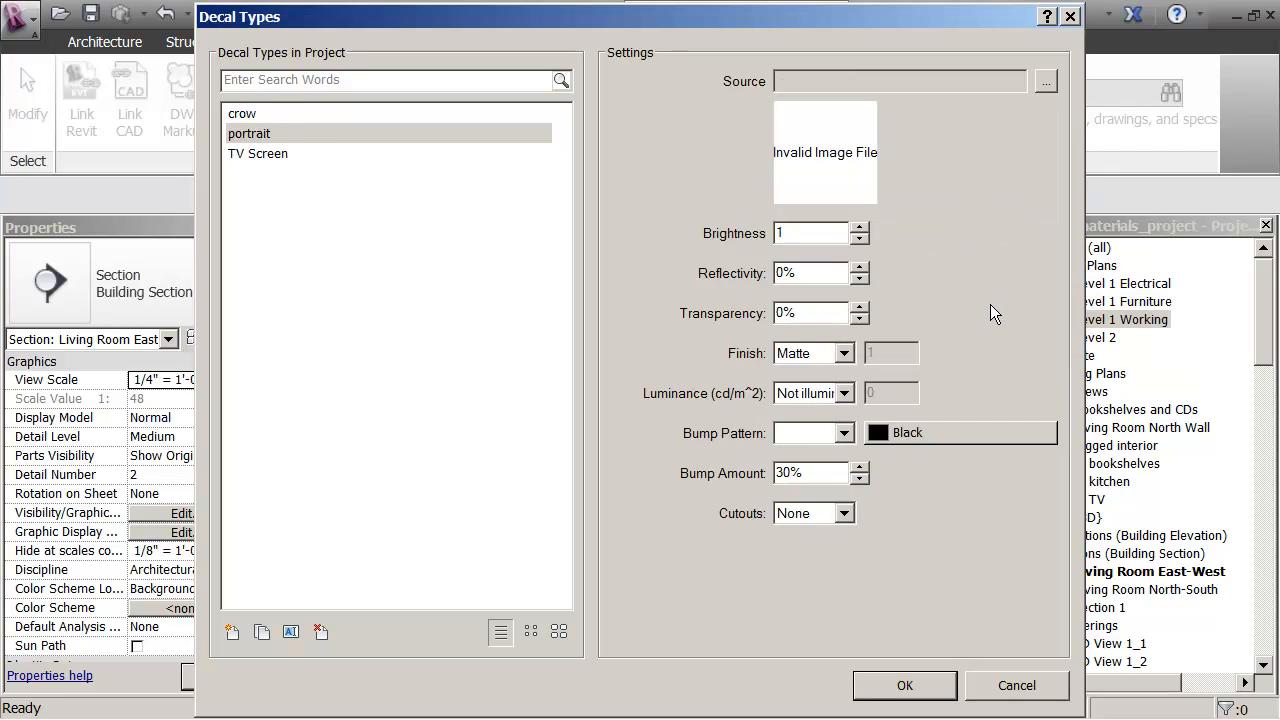
mouse_move(882, 124)
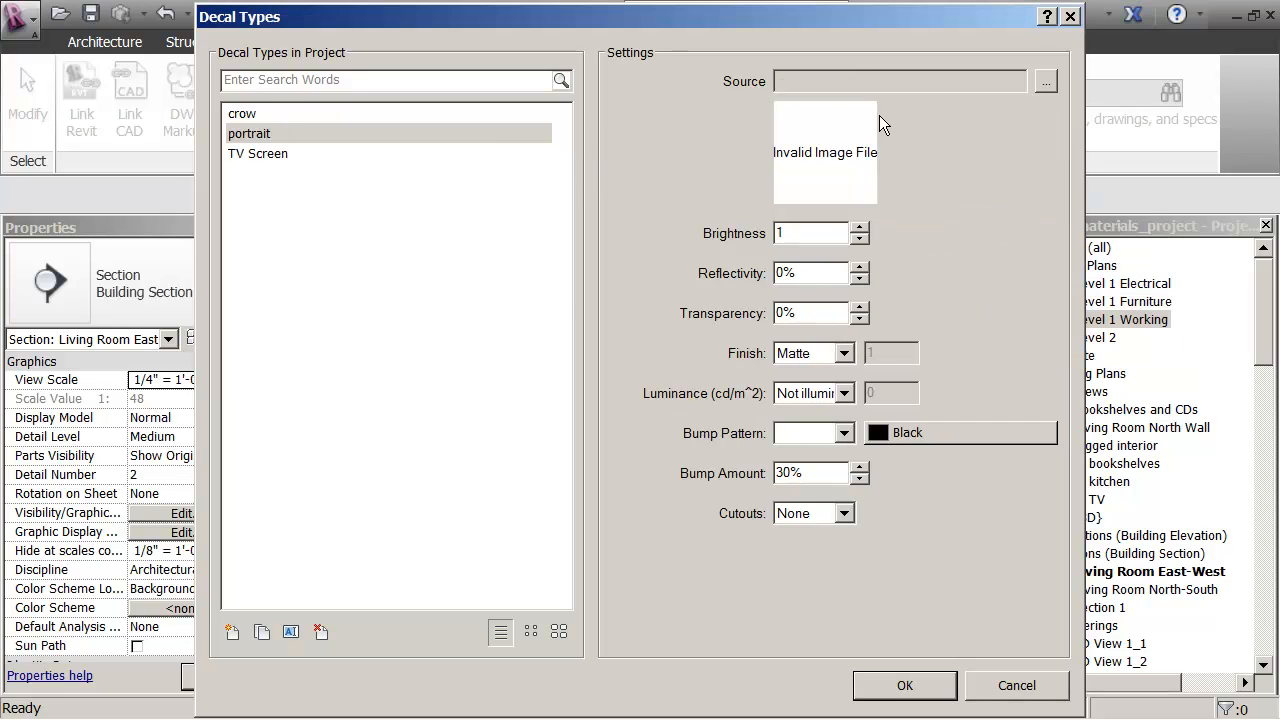
mouse_move(818, 83)
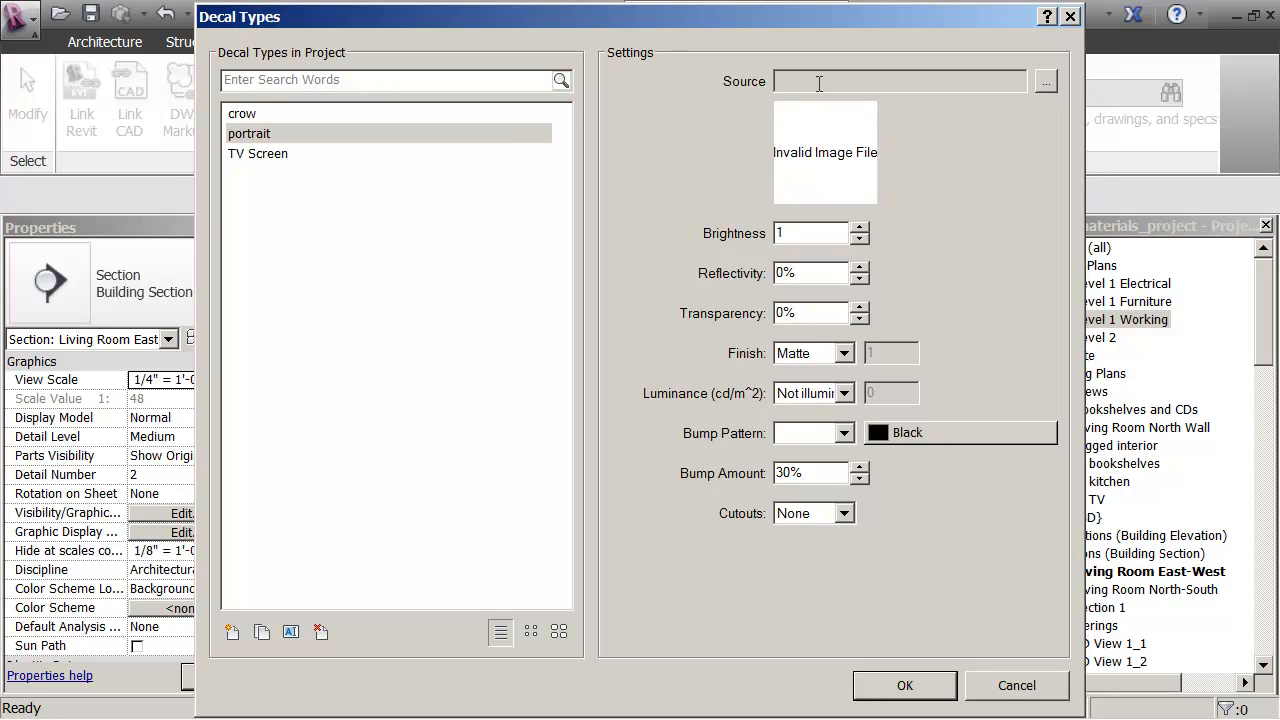
mouse_move(1006, 128)
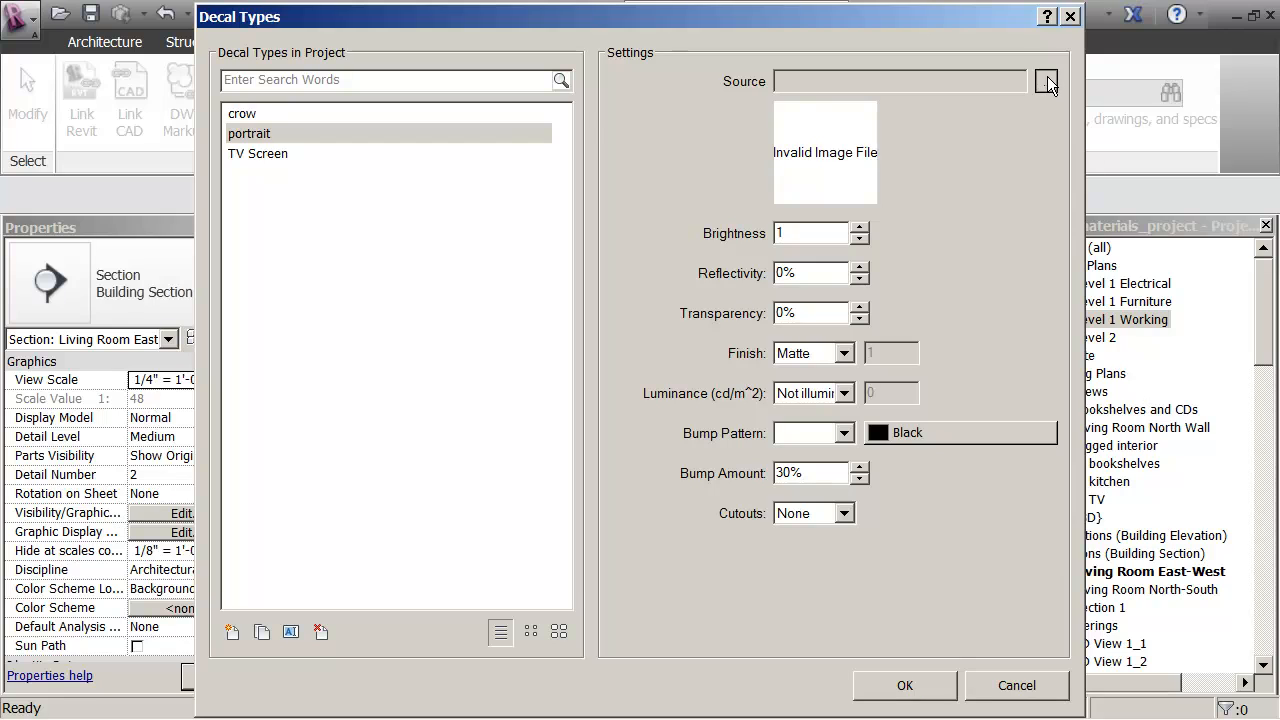
Browse to Desktop > UCBX_Revit > Work_Class > materials for the portrait's source photo.
left_click(1046, 81)
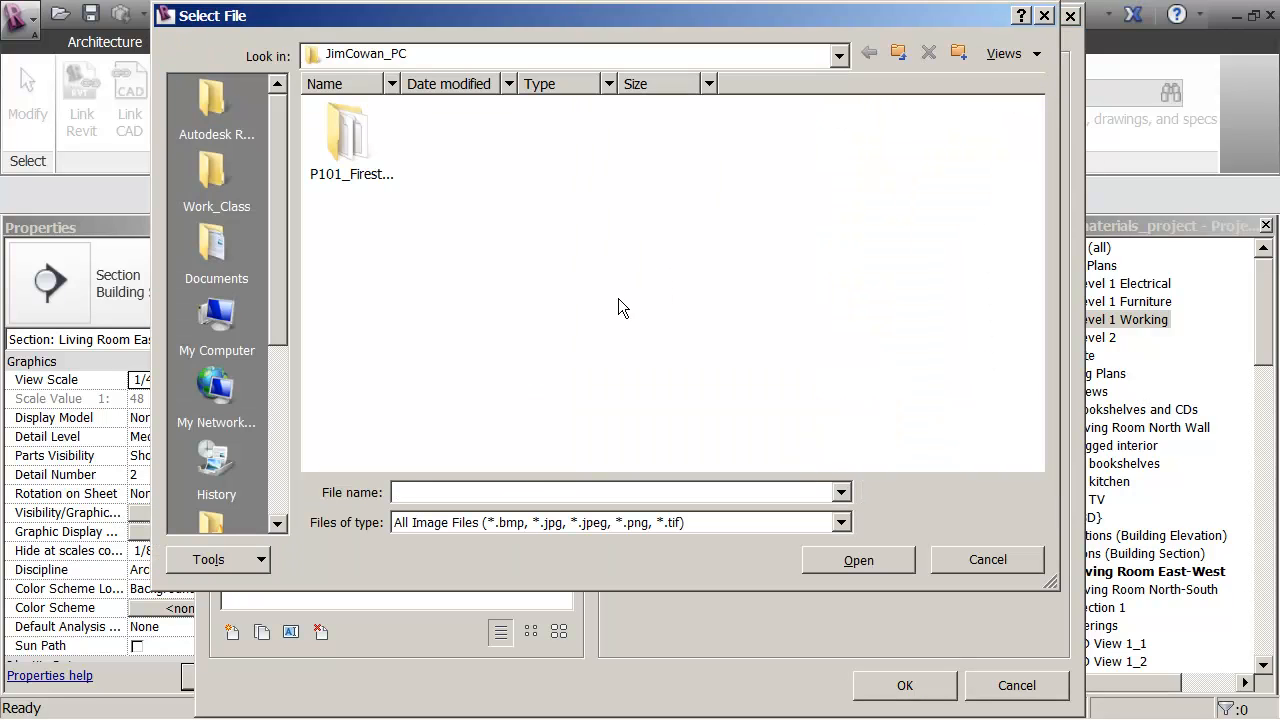
mouse_move(547, 310)
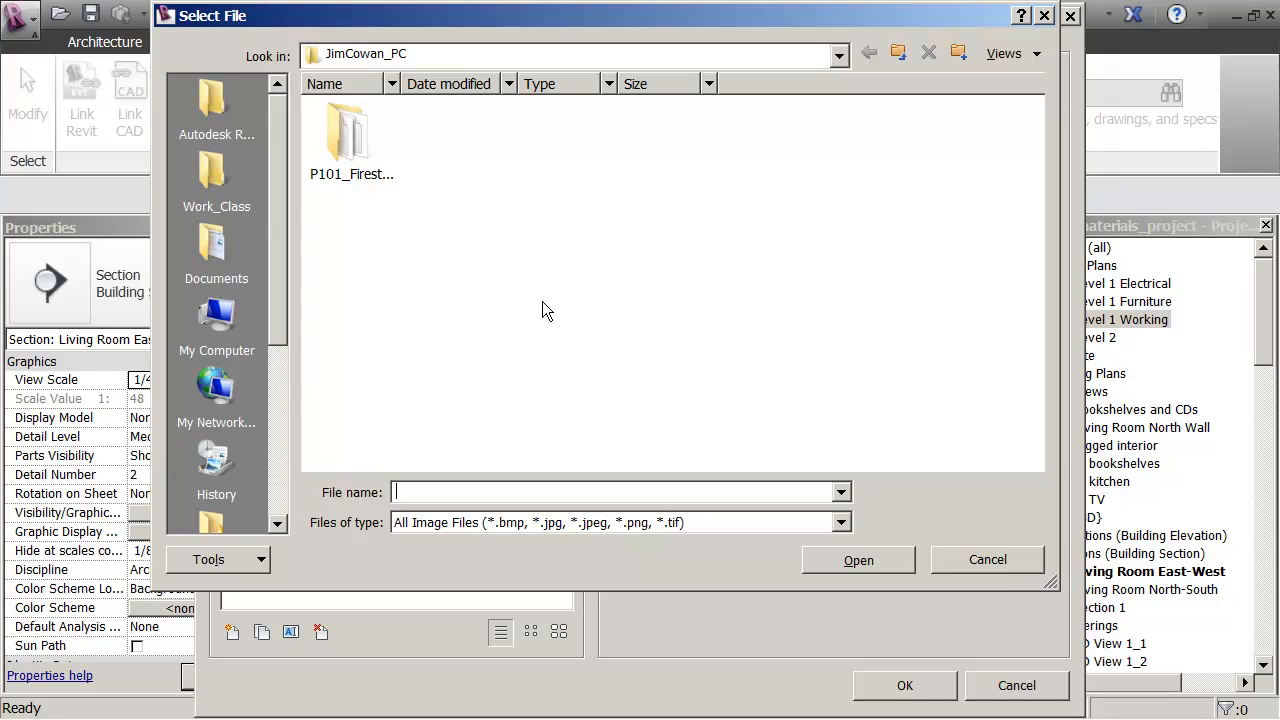
mouse_move(361, 277)
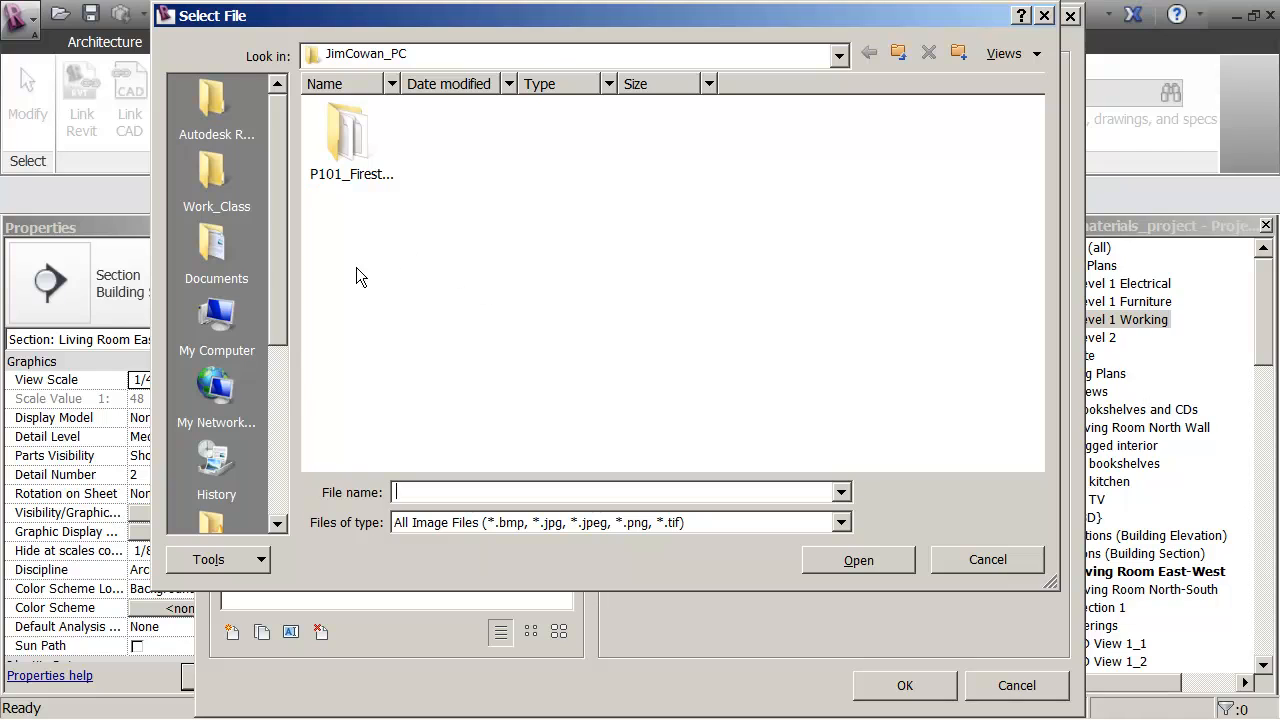
mouse_move(285, 228)
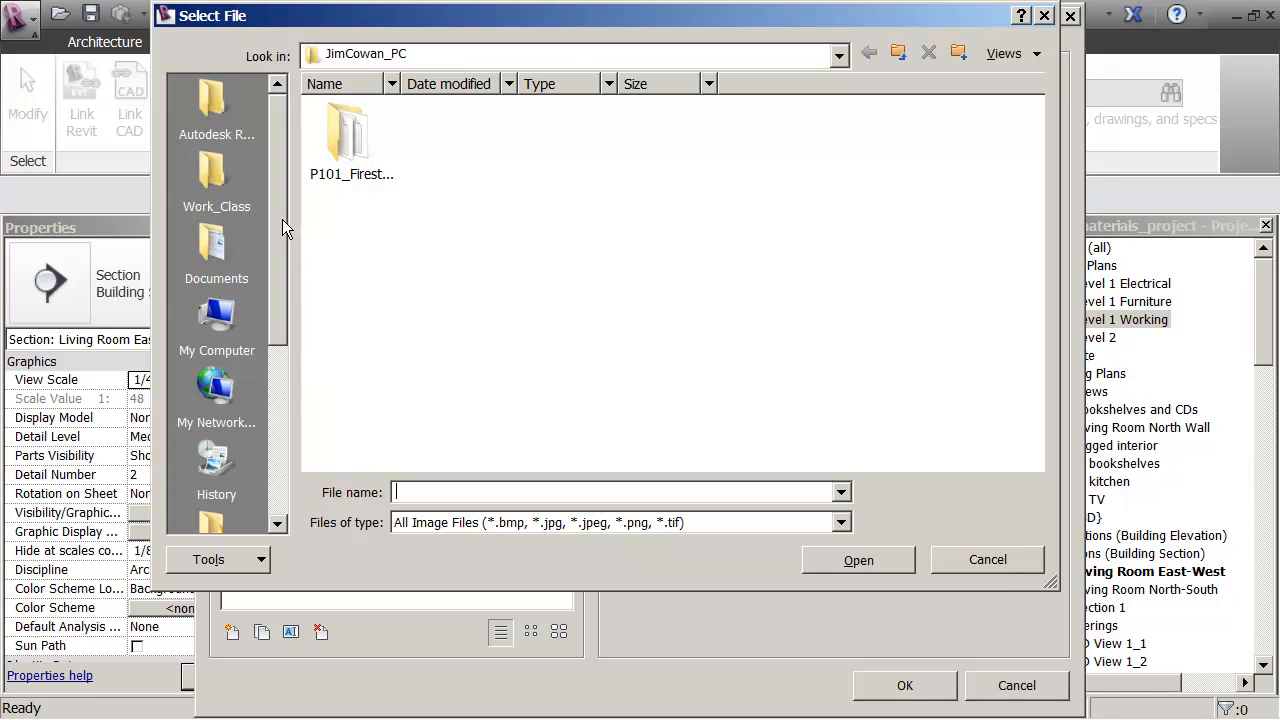
scroll("down", 3)
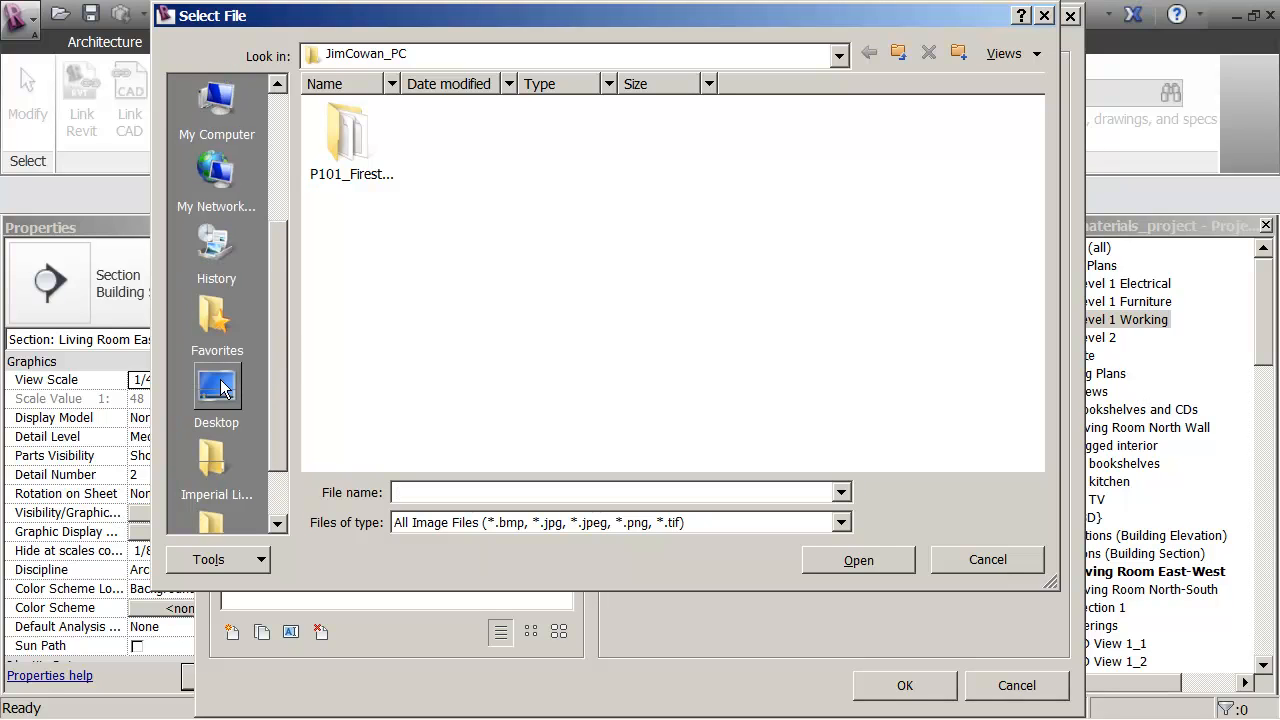
left_click(217, 390)
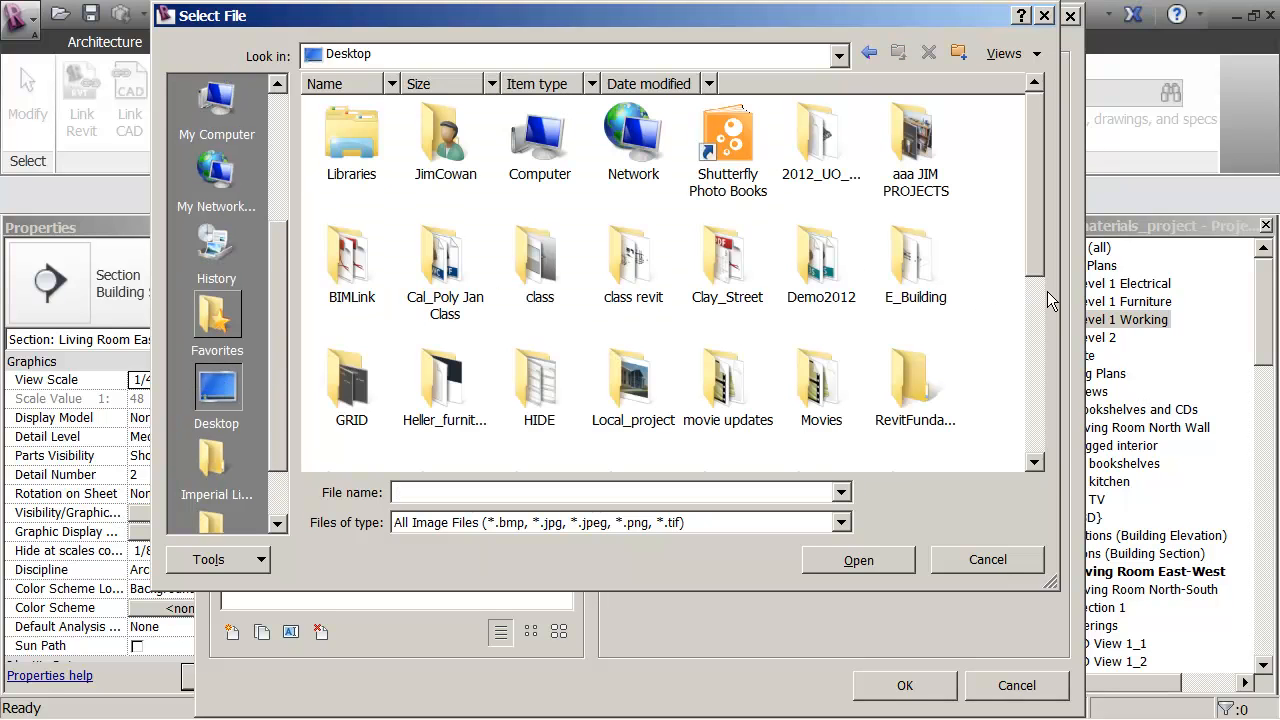
scroll("down", 3)
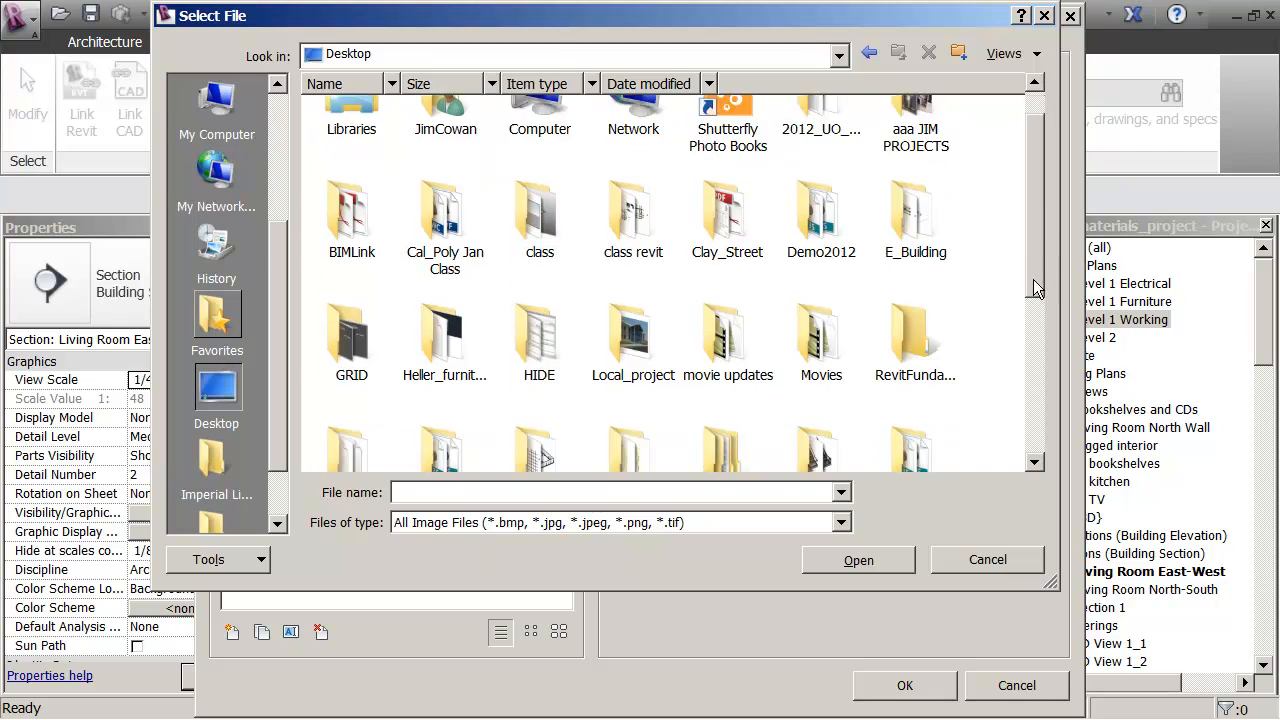
scroll("down", 3)
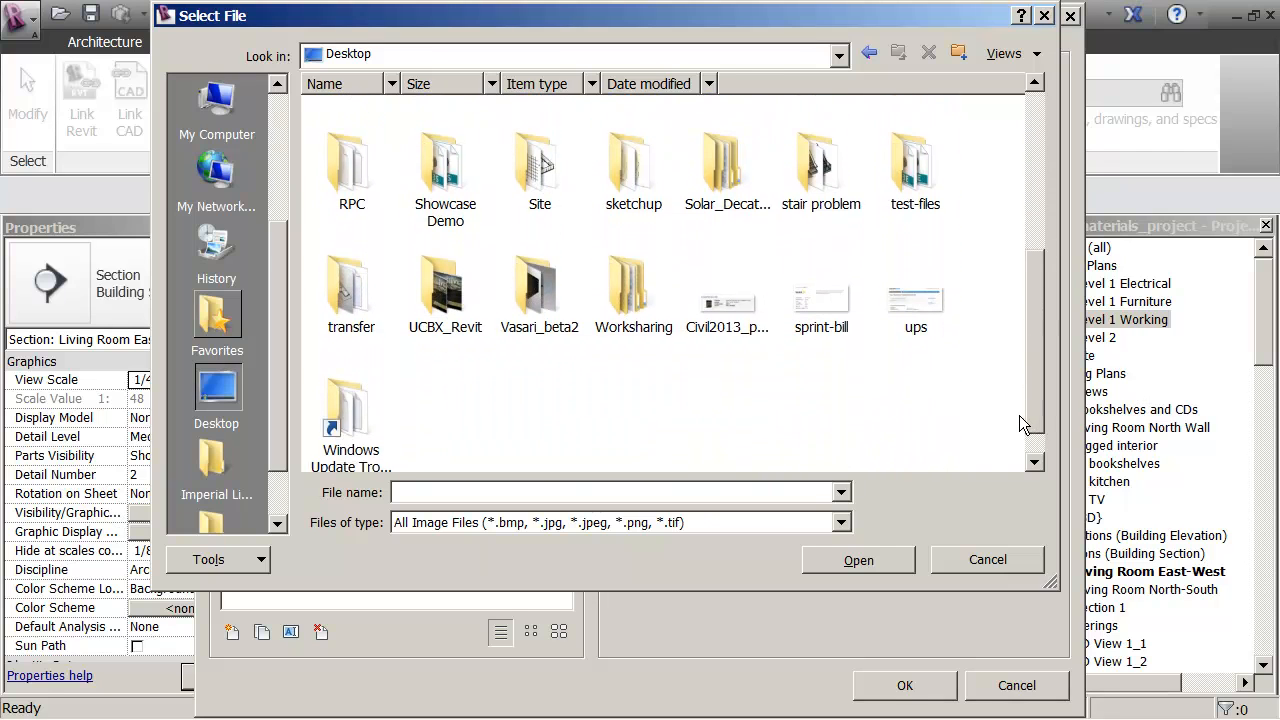
double_click(445, 290)
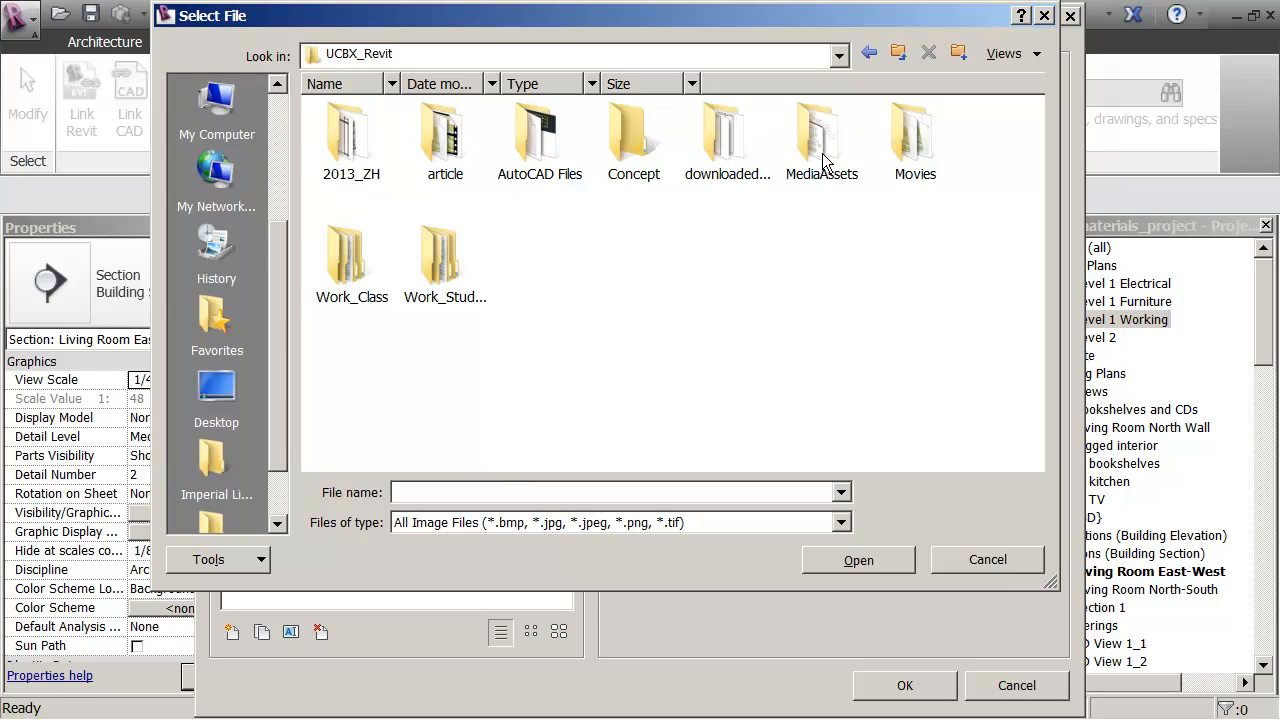
double_click(351, 258)
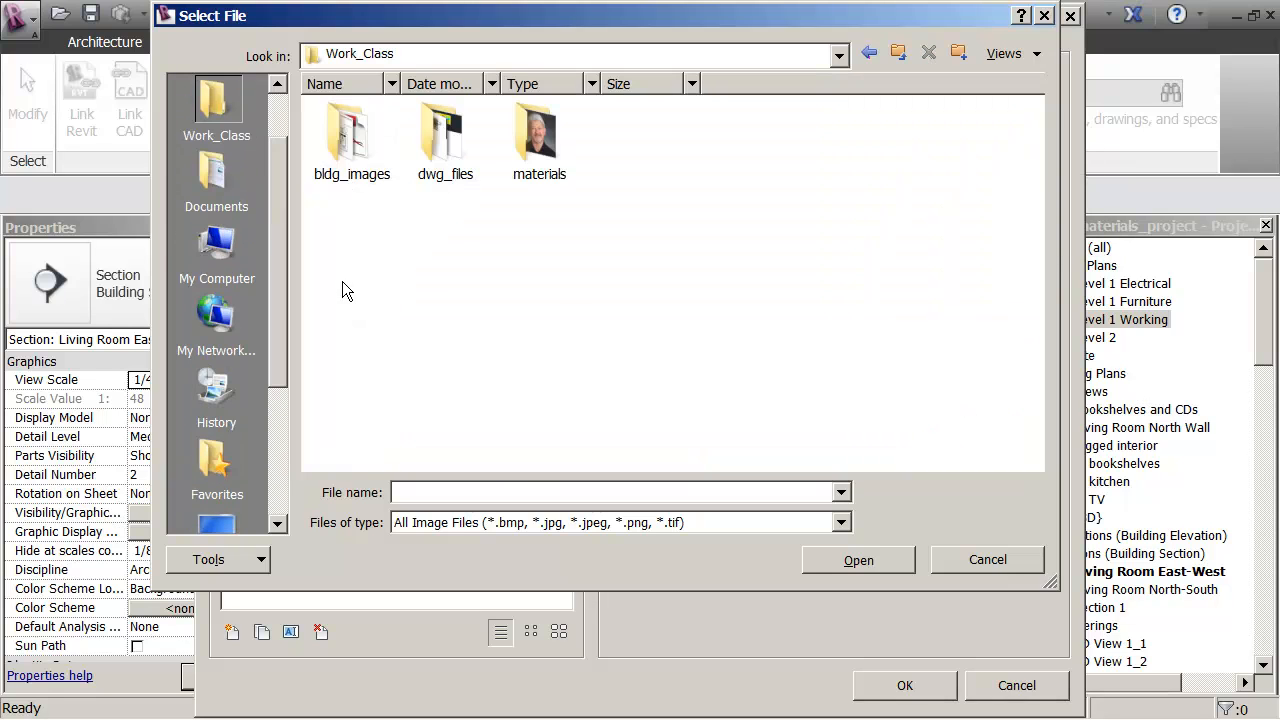
double_click(538, 135)
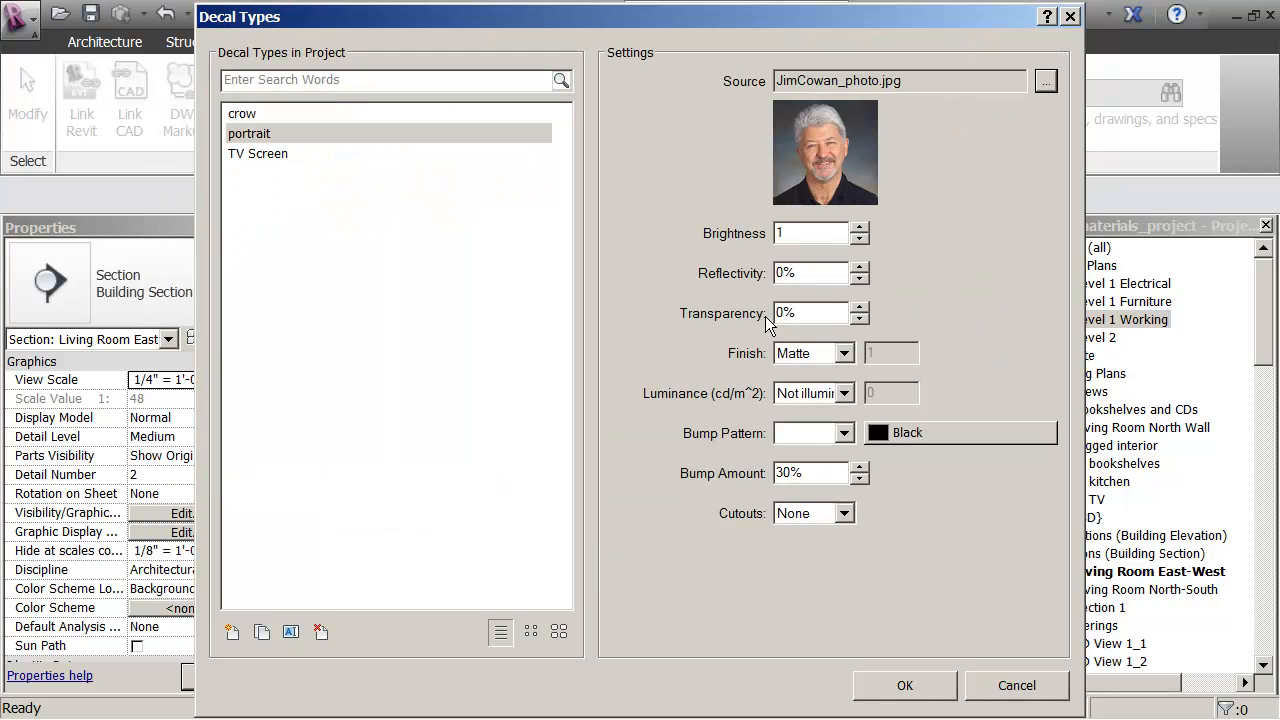
mouse_move(787, 442)
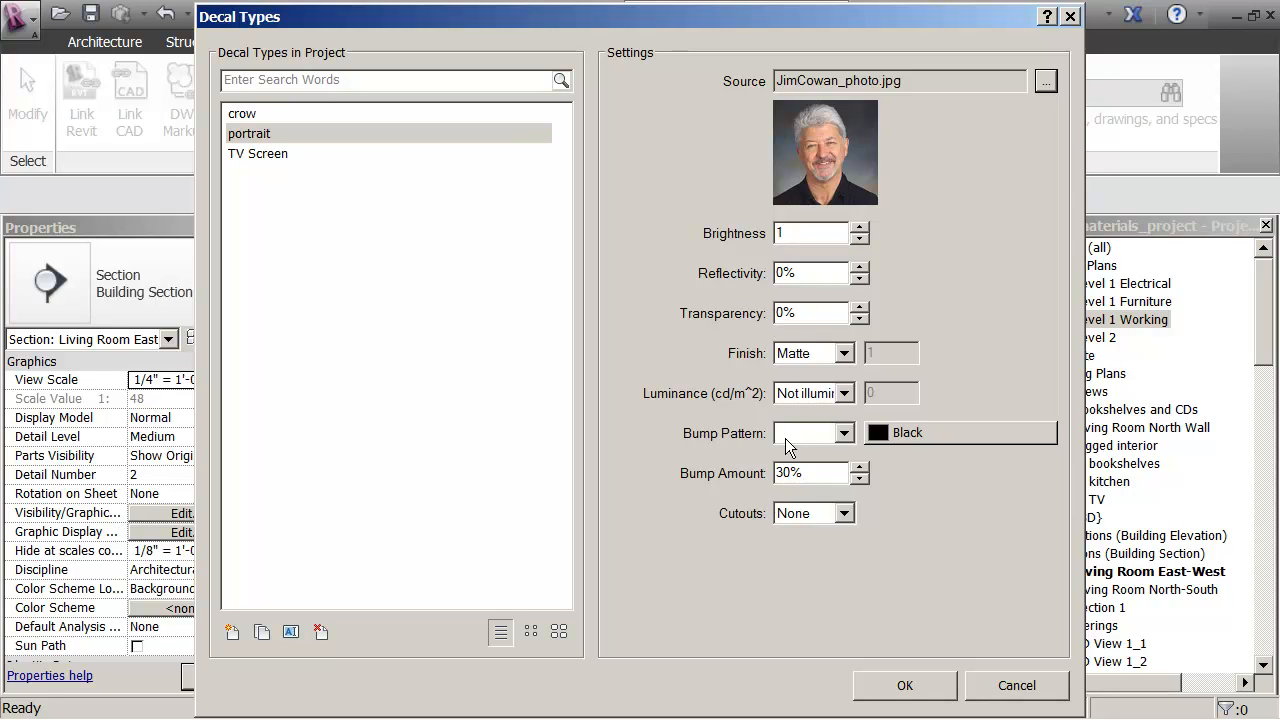
mouse_move(906, 685)
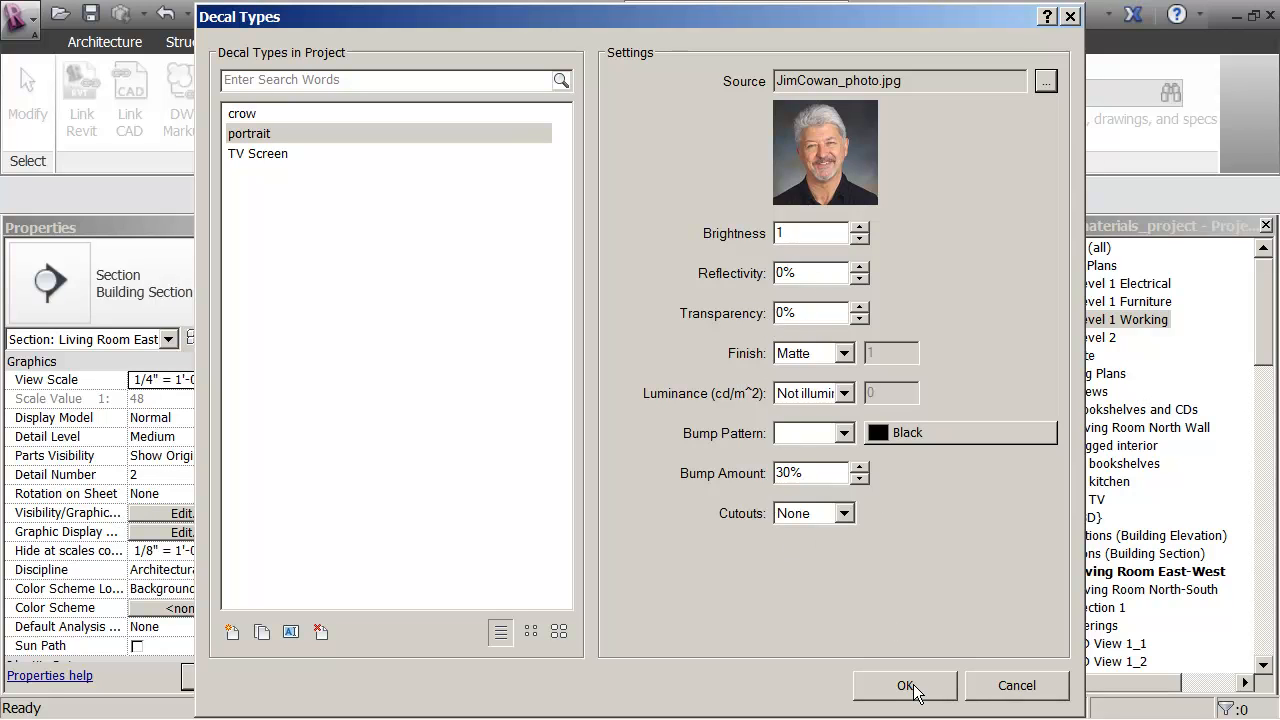
Confirm the Decal Types dialog, keeping the portrait photo settings.
left_click(905, 685)
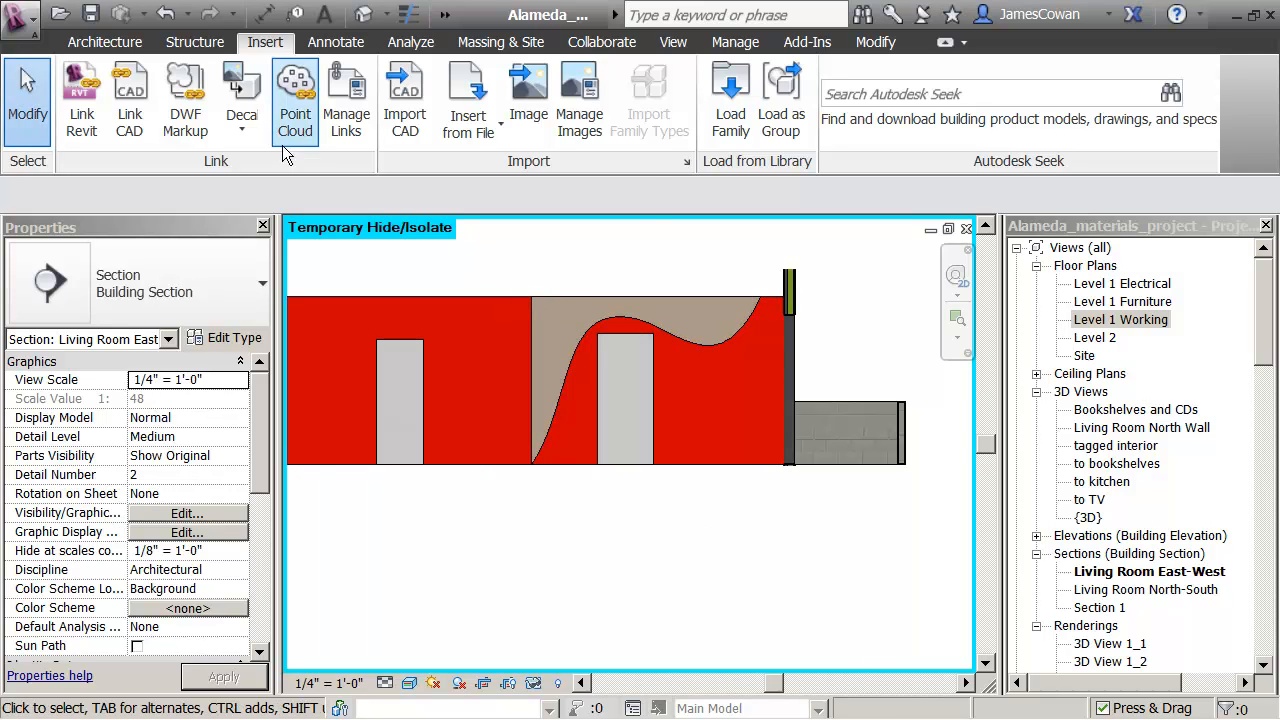
mouse_move(241, 90)
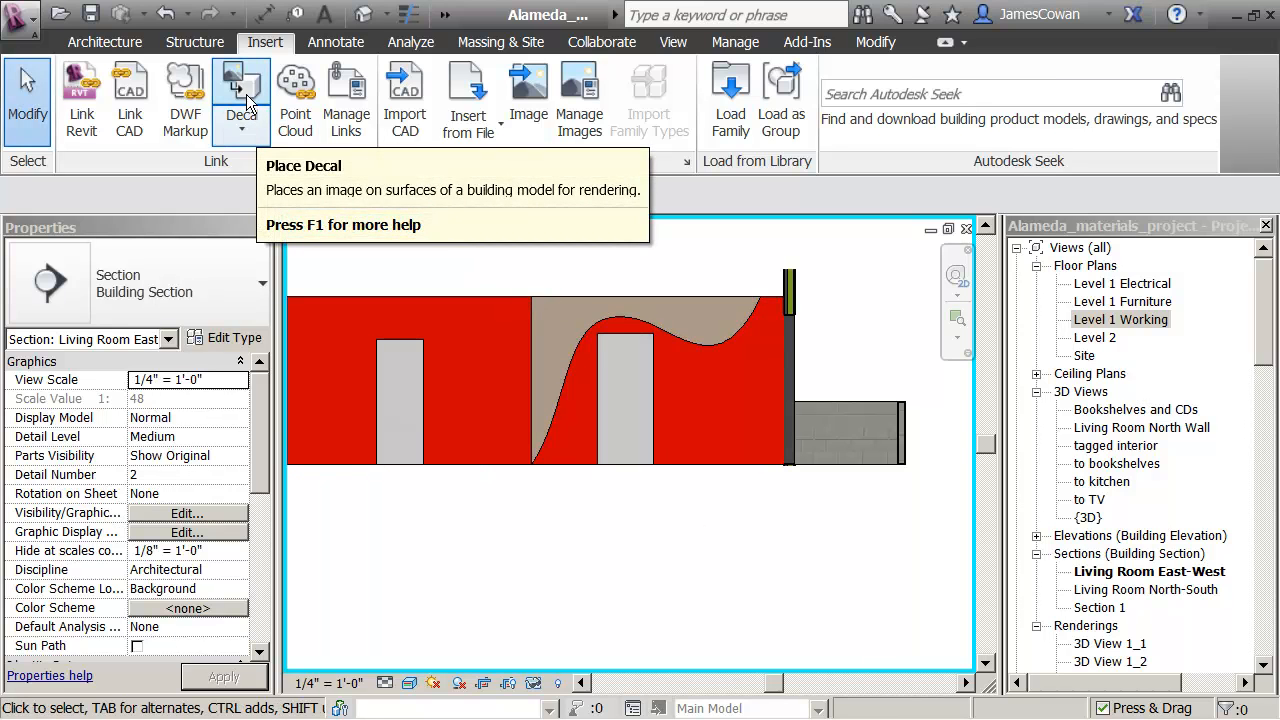
Place the portrait decal on the red wall right of the second doorway.
left_click(242, 90)
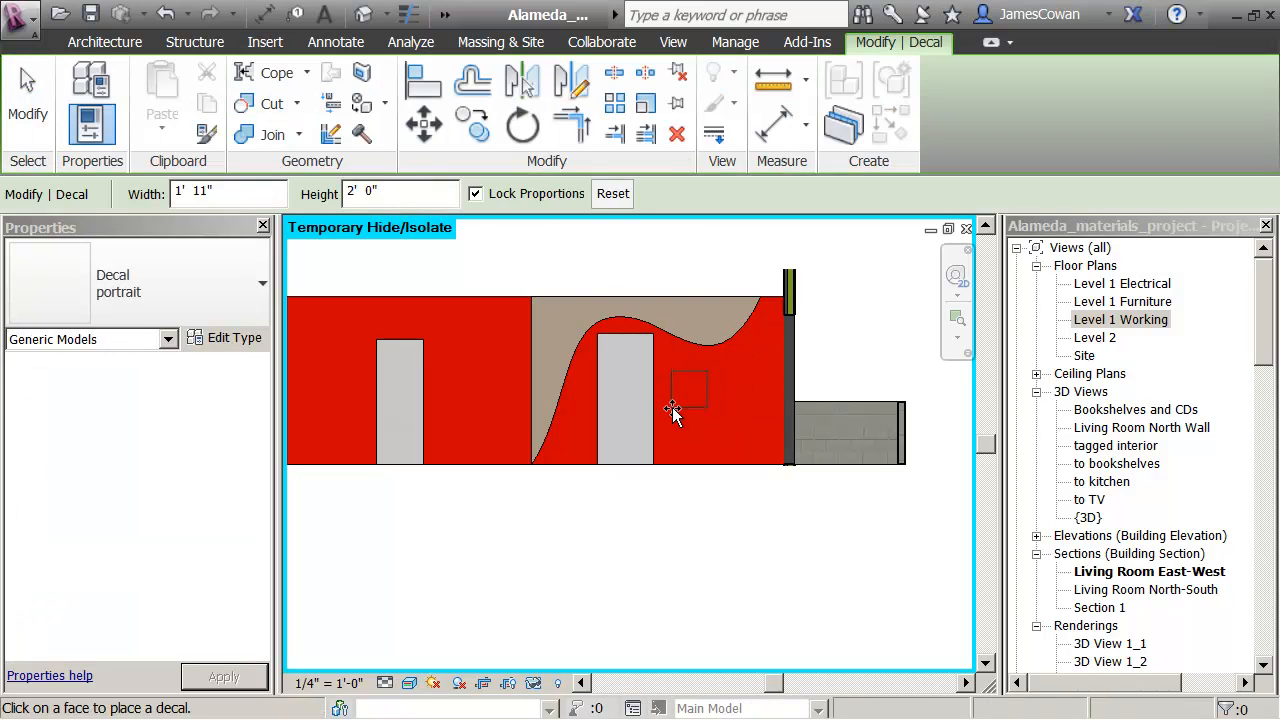
mouse_move(673, 410)
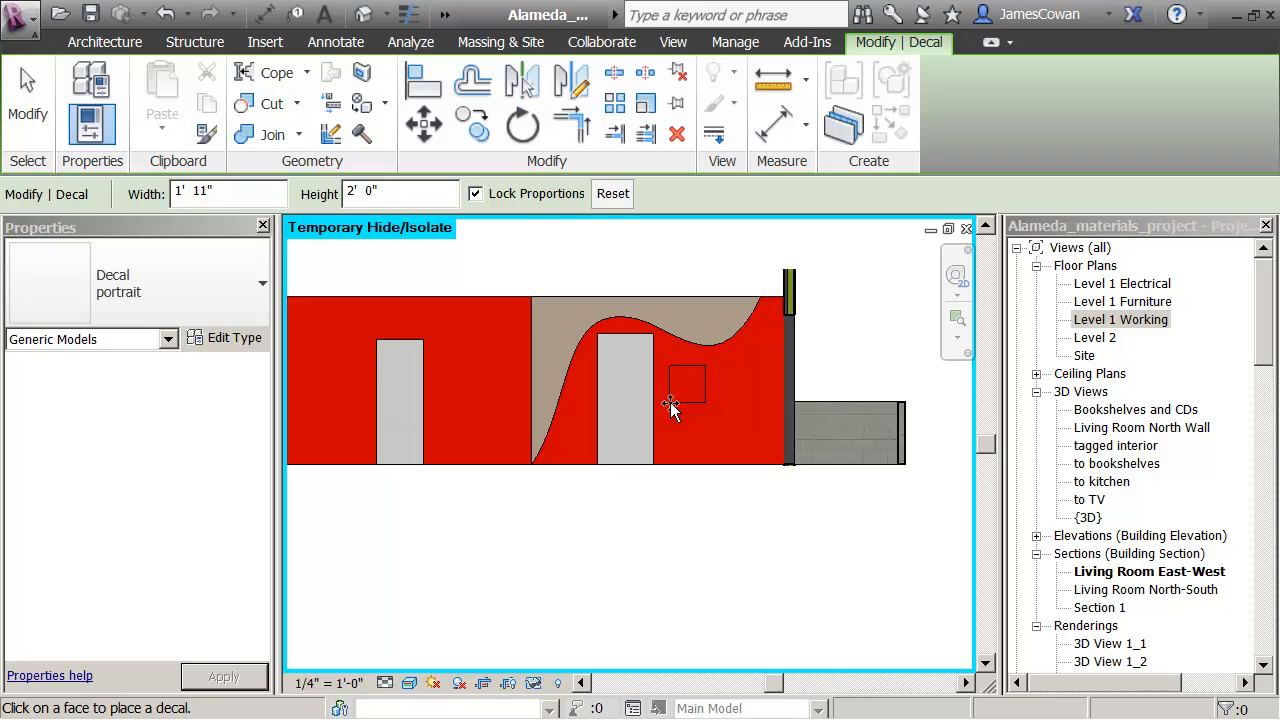
left_click(685, 385)
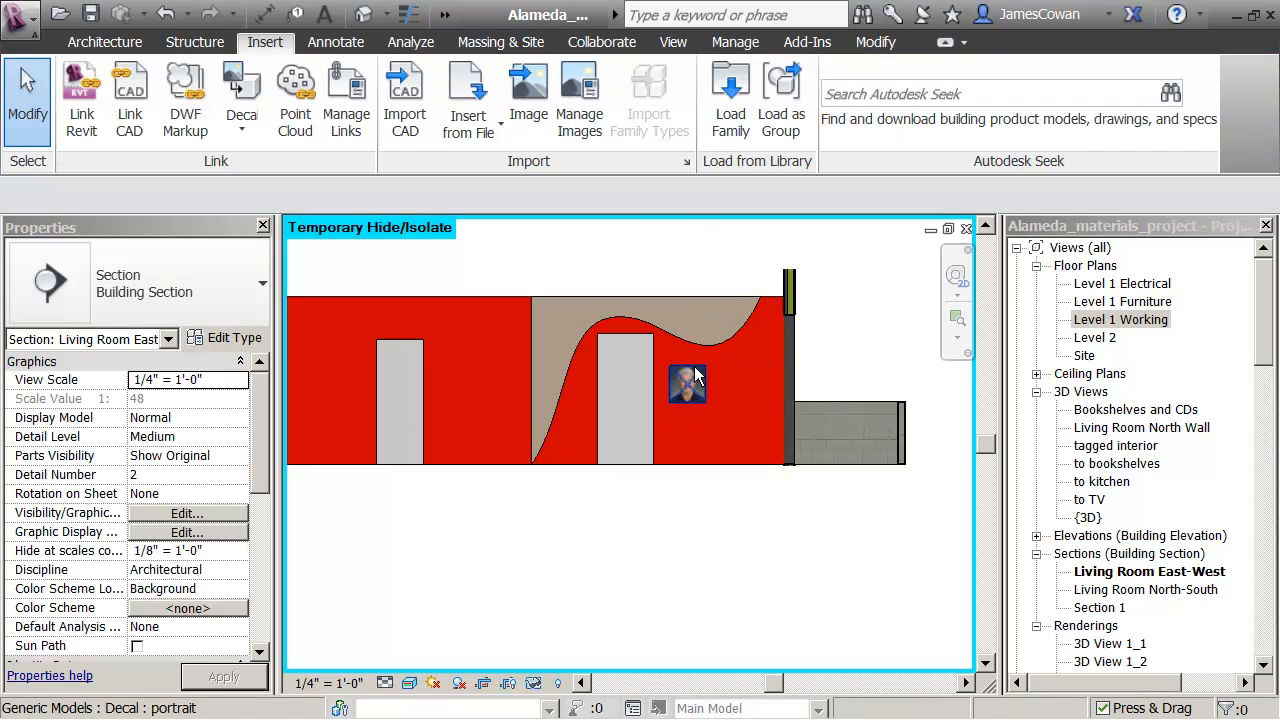
Select the portrait decal and drag a corner grip to enlarge it.
left_click(687, 385)
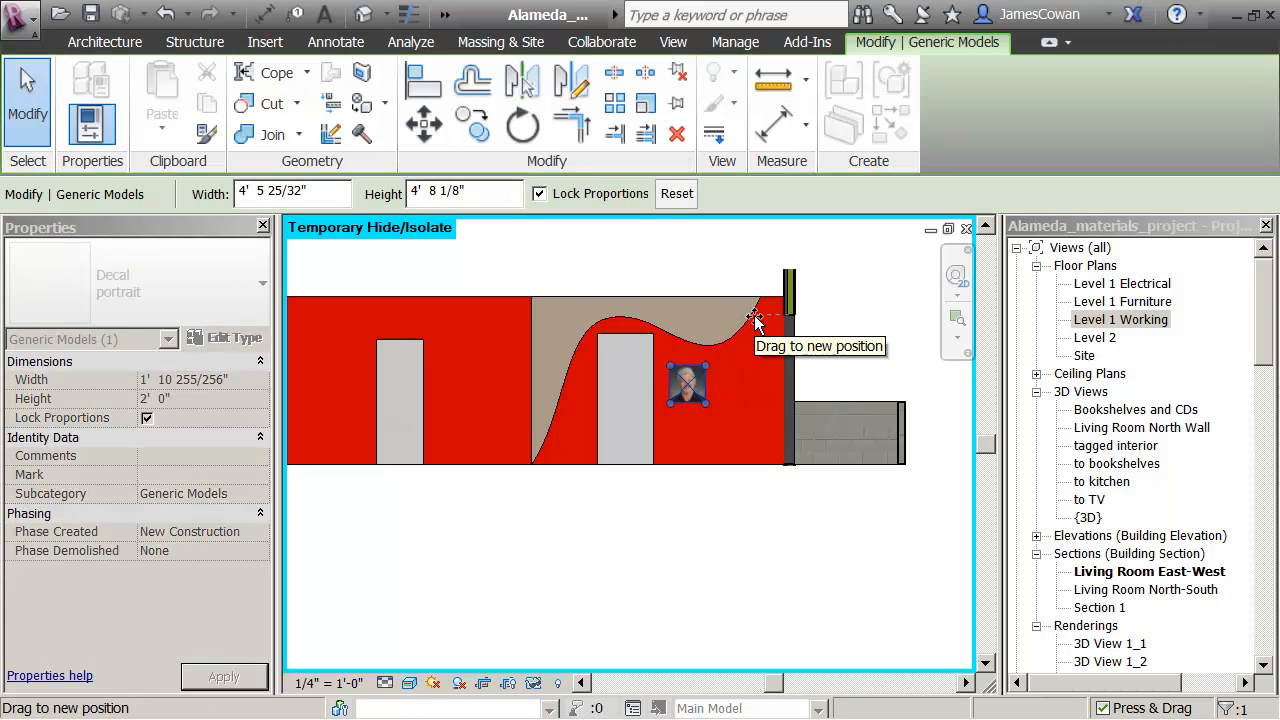
left_click_drag(757, 318, 693, 378)
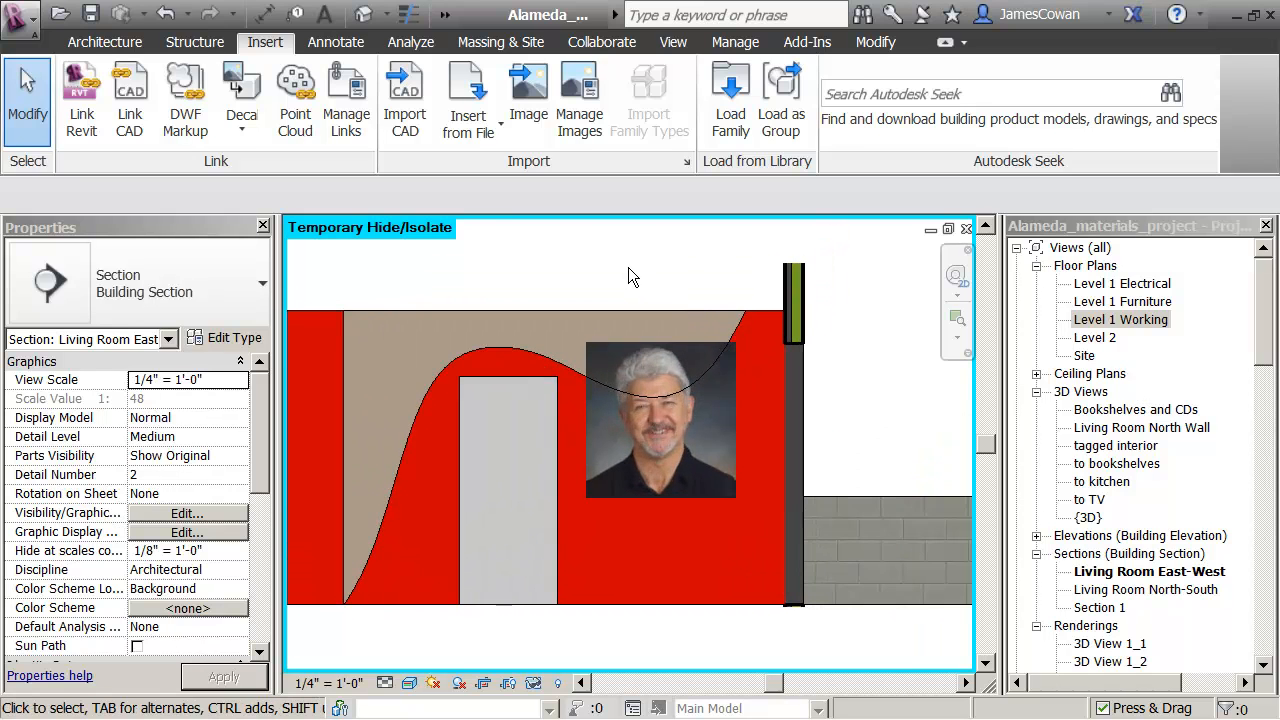
mouse_move(630, 416)
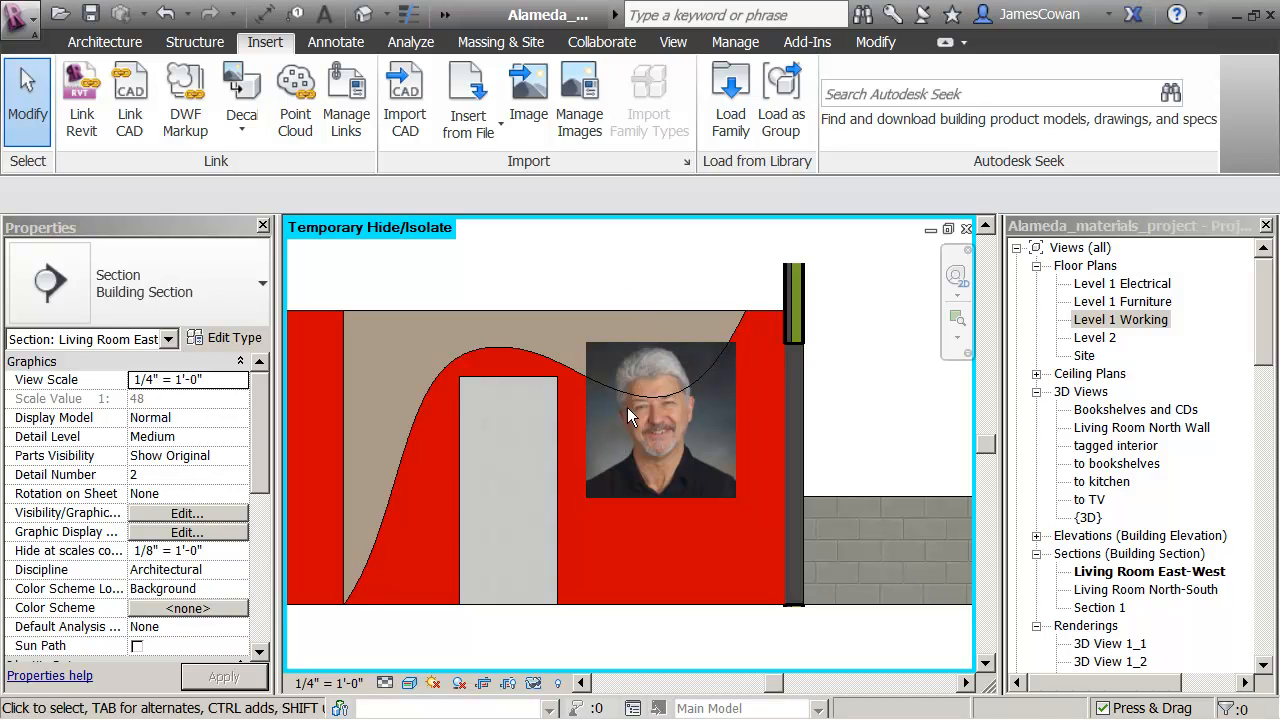
mouse_move(697, 252)
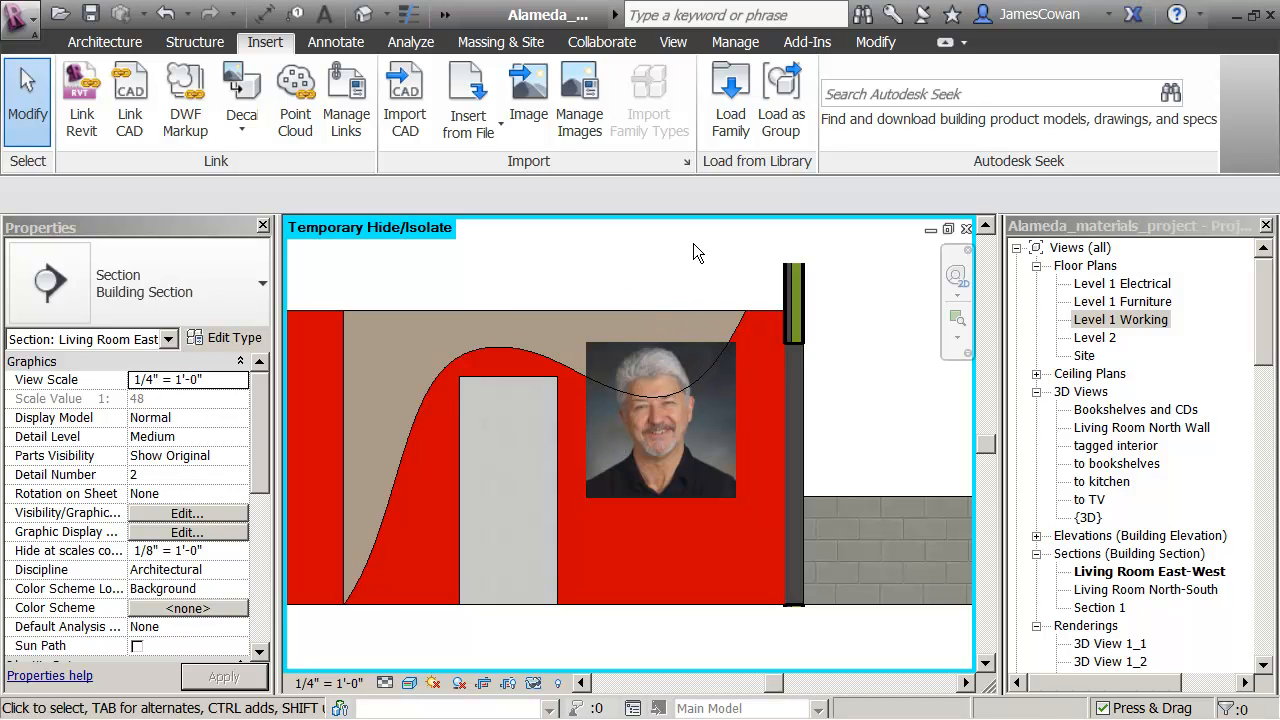
mouse_move(952, 322)
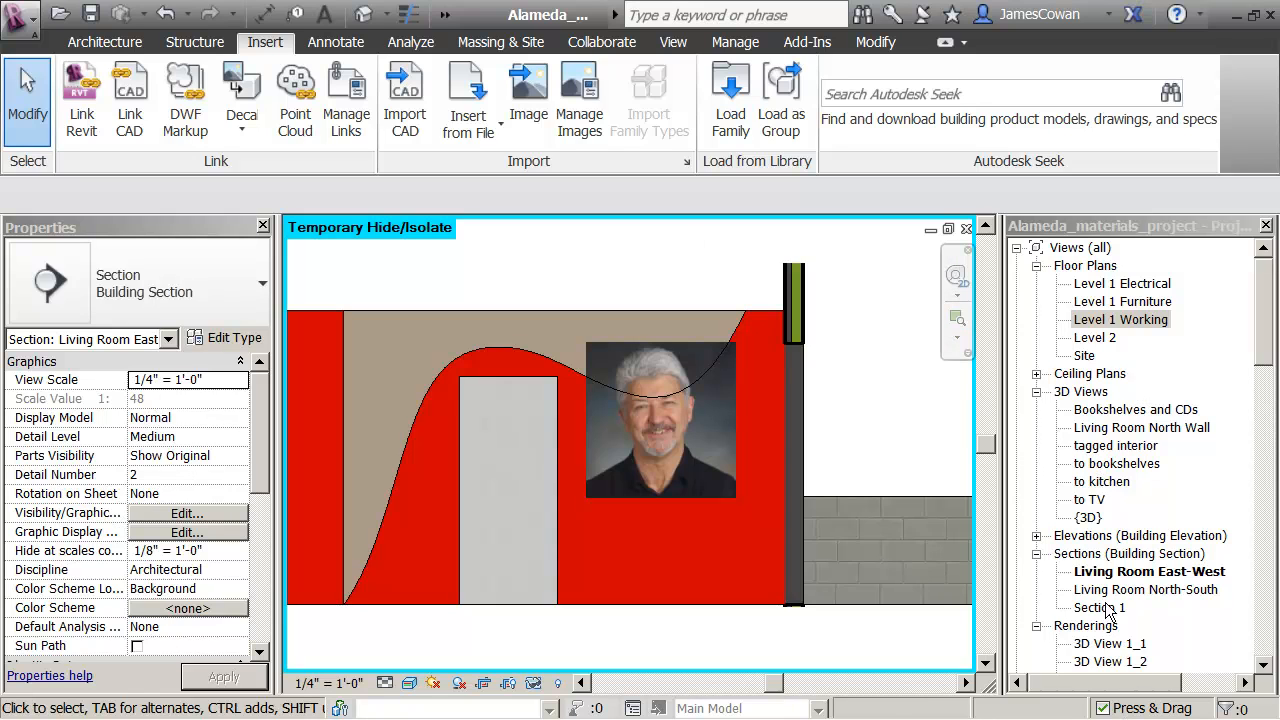
Open the Living Room North Wall 3D view from the Project Browser.
left_click(1148, 571)
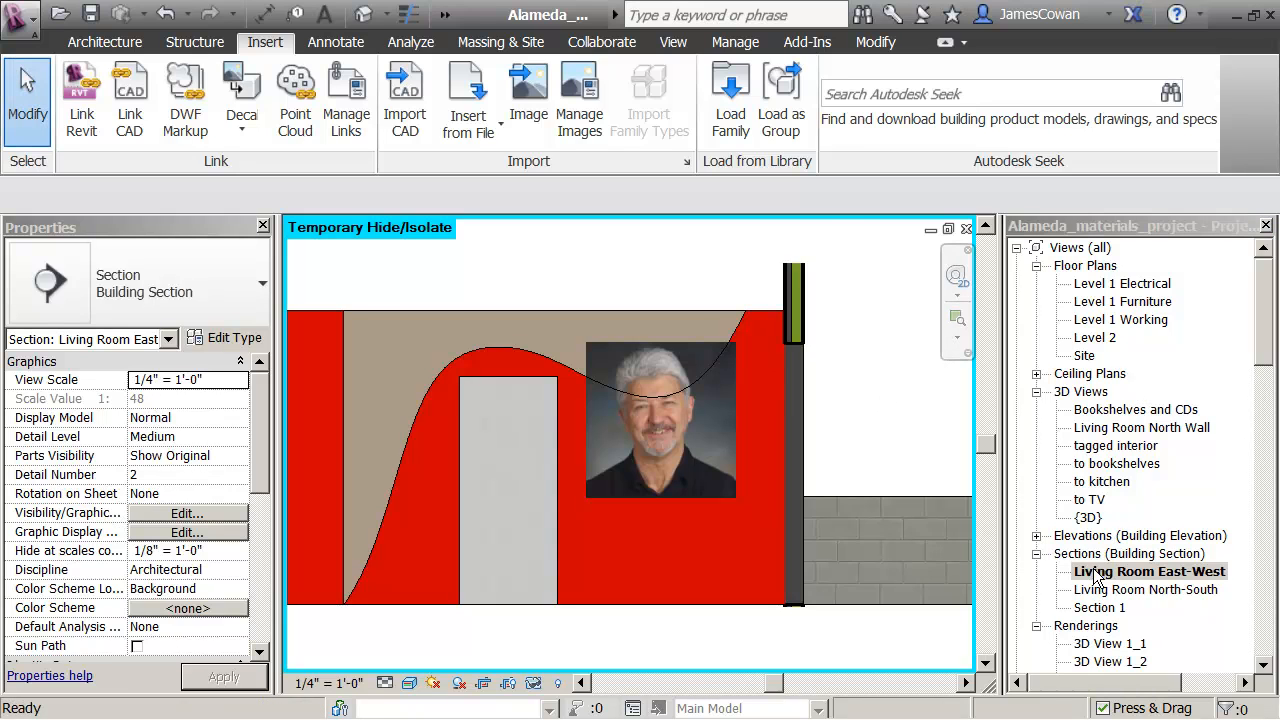
mouse_move(1100, 458)
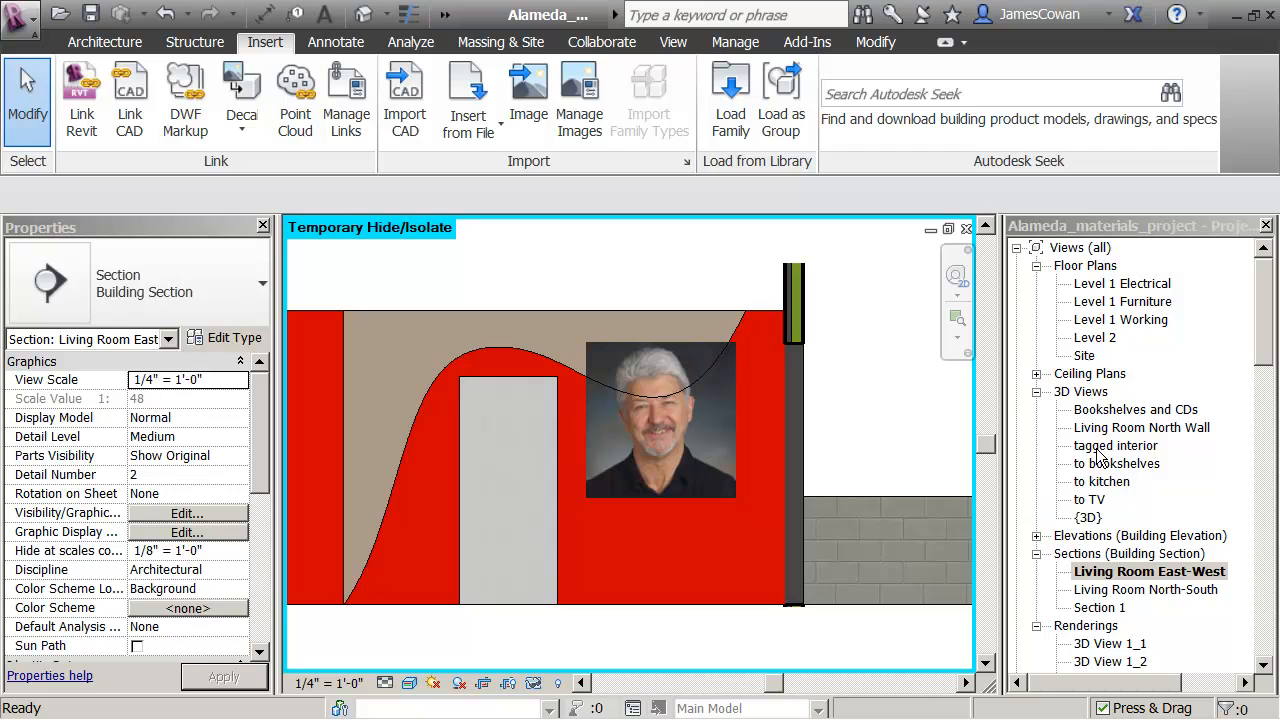
double_click(1141, 427)
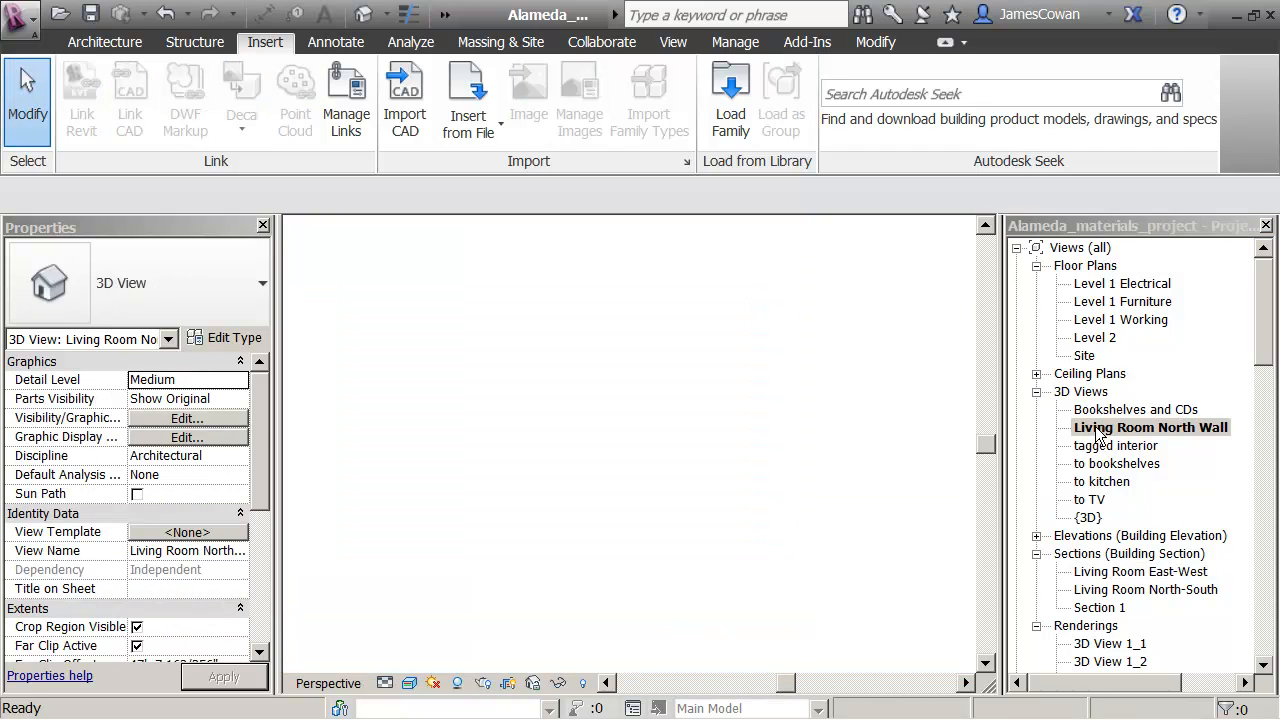
Switch to the 'to kitchen' 3D view showing the portrait on the red wall.
double_click(1149, 427)
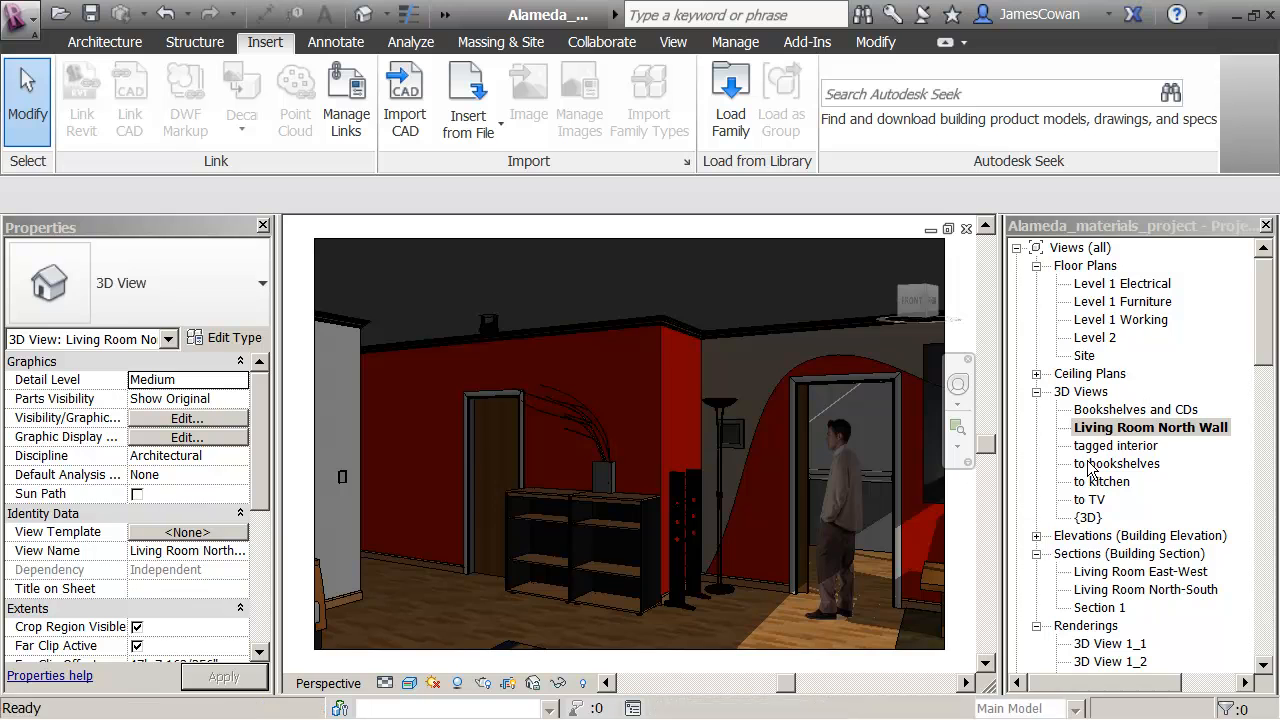
double_click(1101, 481)
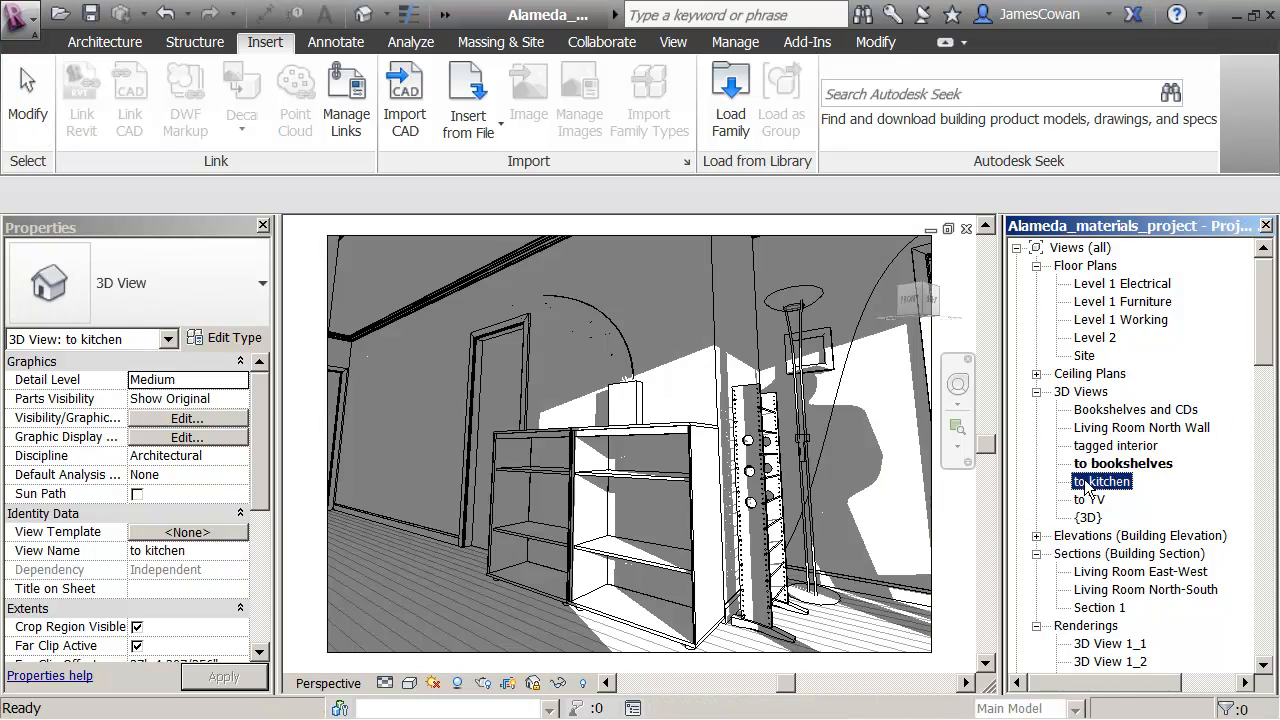
double_click(1100, 481)
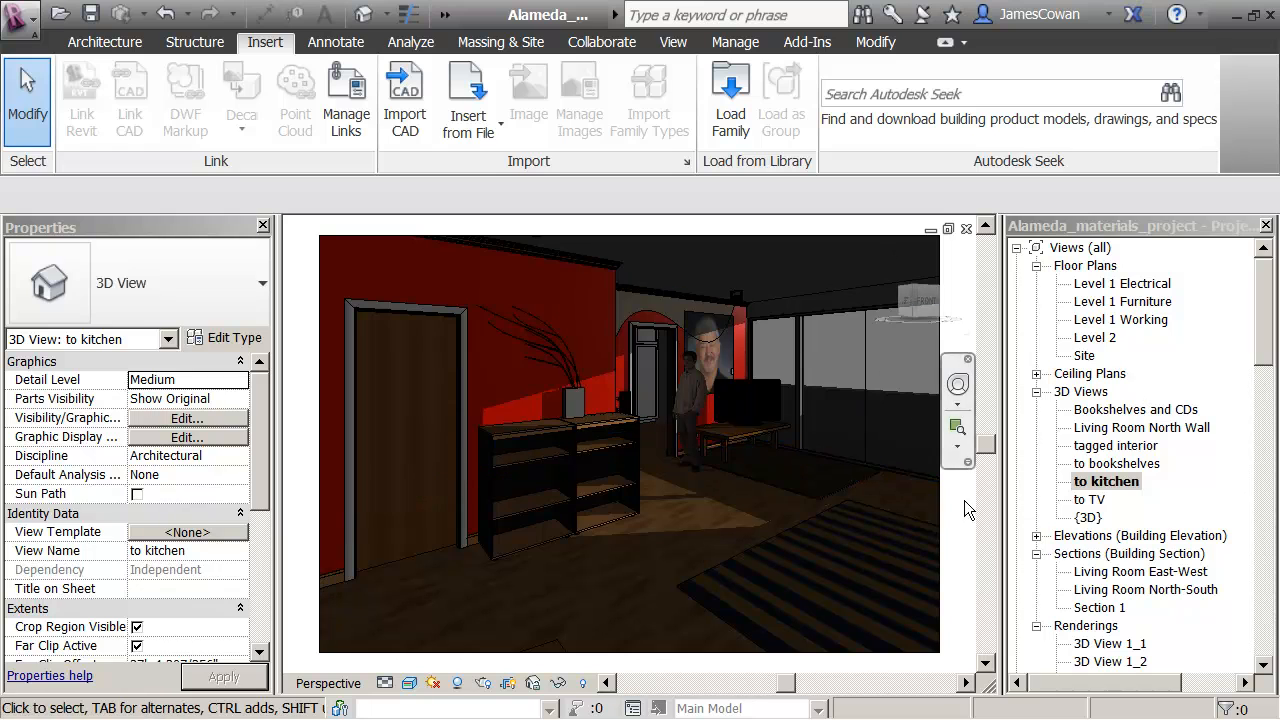
mouse_move(390, 668)
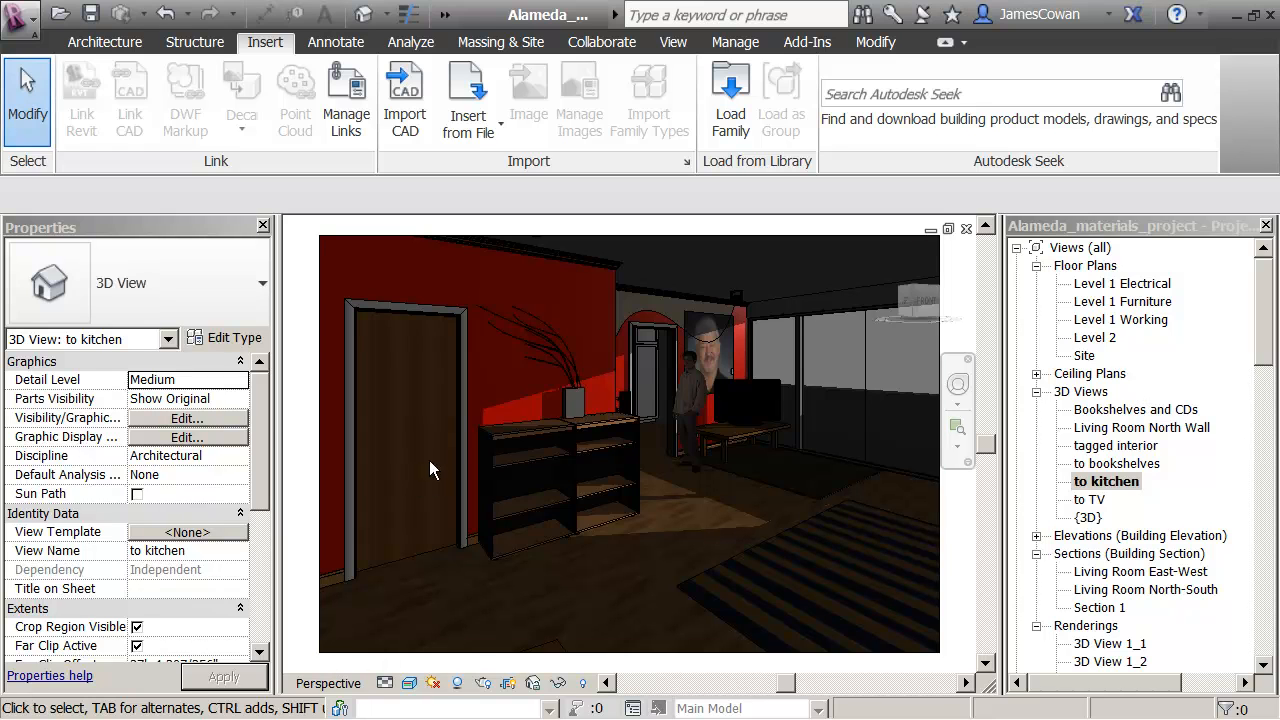
Render the 'to kitchen' view at High quality with artificial-only interior lighting.
left_click(484, 683)
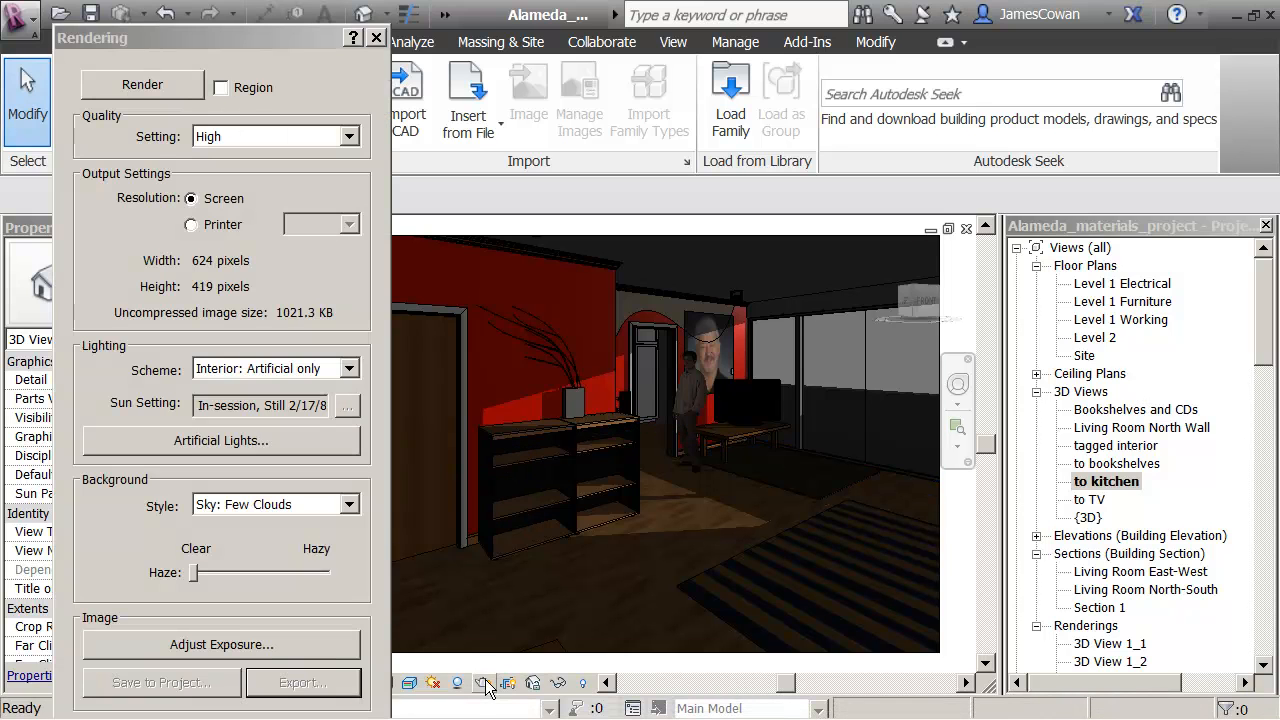
left_click(142, 84)
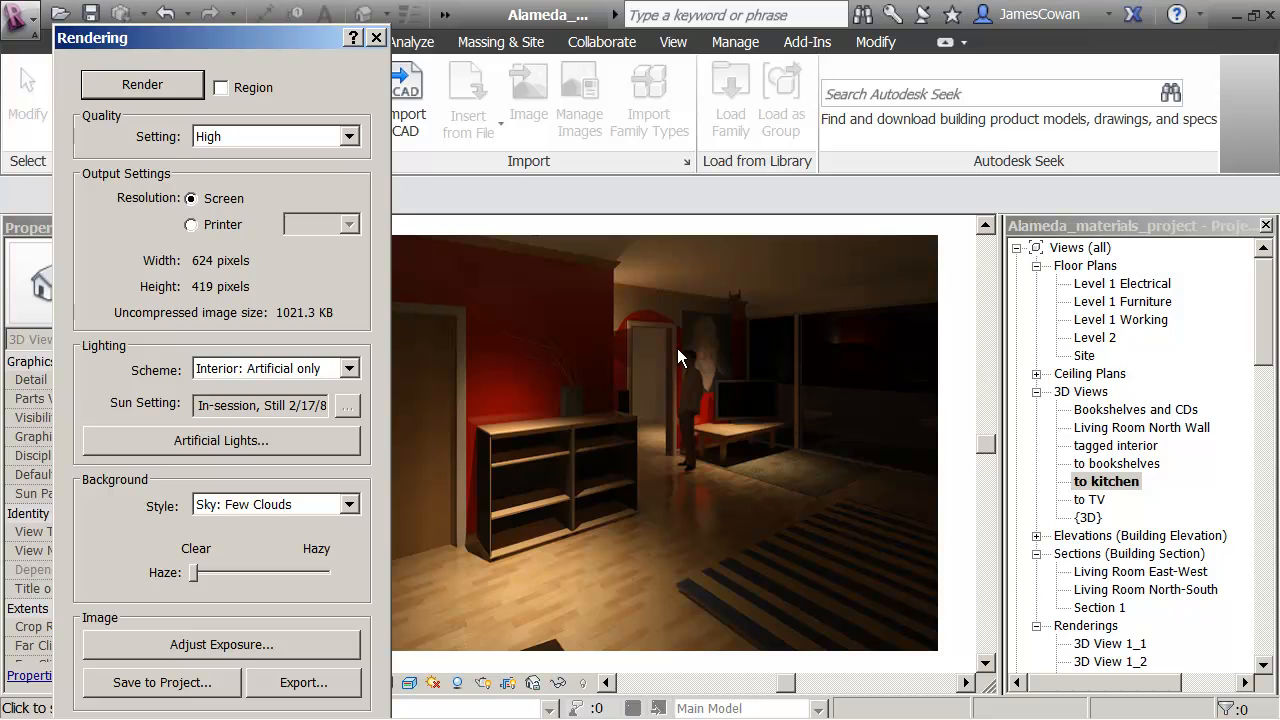
mouse_move(488, 309)
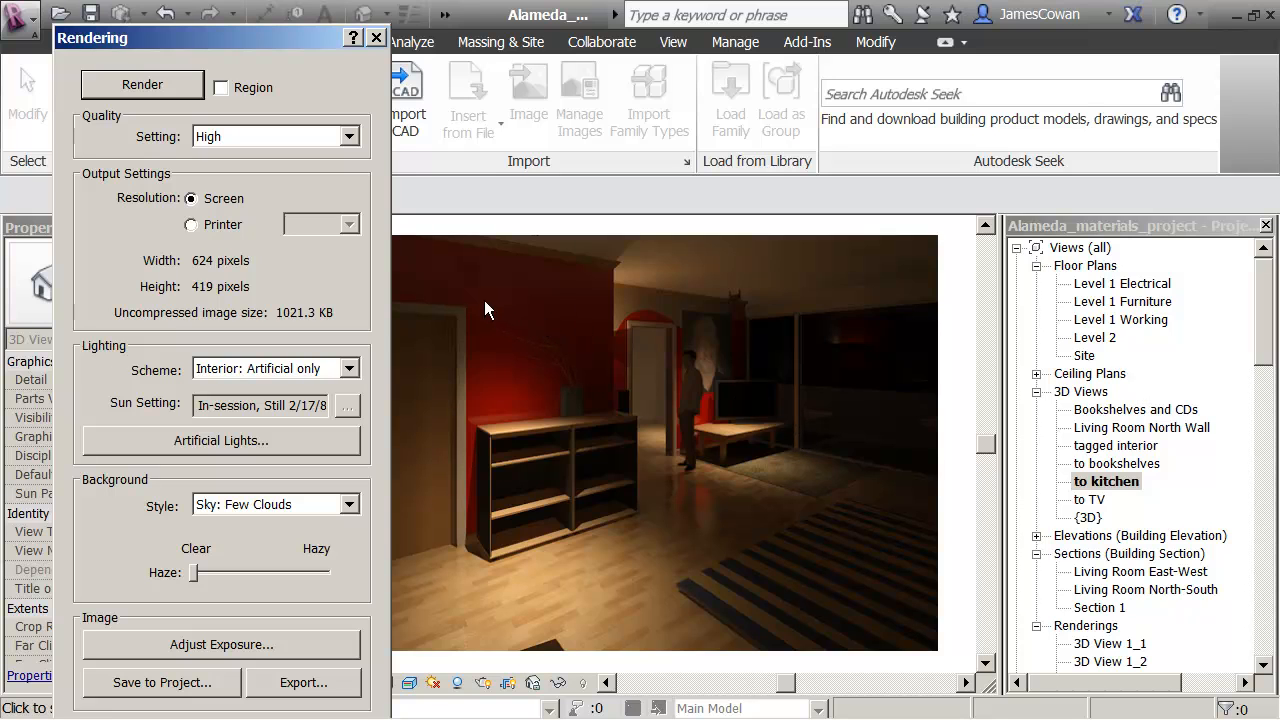
mouse_move(390, 70)
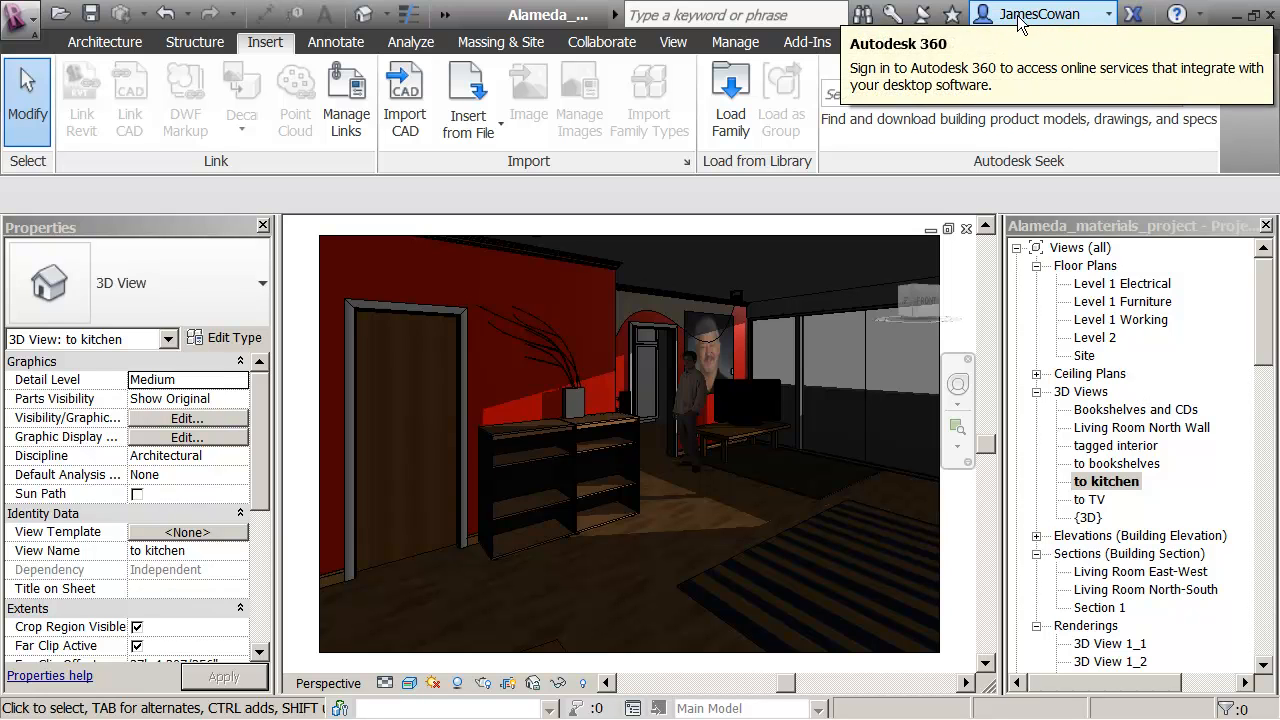
mouse_move(1050, 15)
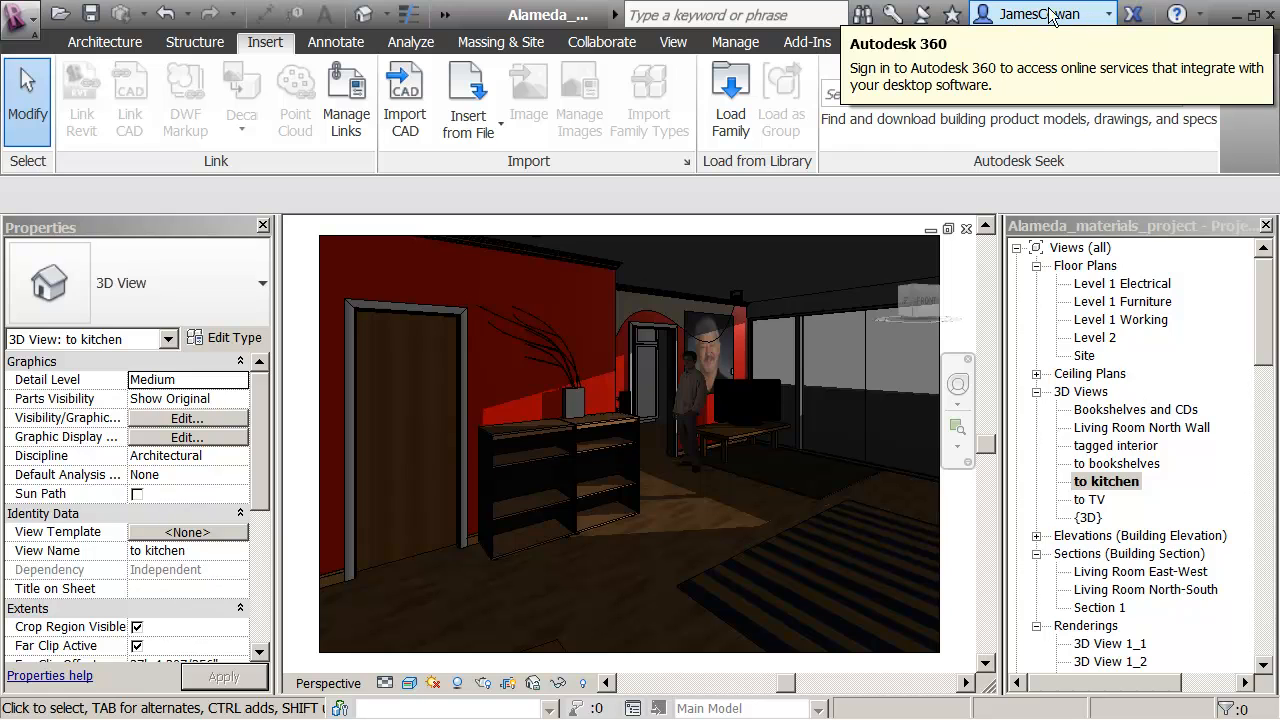
mouse_move(1100, 18)
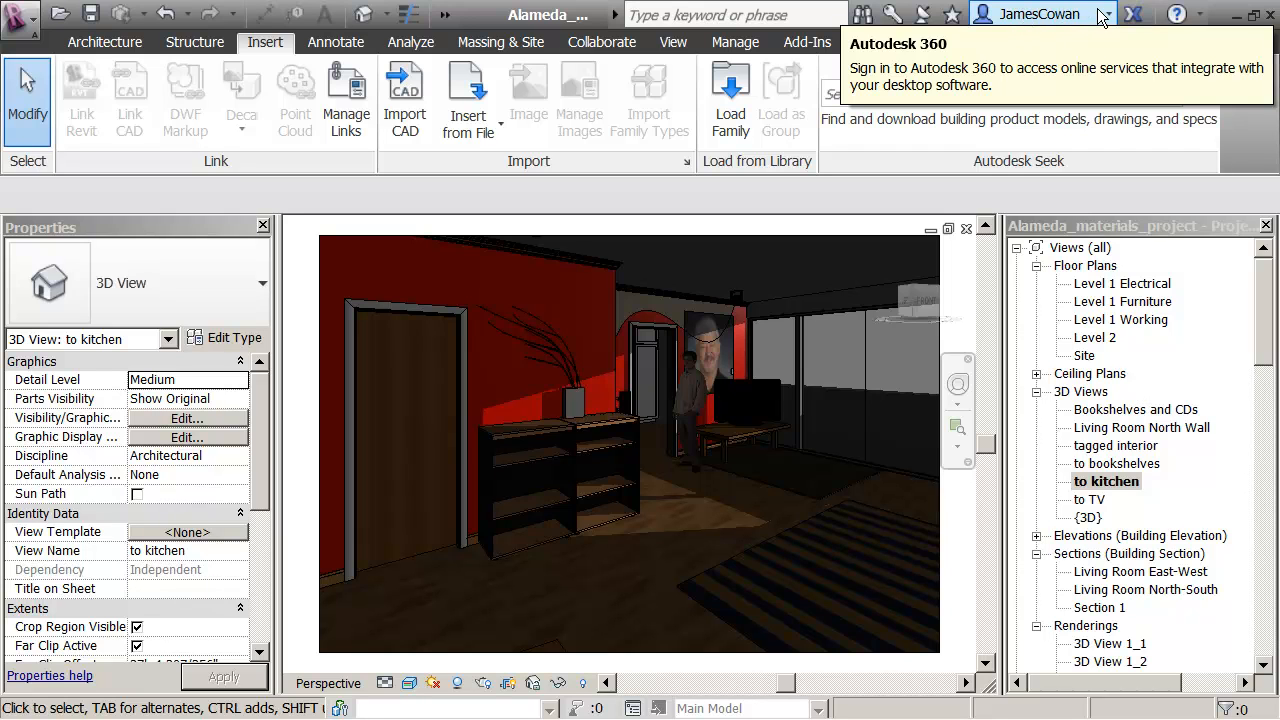
mouse_move(1035, 18)
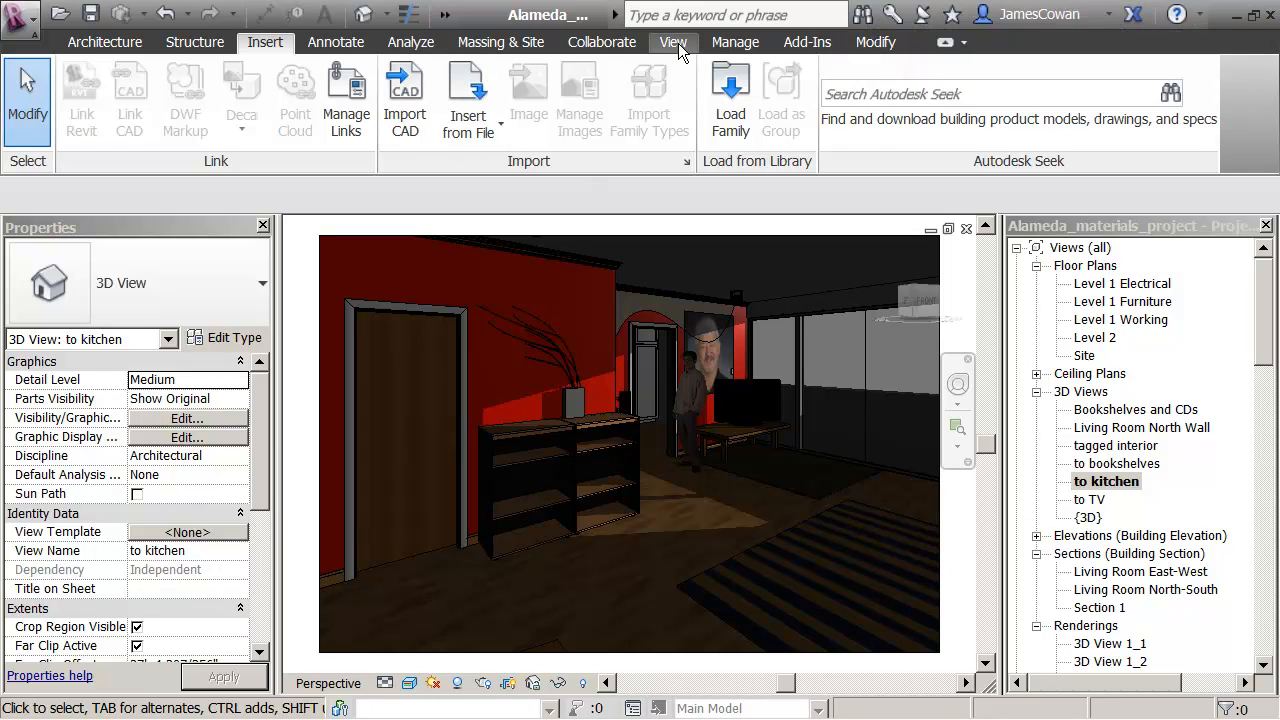
Launch Render in Cloud from the View tab's Graphics panel.
left_click(673, 42)
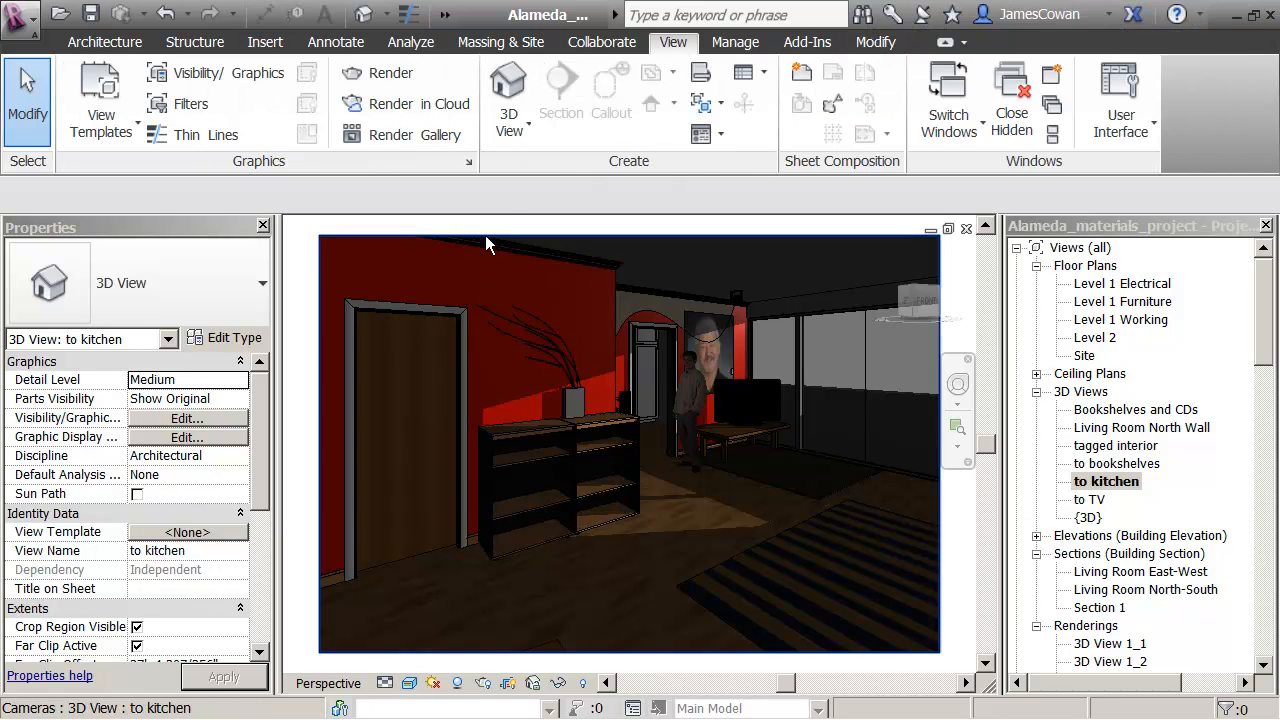
mouse_move(405, 103)
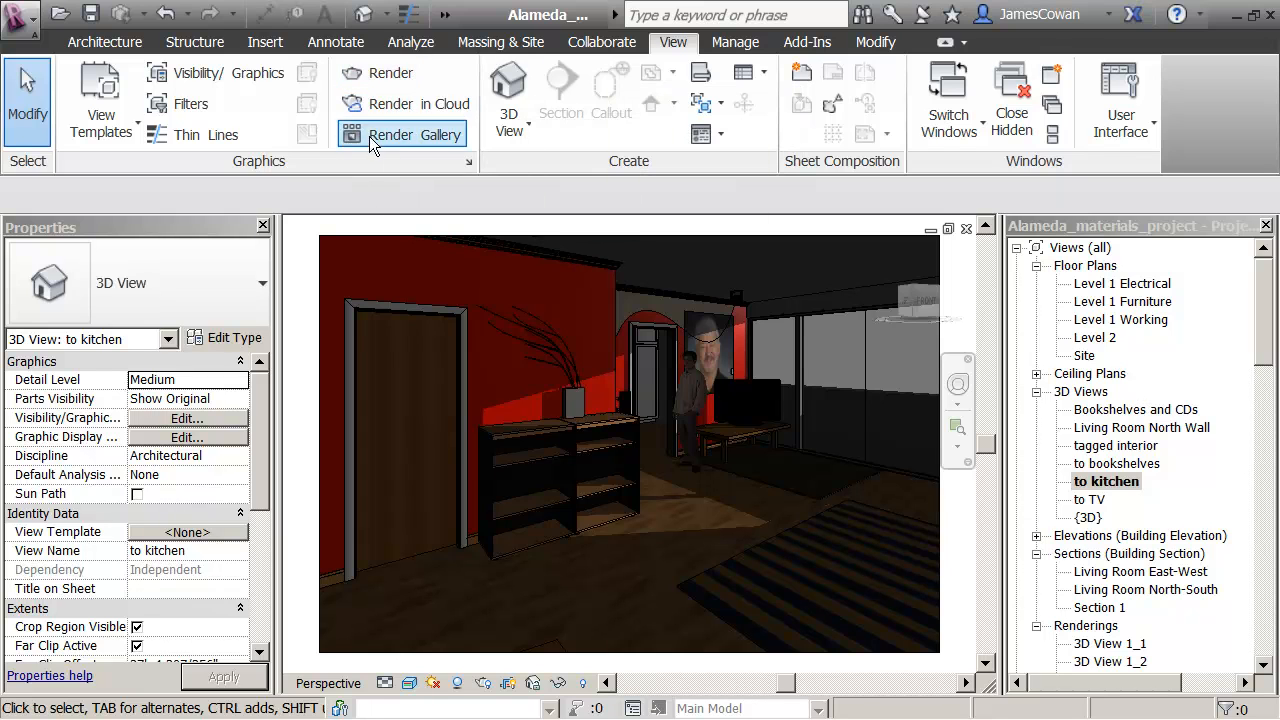
mouse_move(405, 103)
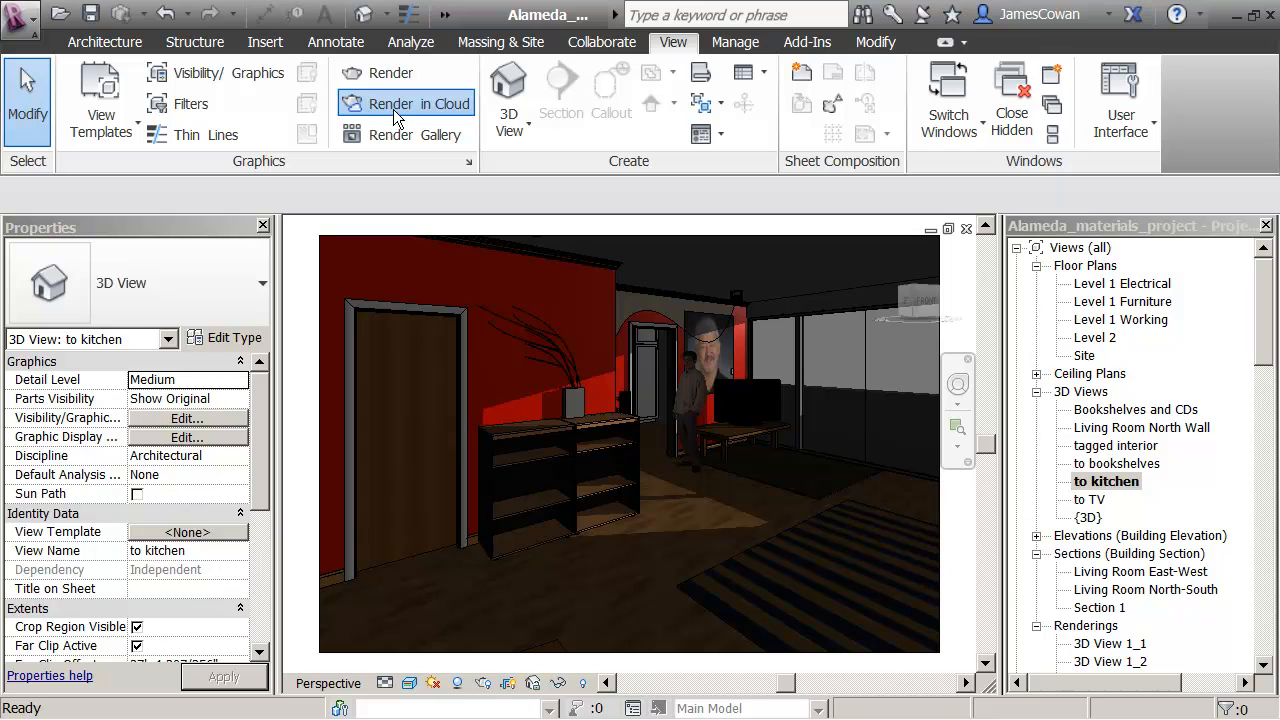
left_click(405, 103)
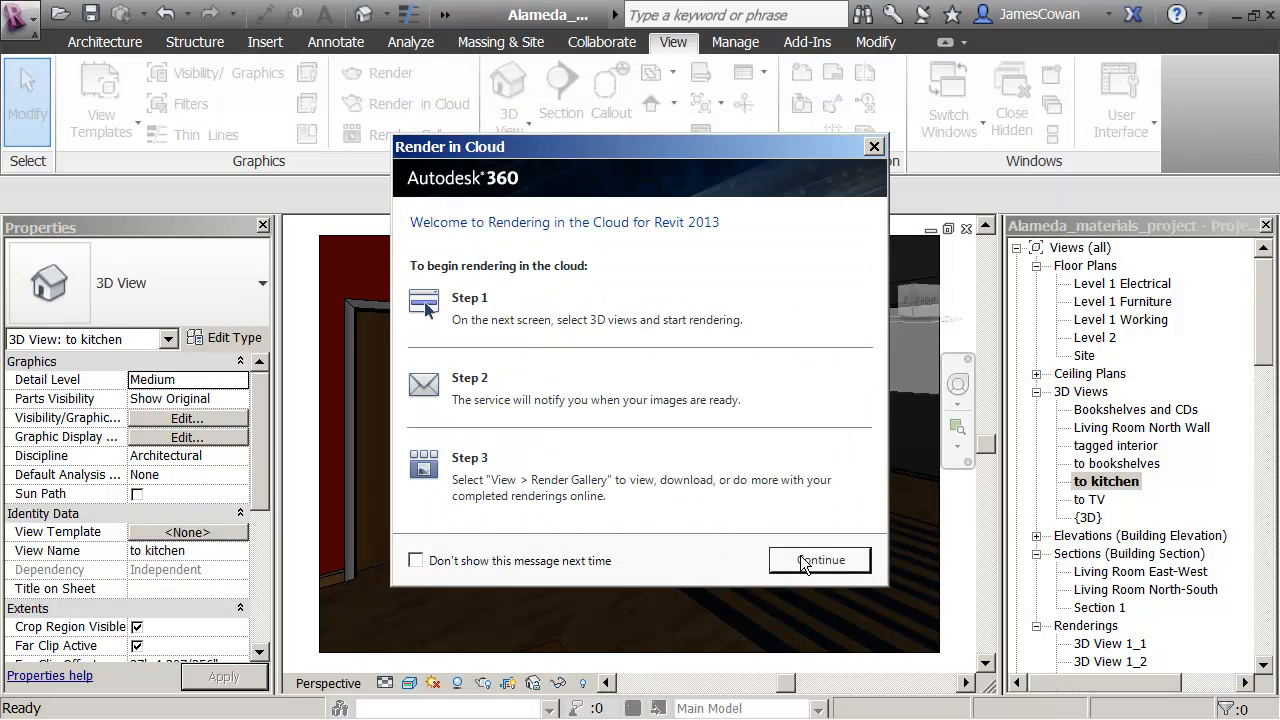
Continue past the welcome screen and check Render All 3D Views (7).
left_click(819, 560)
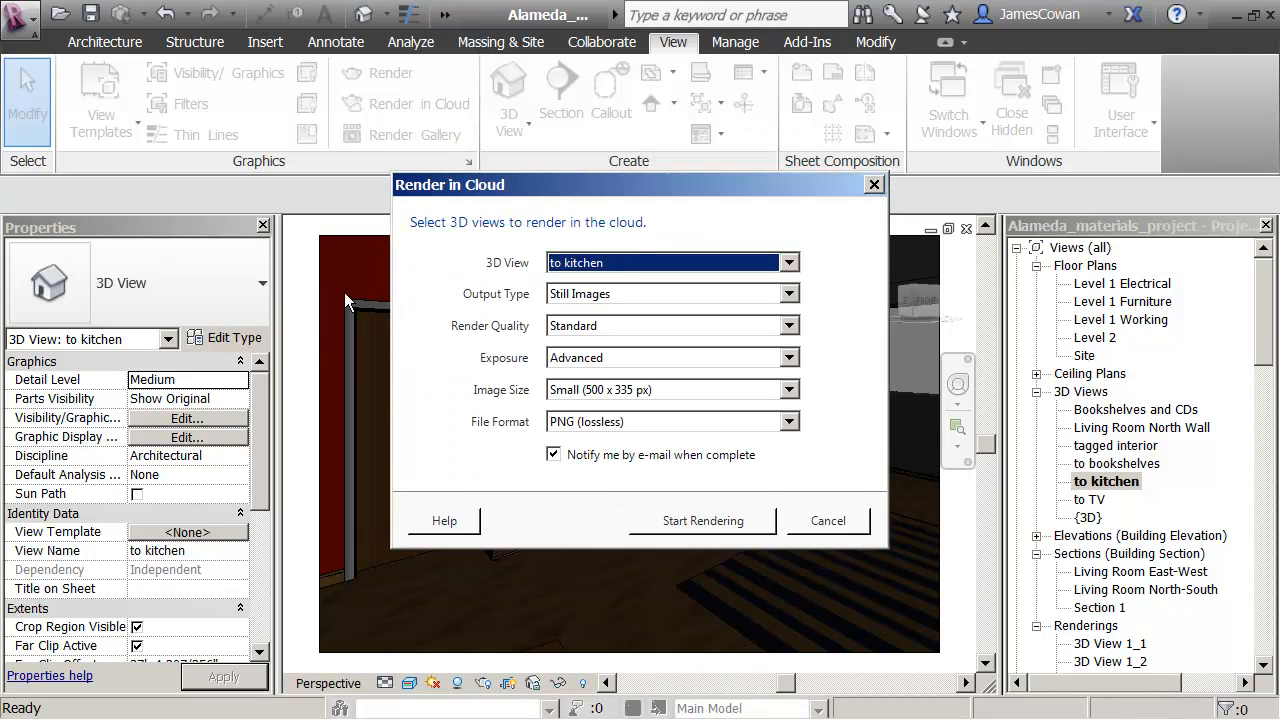
mouse_move(817, 307)
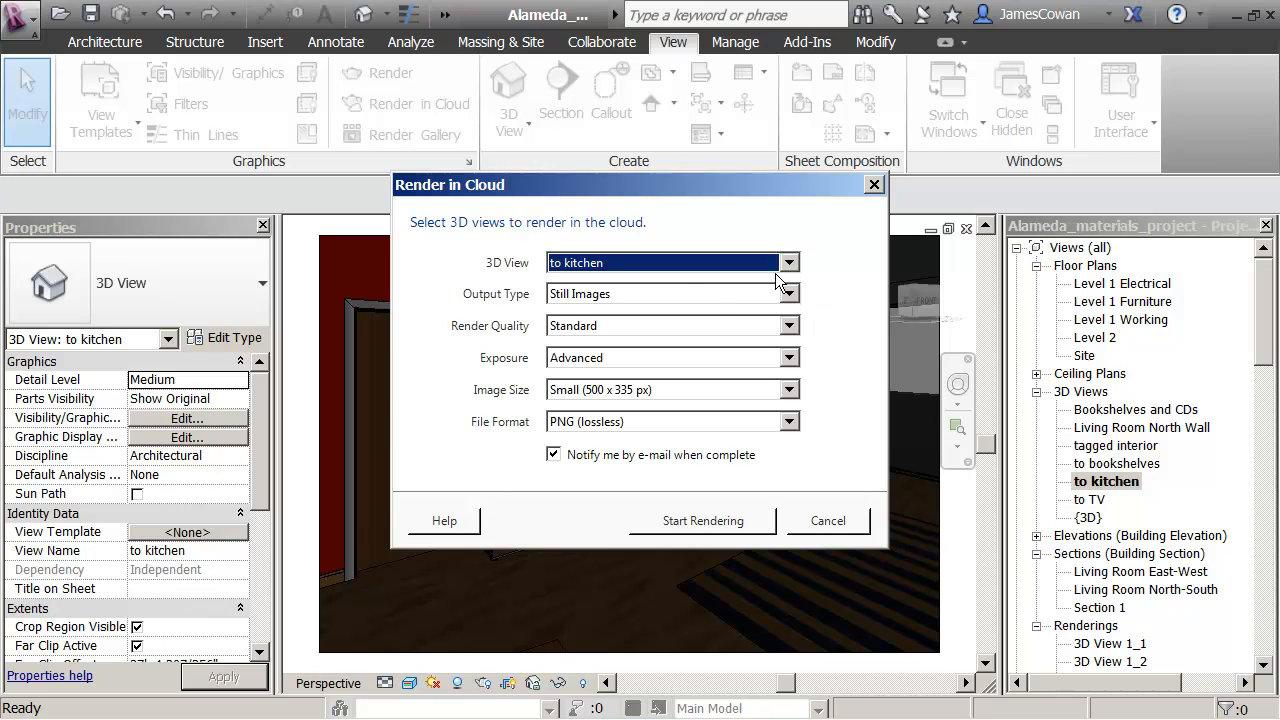
left_click(789, 262)
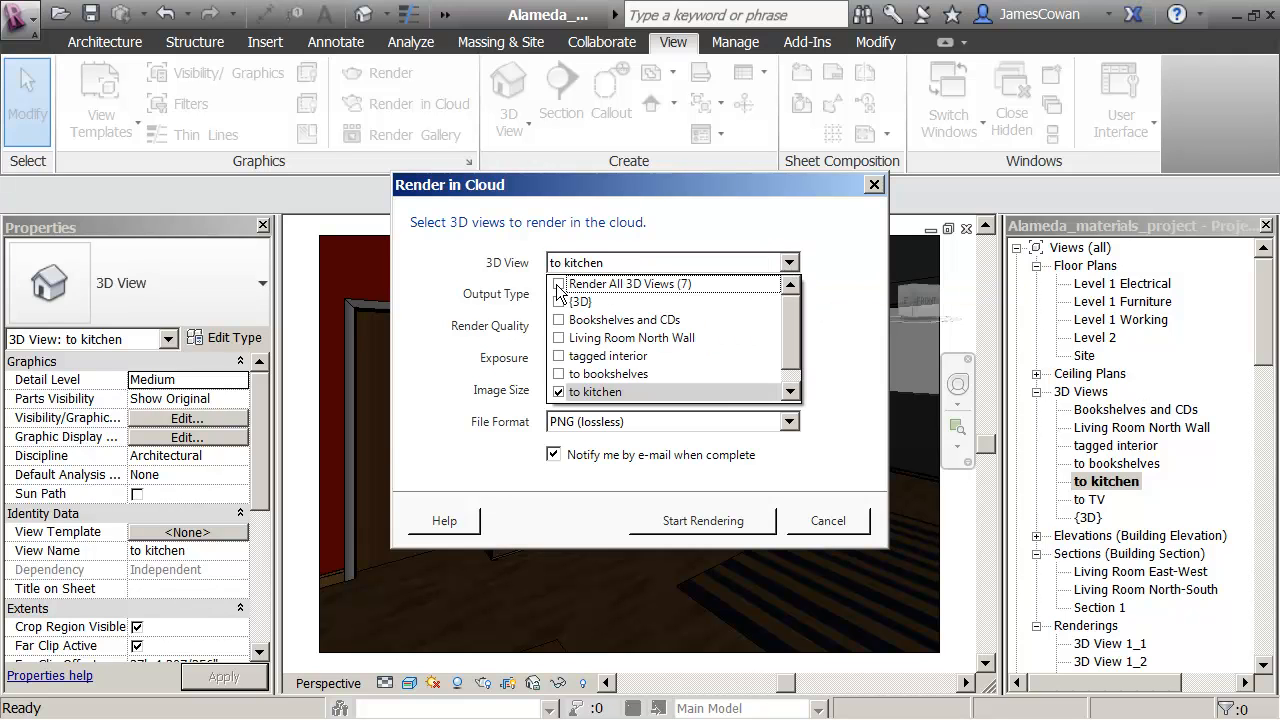
left_click(559, 284)
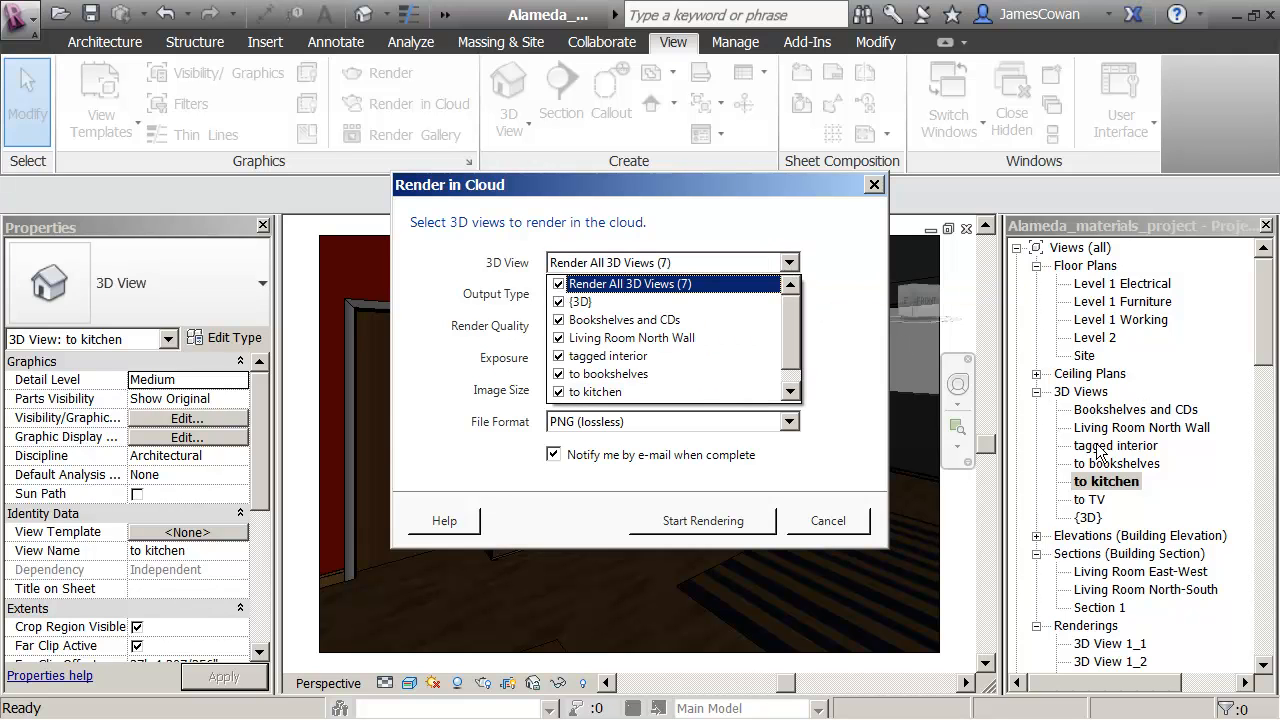
mouse_move(890, 330)
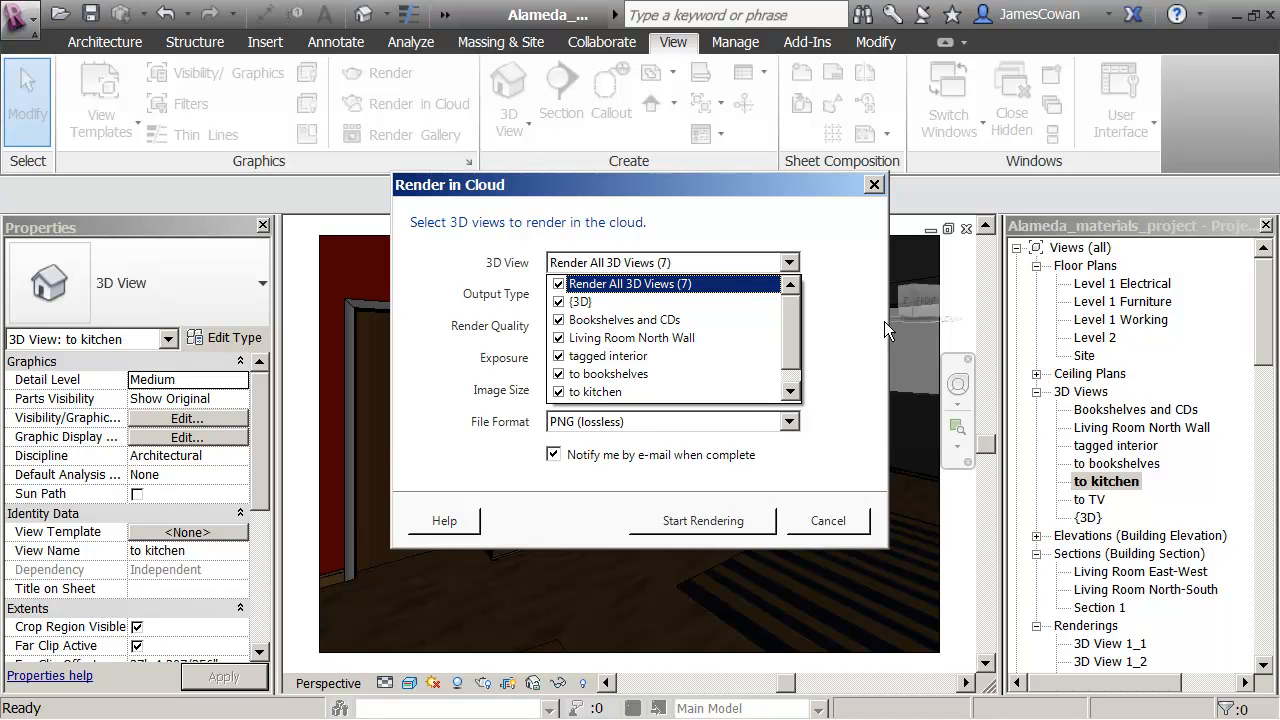
mouse_move(820, 428)
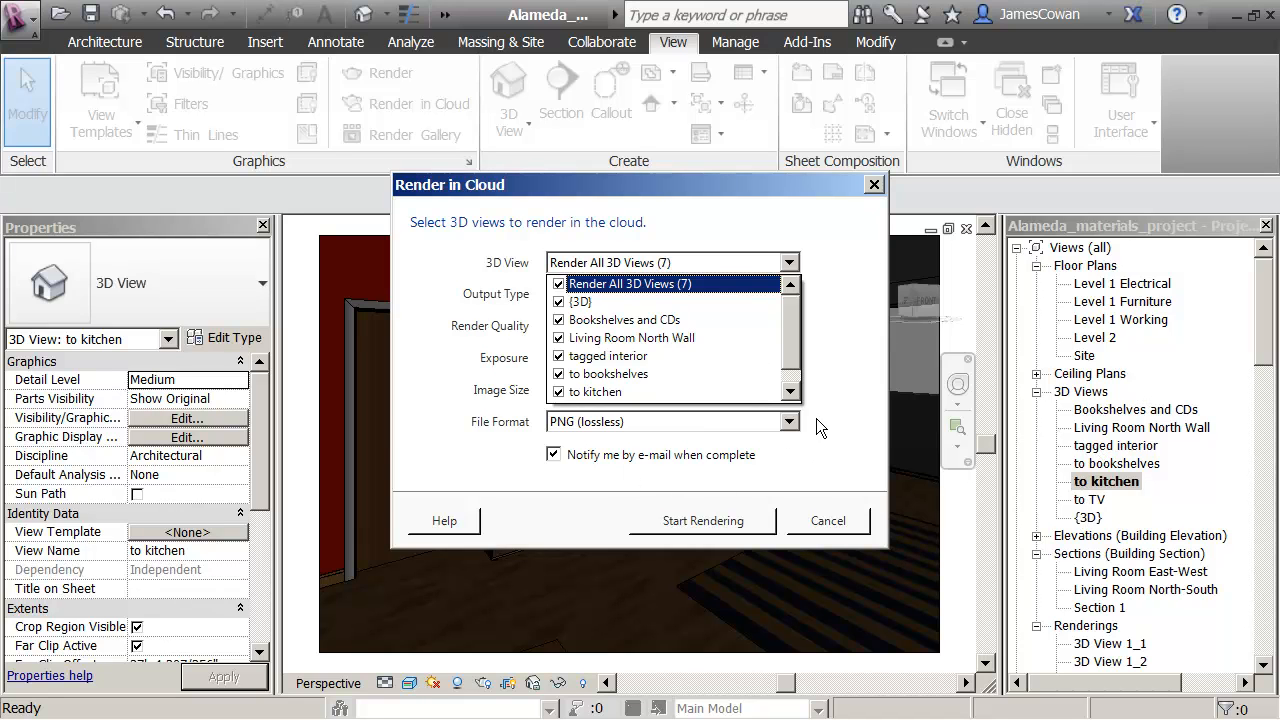
Set the output file format to high-quality JPEG and keep Still Images.
left_click(789, 421)
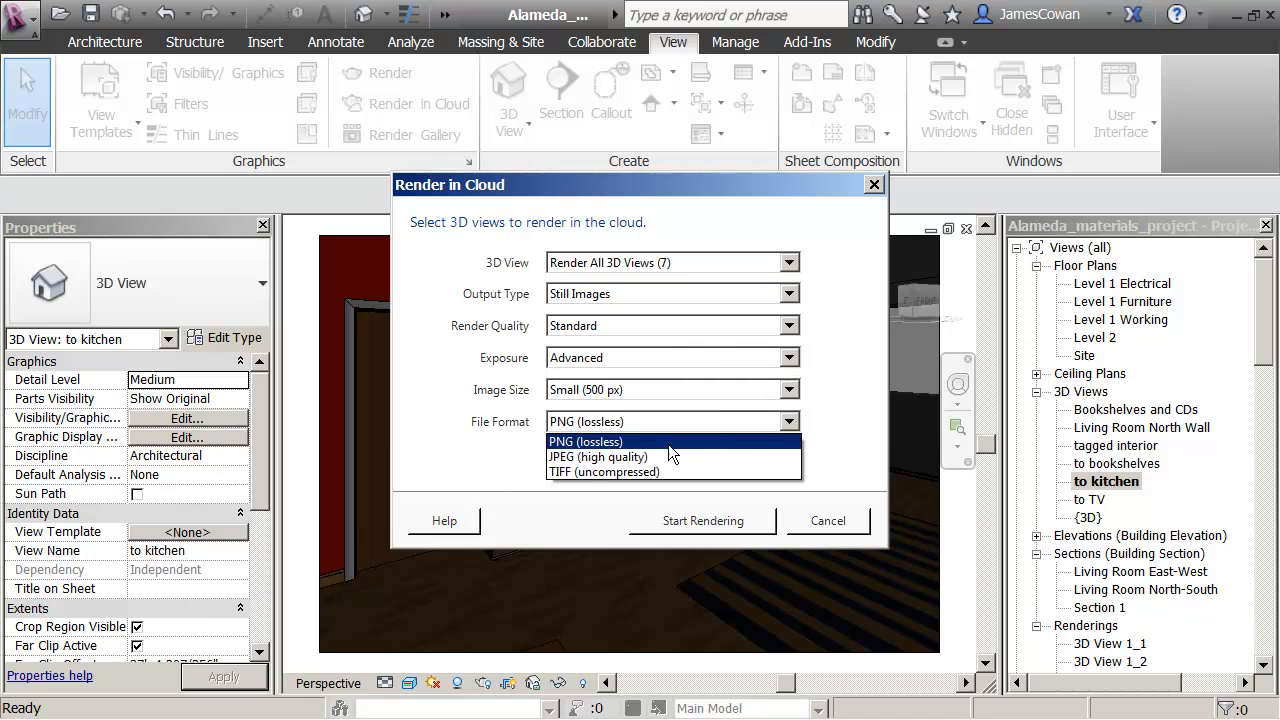
left_click(597, 457)
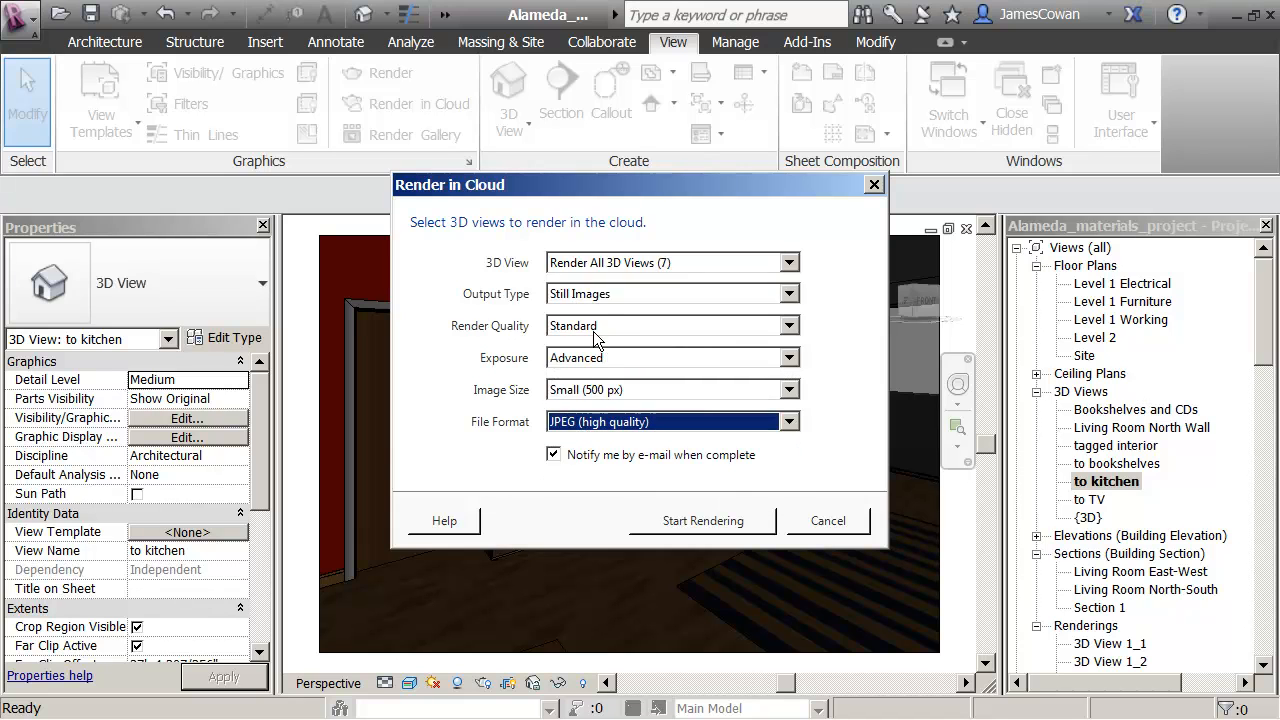
left_click(670, 293)
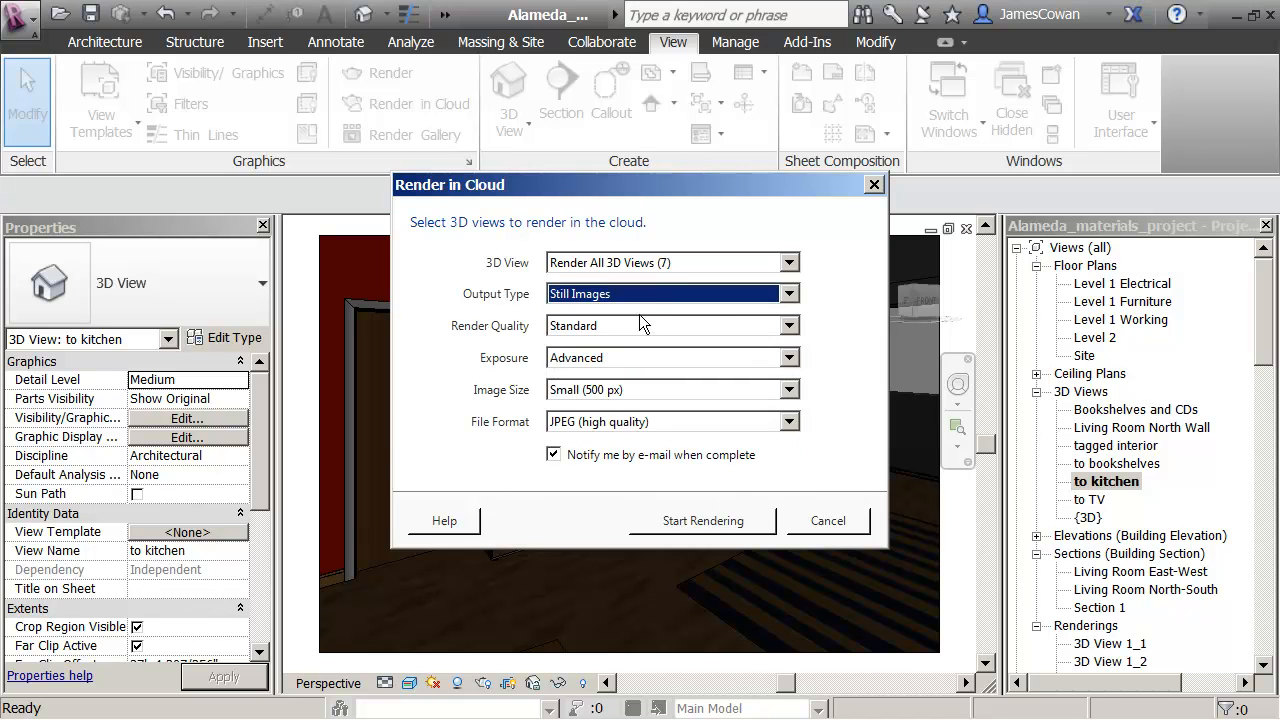
left_click(789, 293)
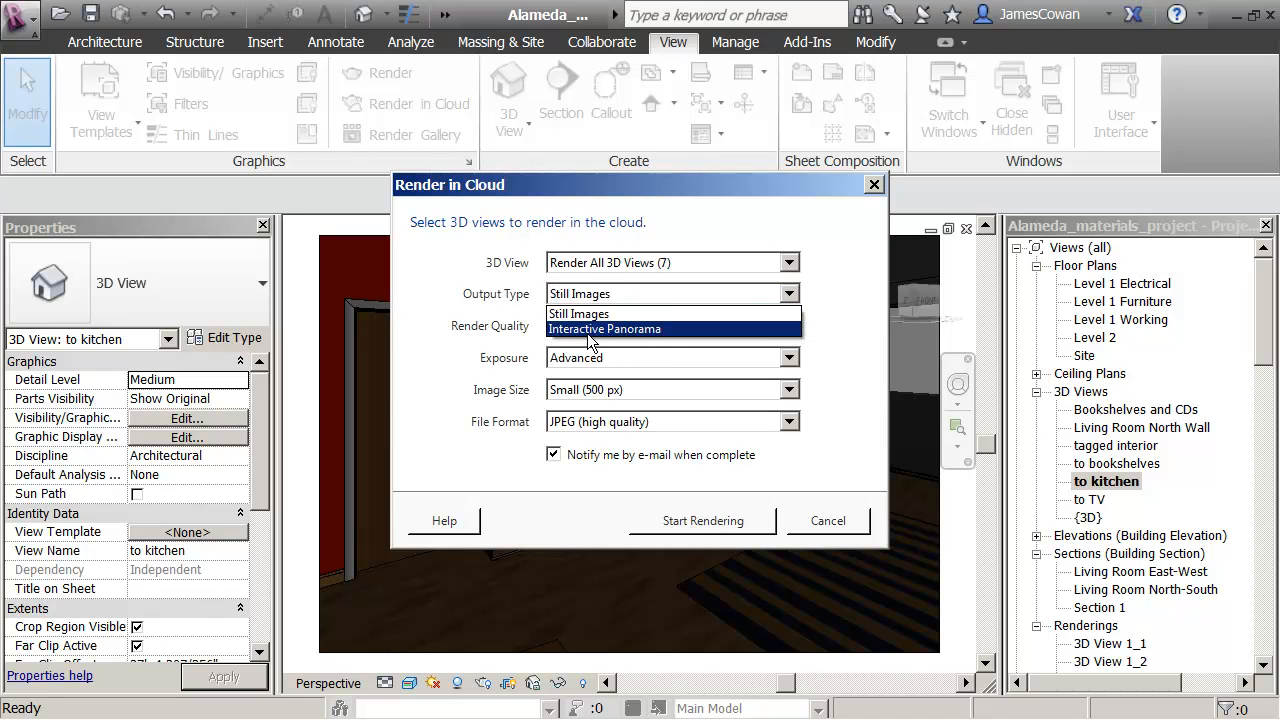
mouse_move(630, 340)
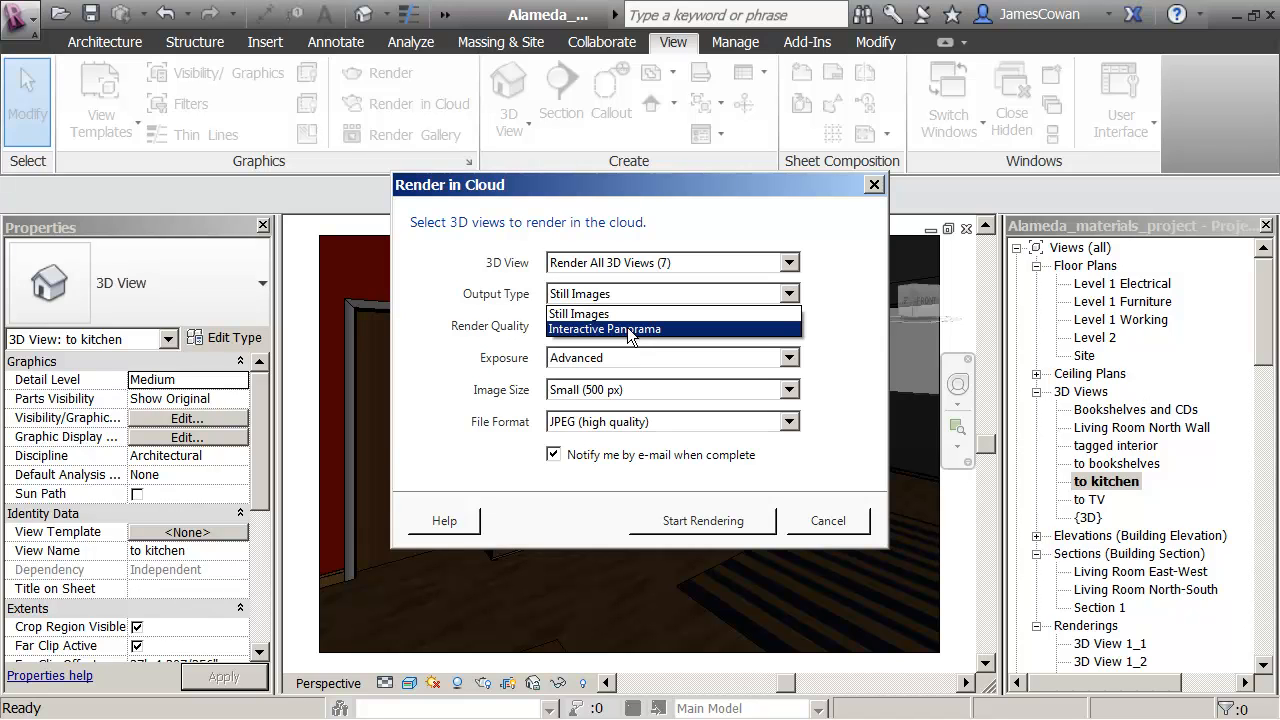
left_click(580, 313)
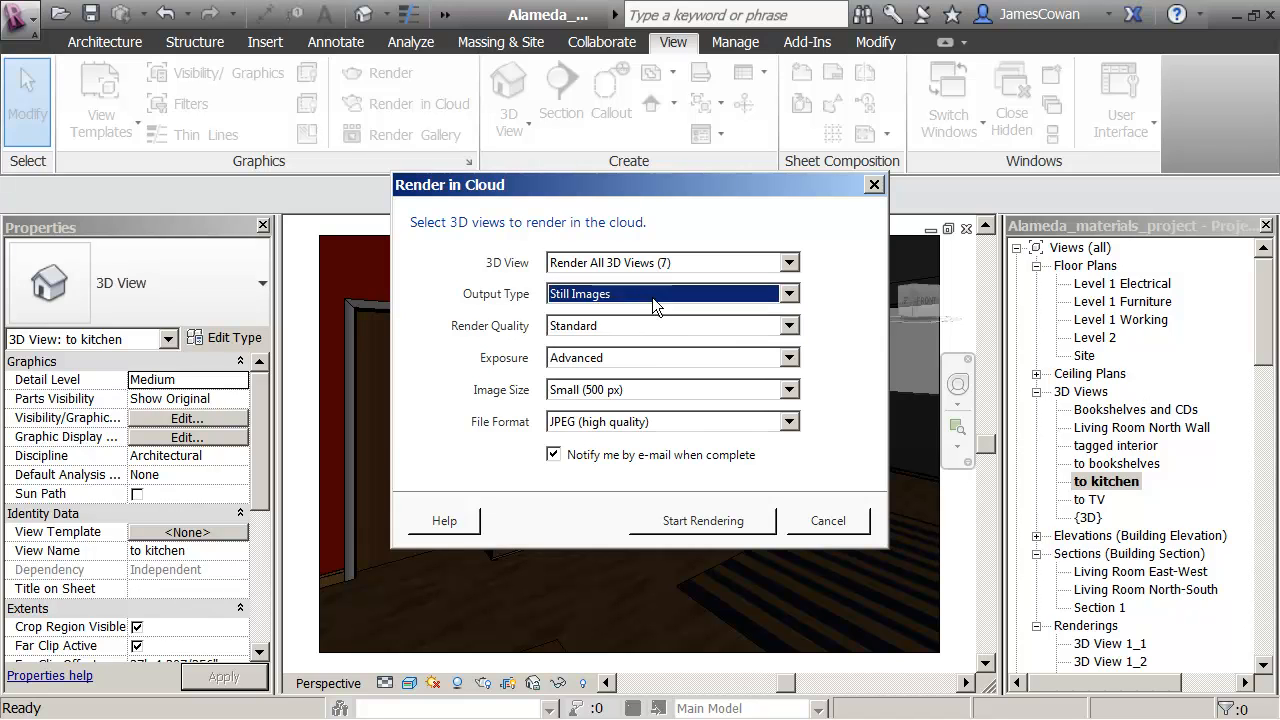
Choose Best quality, Advanced exposure and Maximum 2000 px size, then start rendering.
left_click(789, 325)
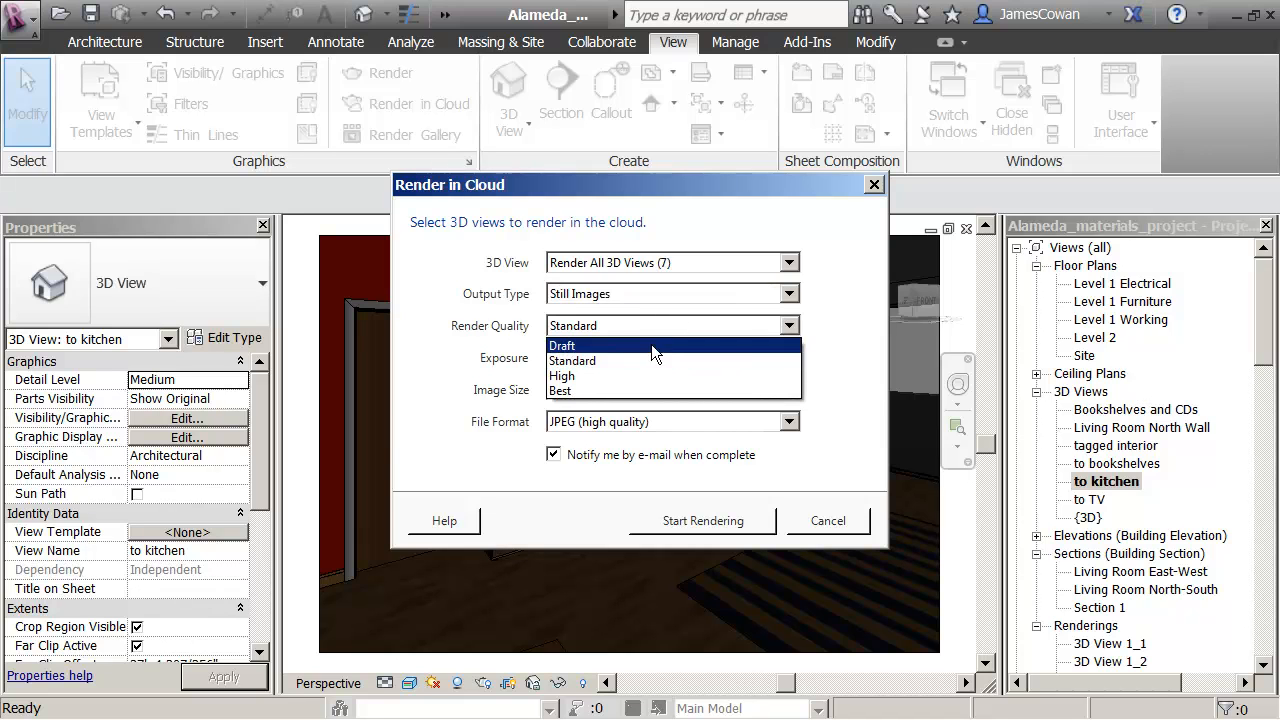
left_click(561, 391)
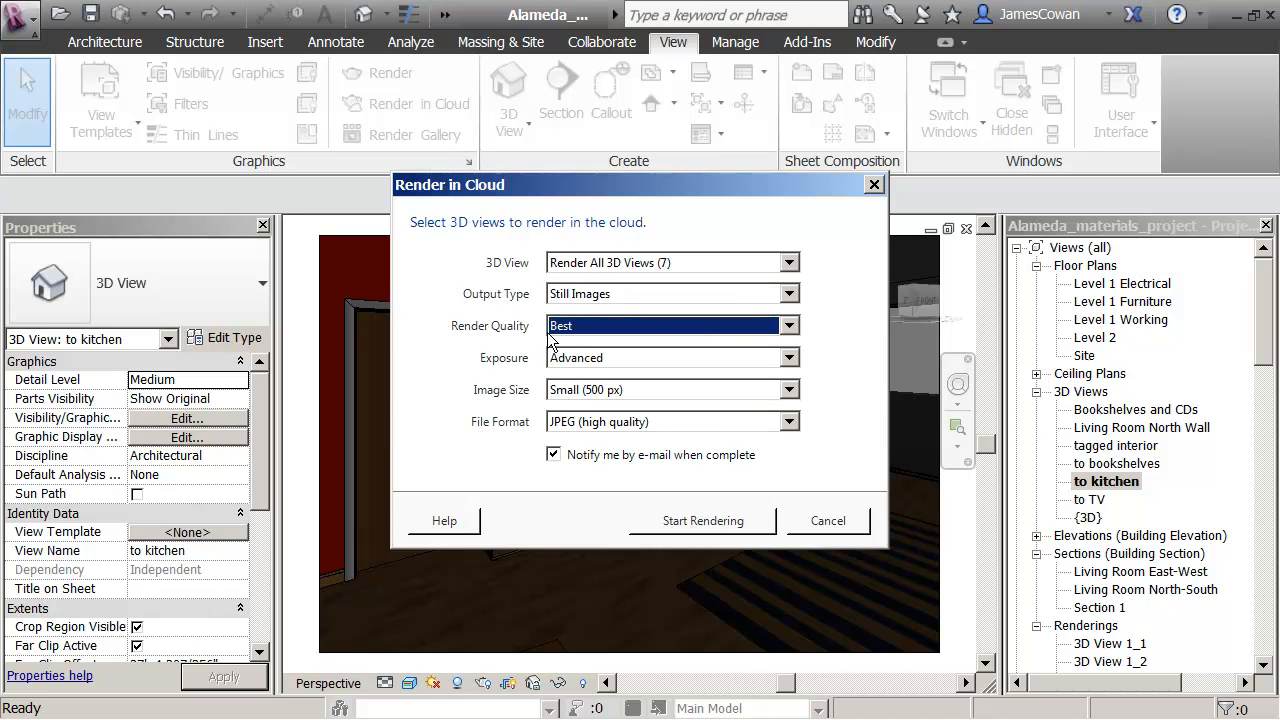
mouse_move(655, 367)
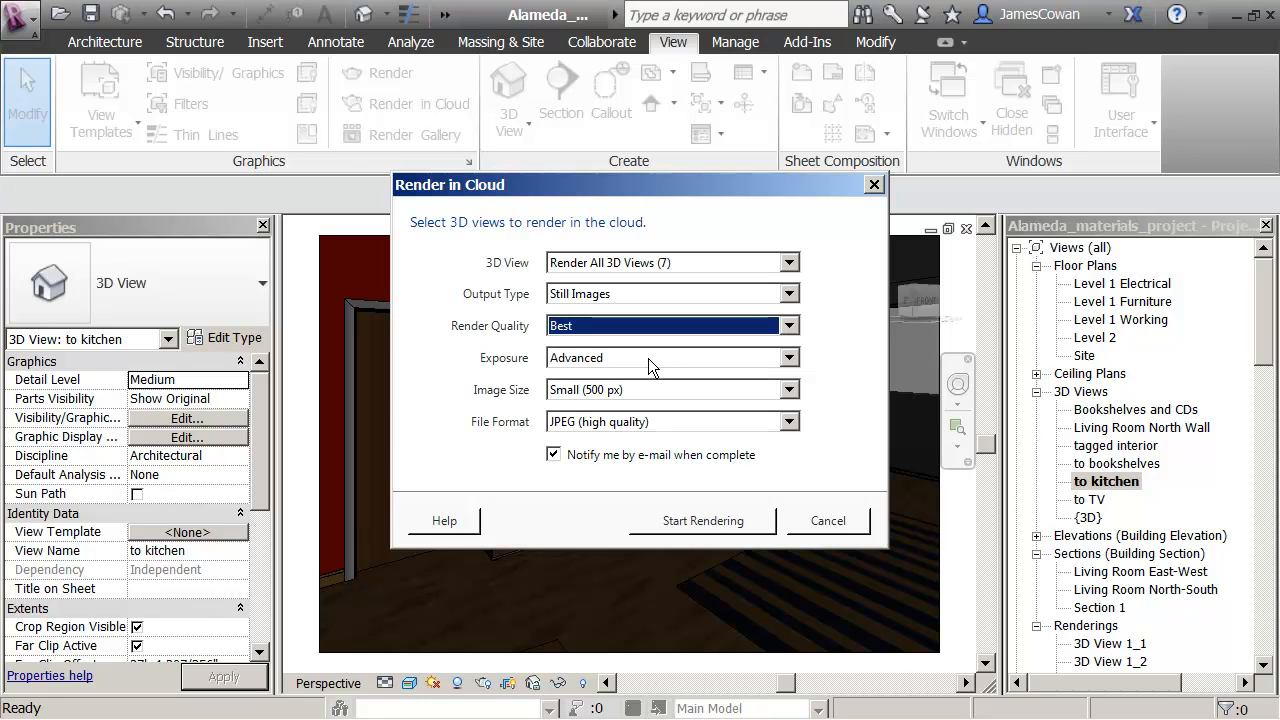
left_click(789, 357)
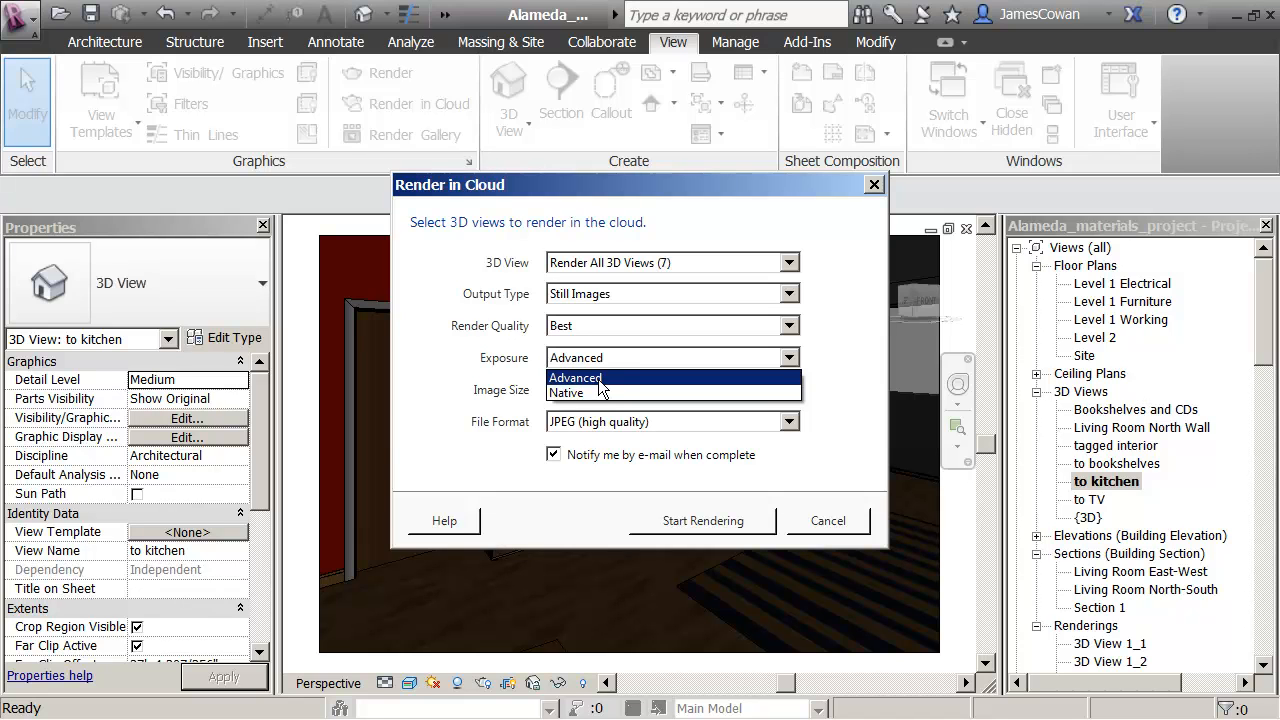
left_click(574, 377)
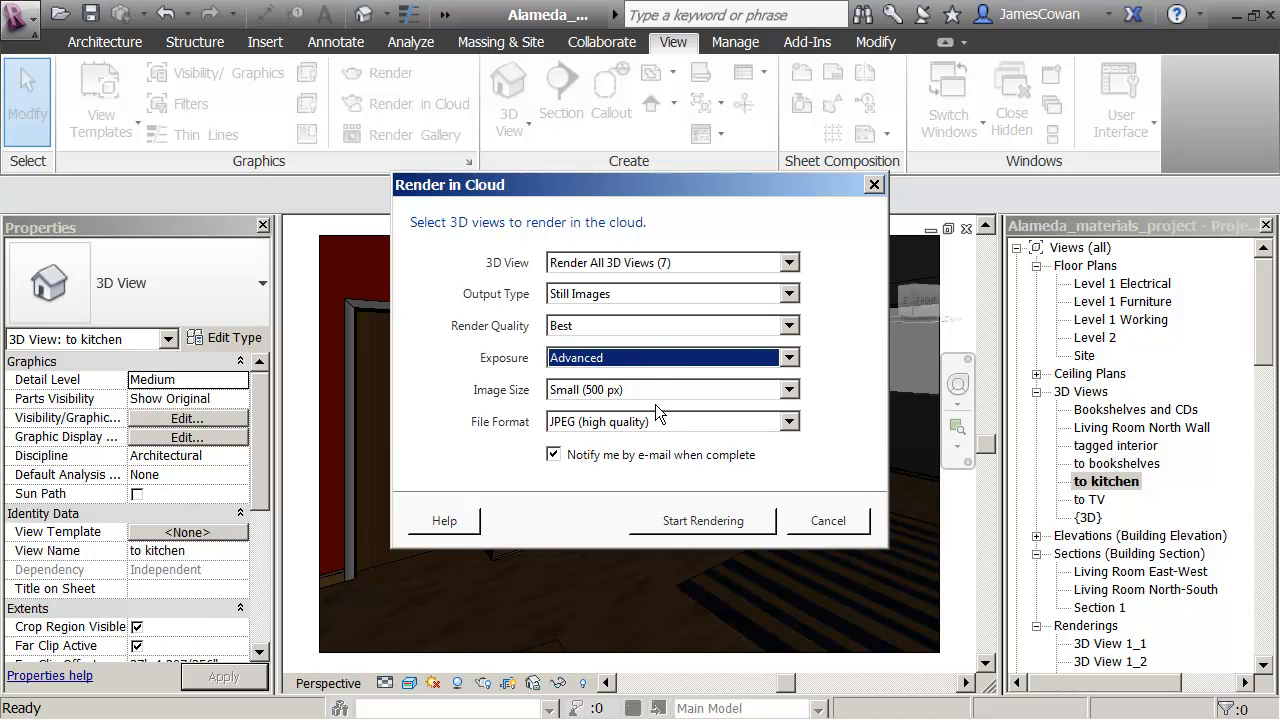
left_click(789, 389)
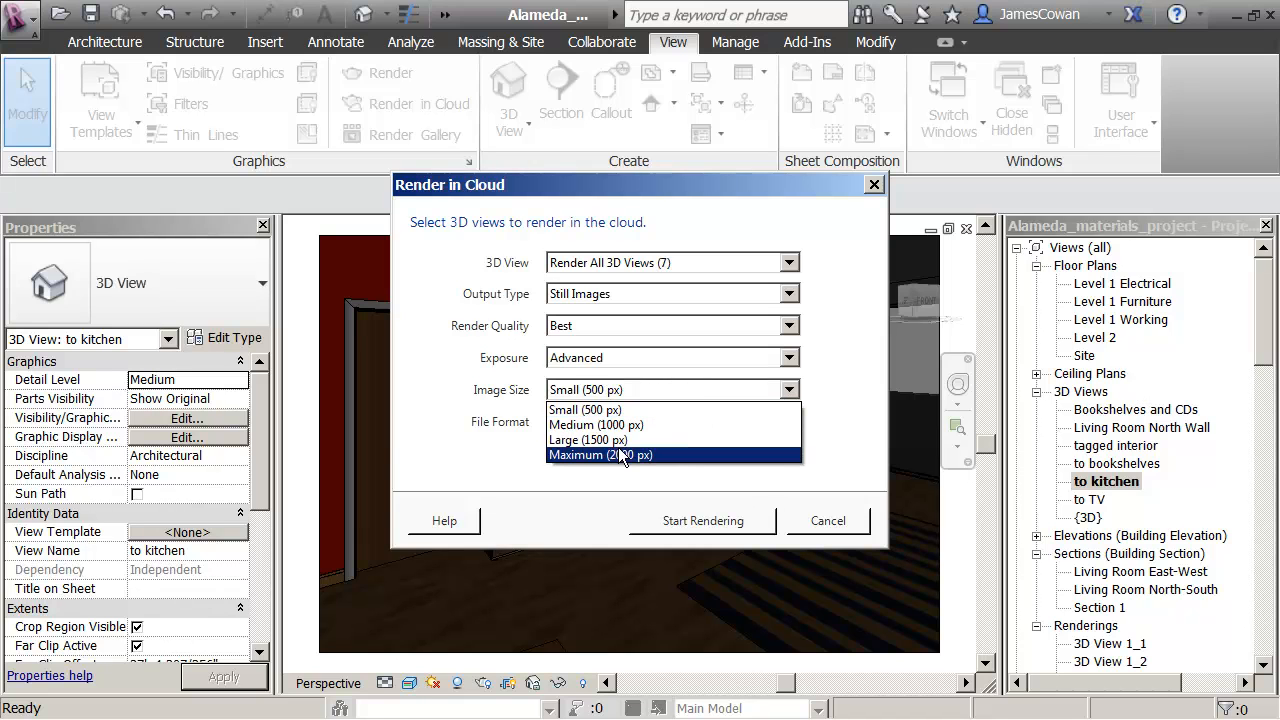
mouse_move(667, 460)
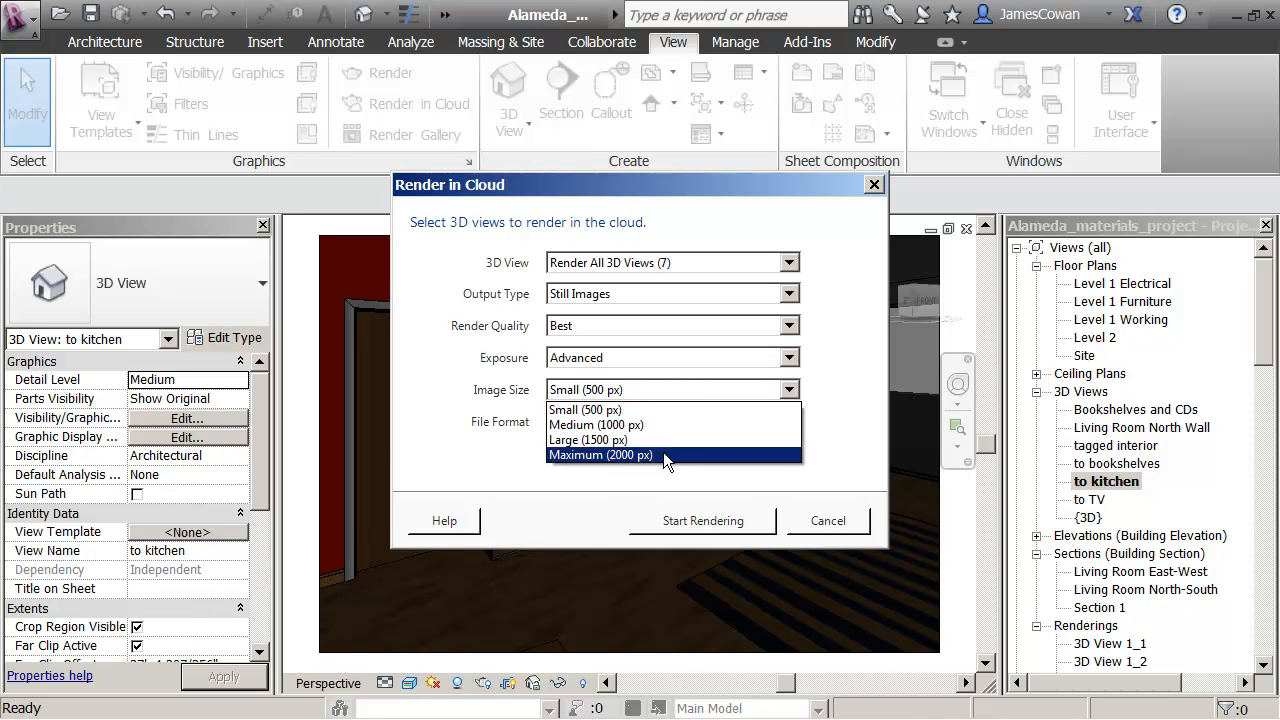
left_click(601, 455)
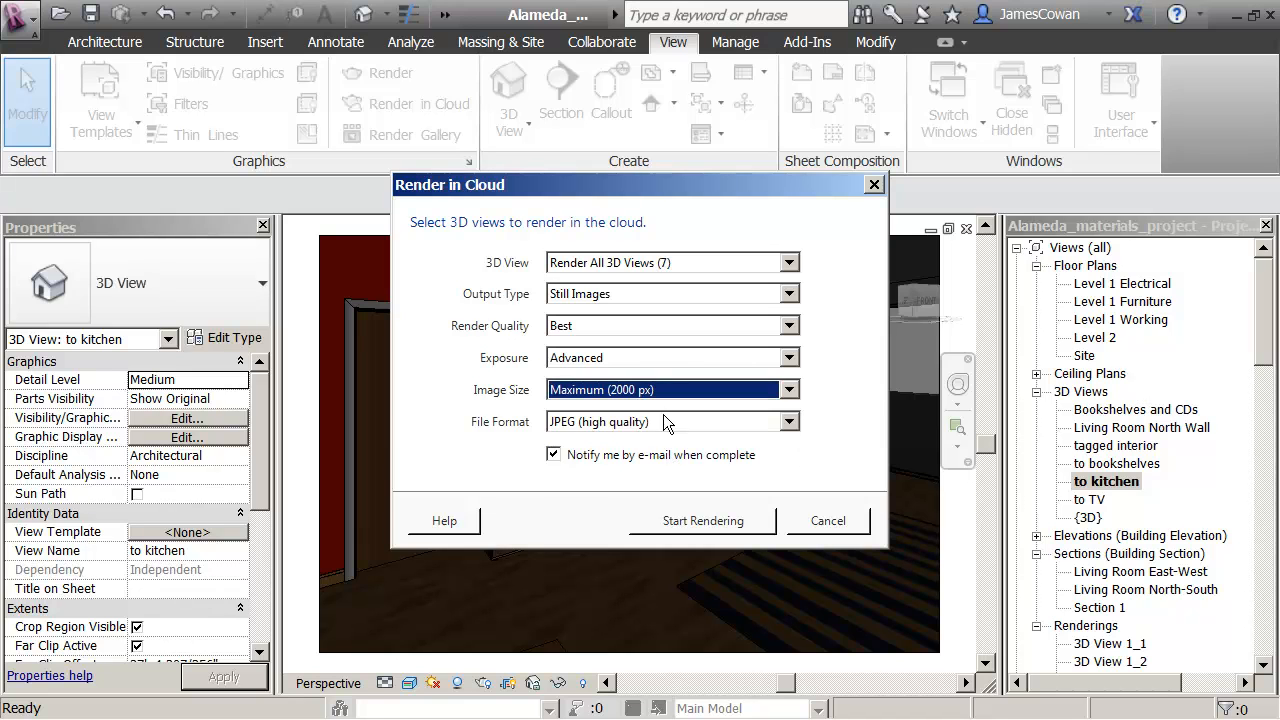
mouse_move(558, 467)
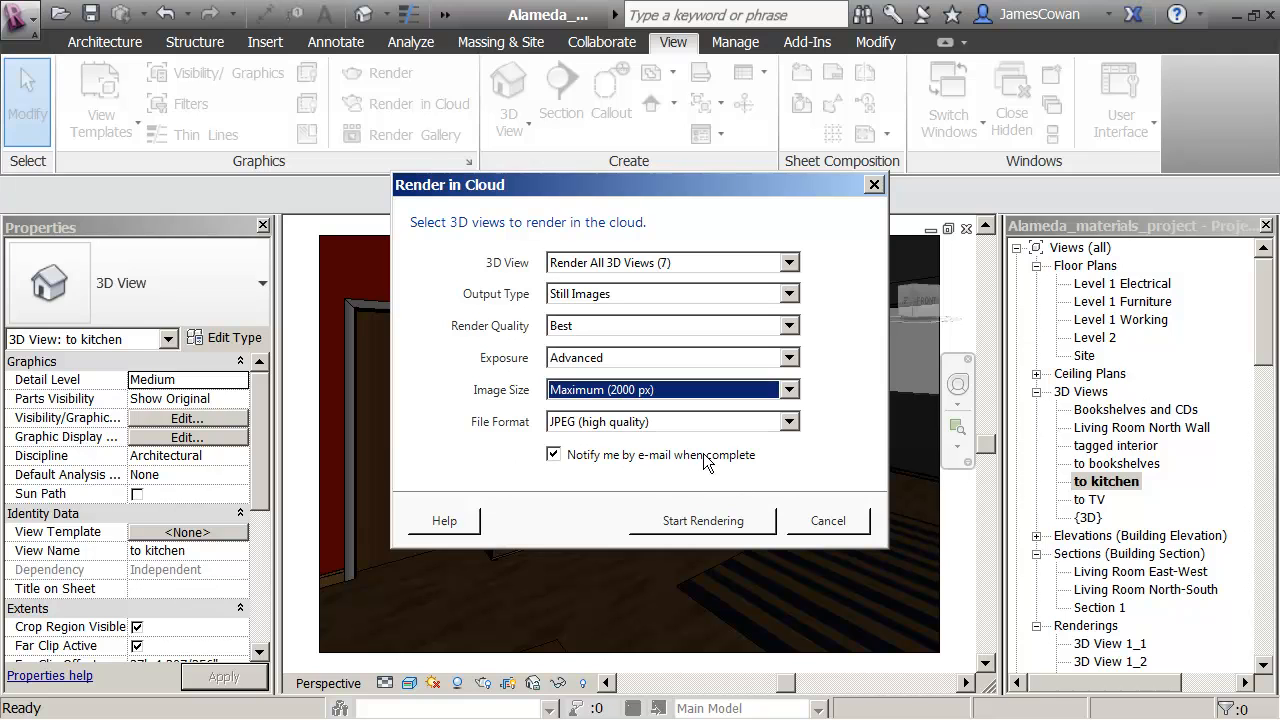
mouse_move(768, 527)
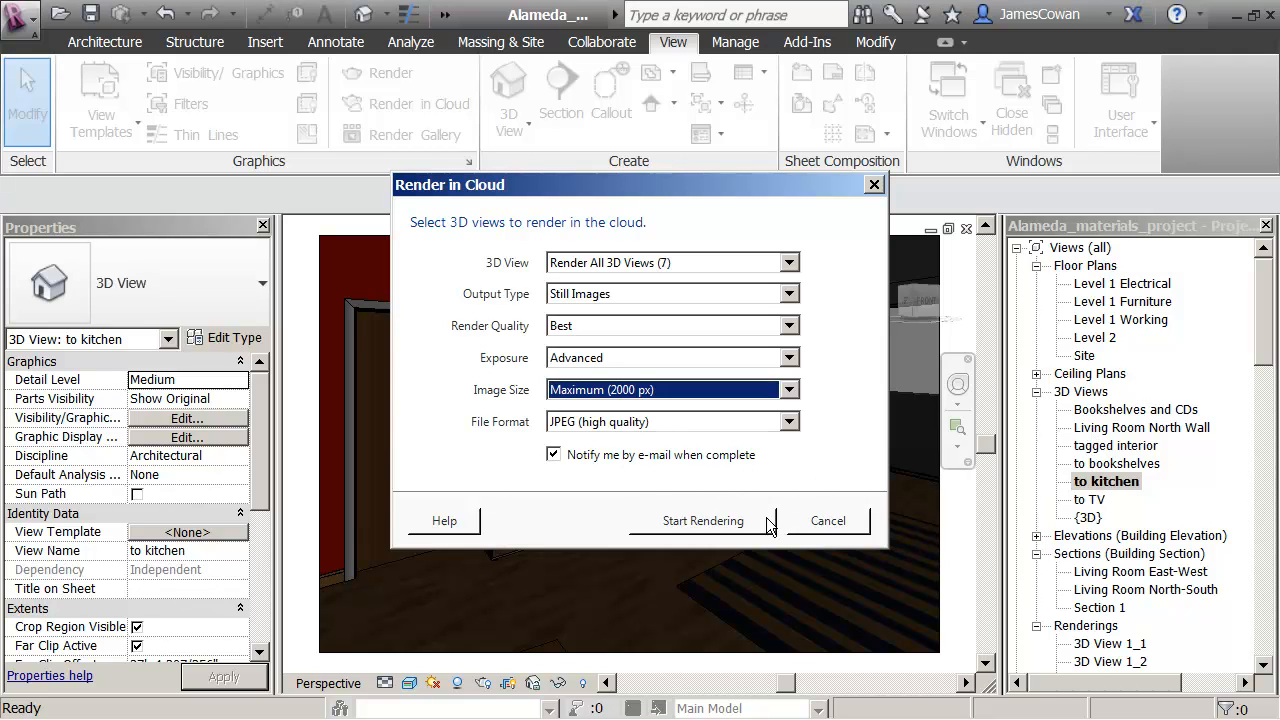
left_click(702, 521)
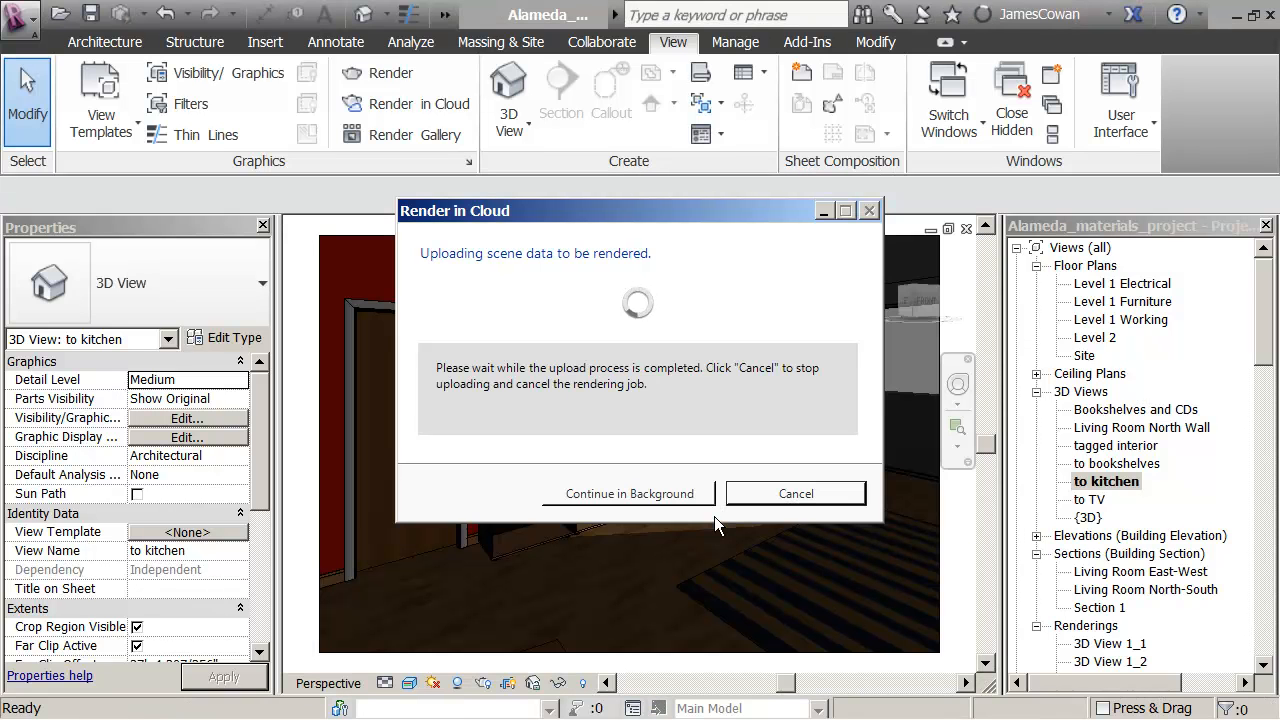
mouse_move(669, 505)
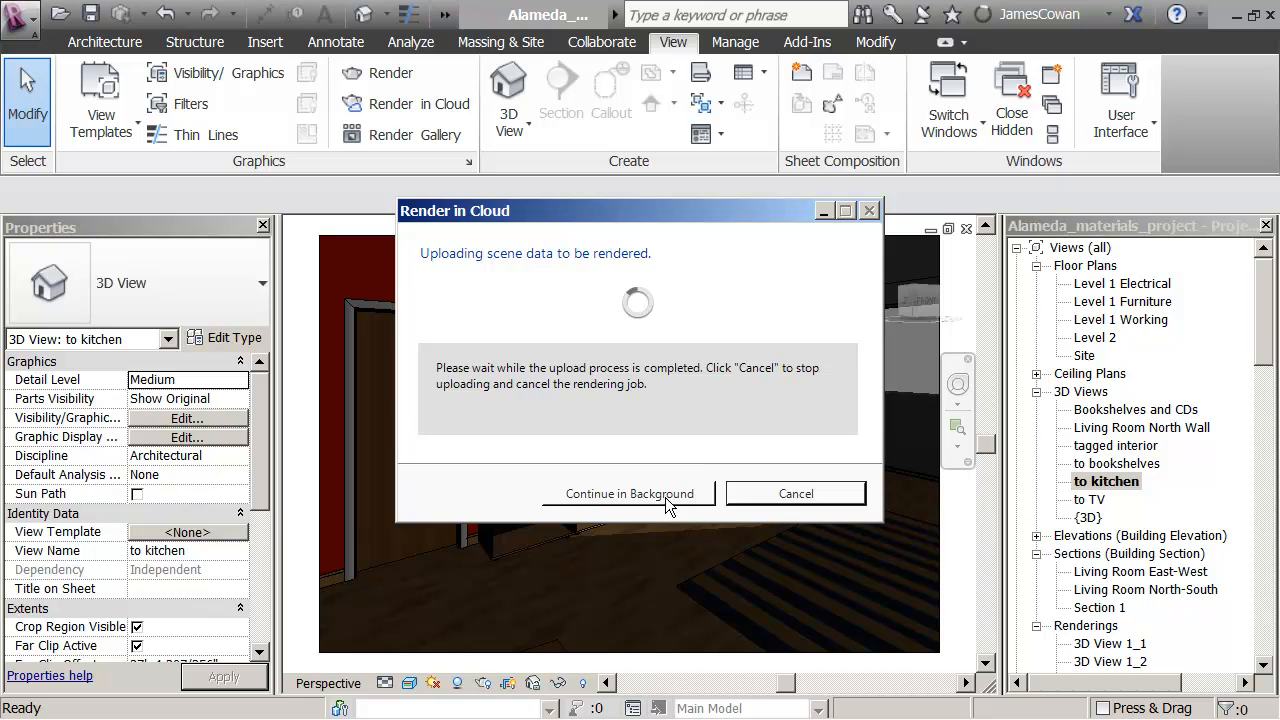
mouse_move(785, 618)
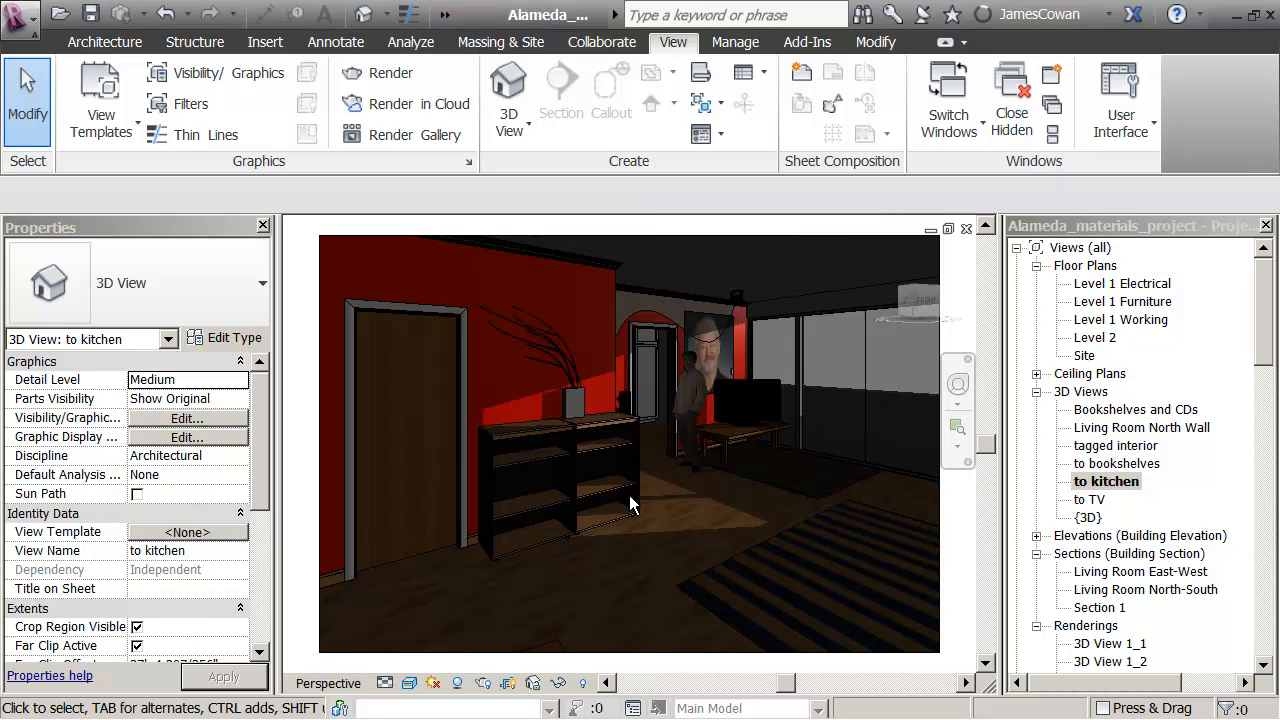
Send the scene upload to the background and open Level 1 Working under Floor Plans.
left_click(580, 400)
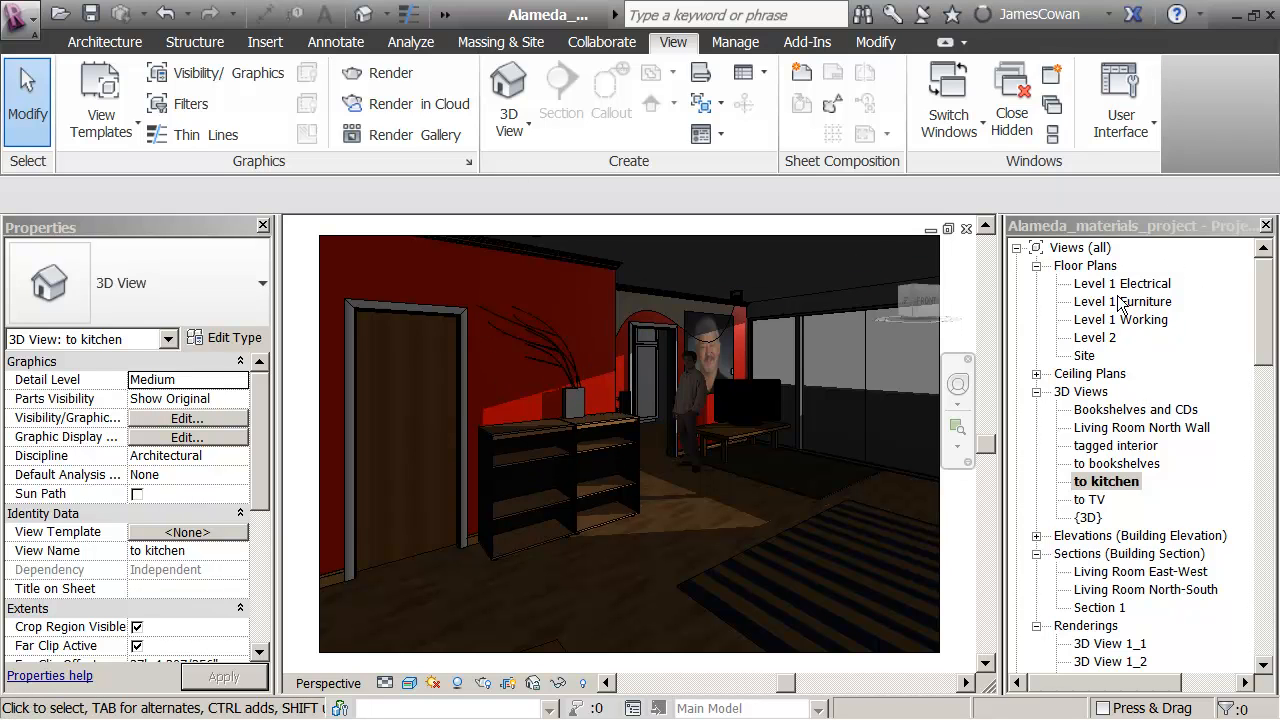
double_click(1120, 319)
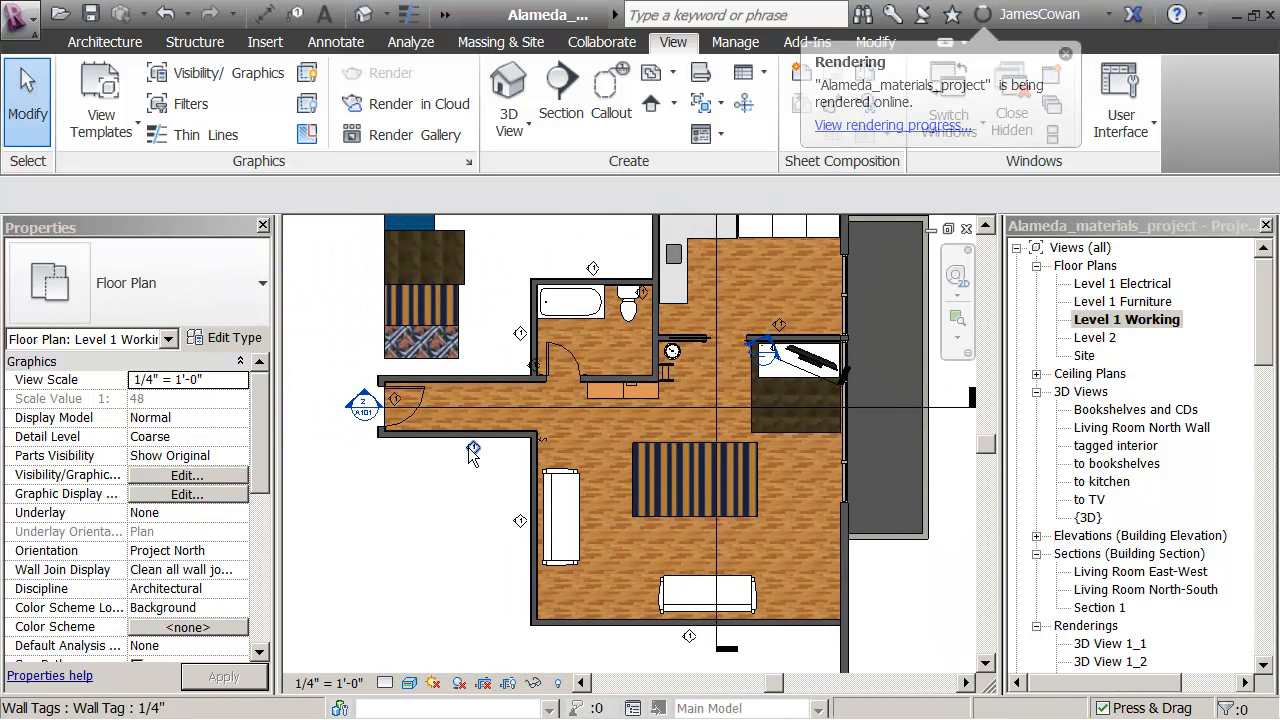
mouse_move(497, 422)
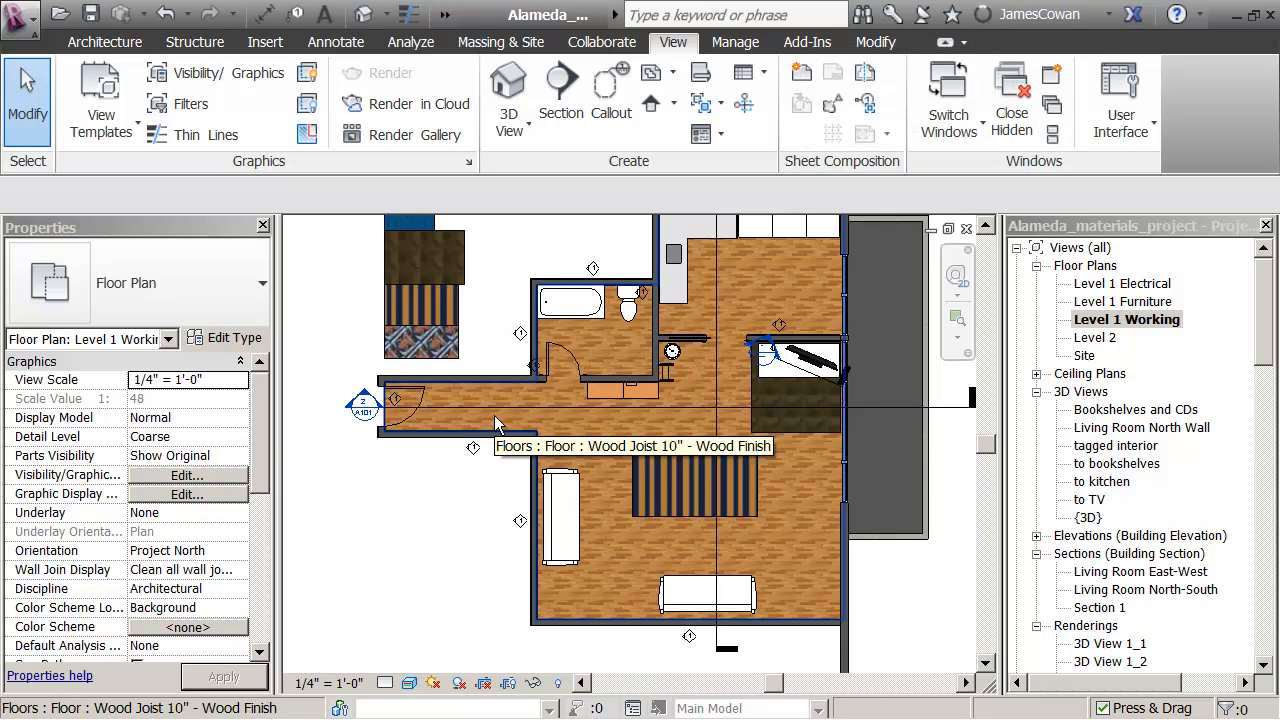